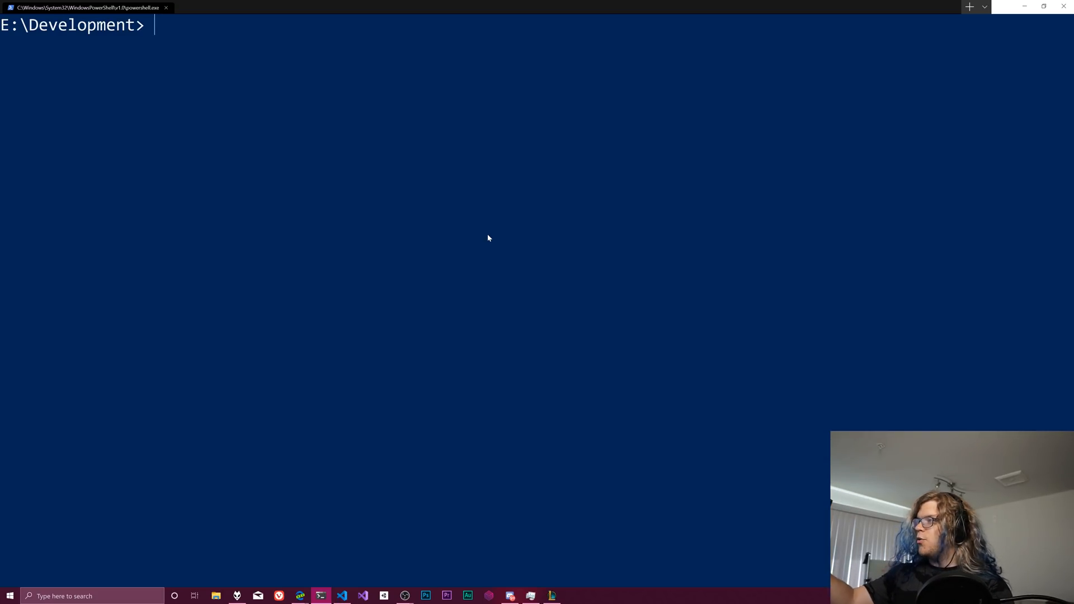
Show the New-Item help via 'mkdir -?'.
left_click(984, 6)
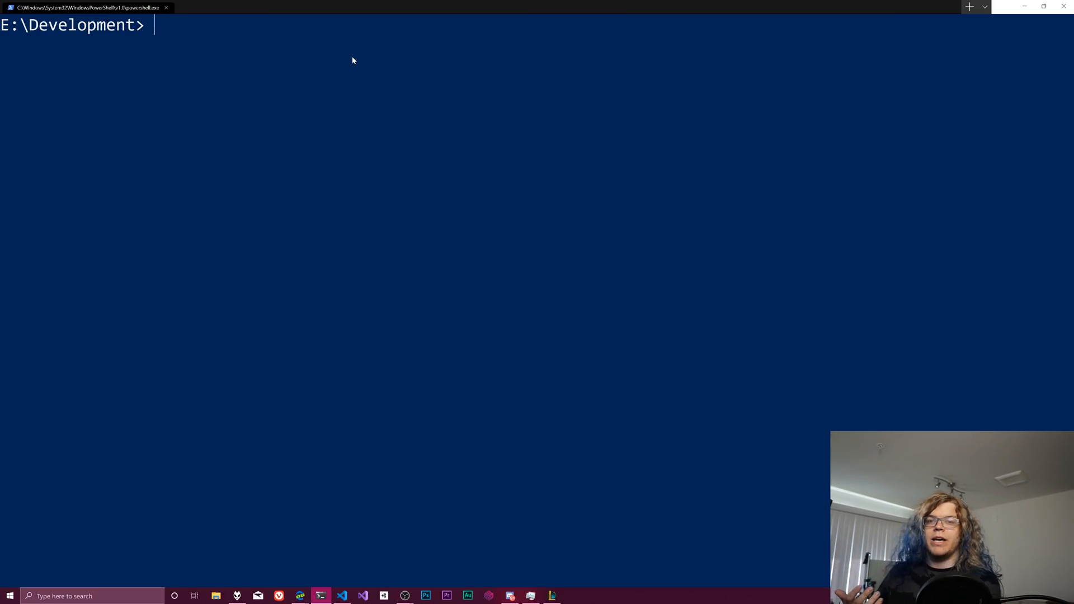
type("mkdir")
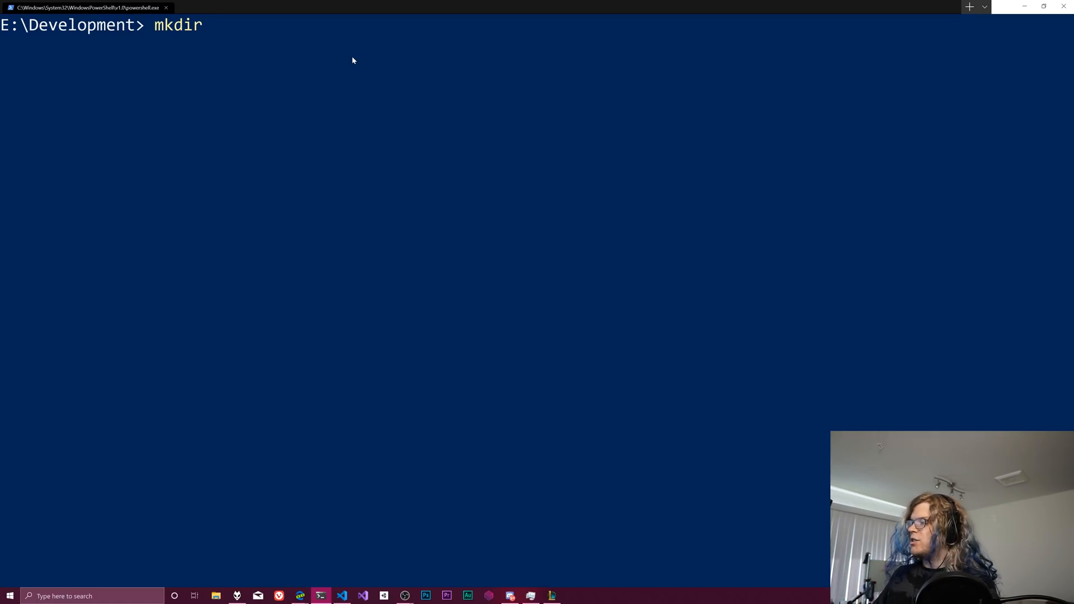
type("-?")
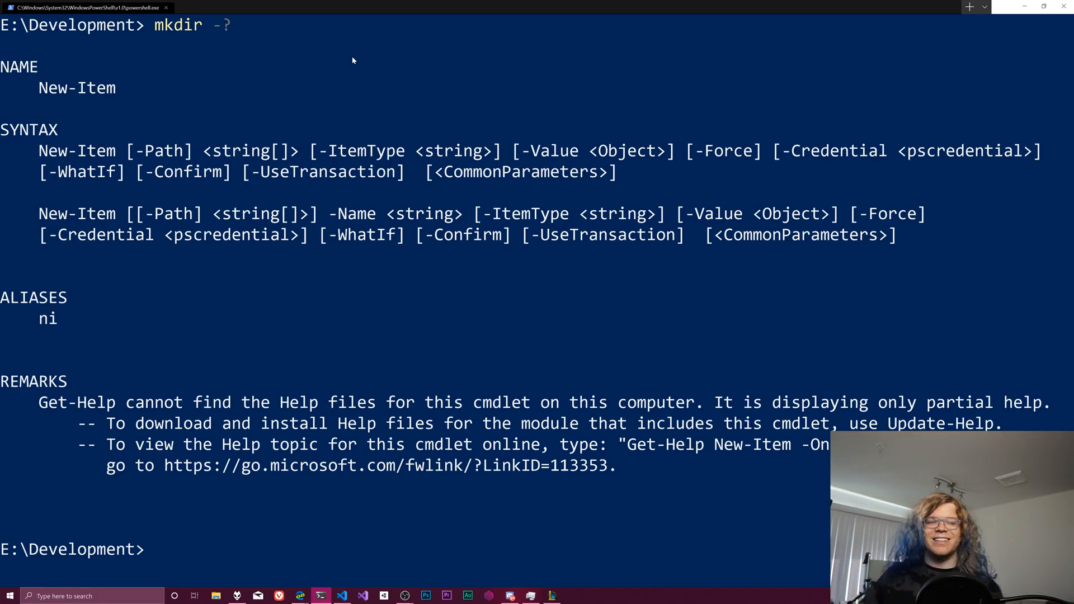
Run 'mkdir --help', which creates a folder named --help in Development.
type("m")
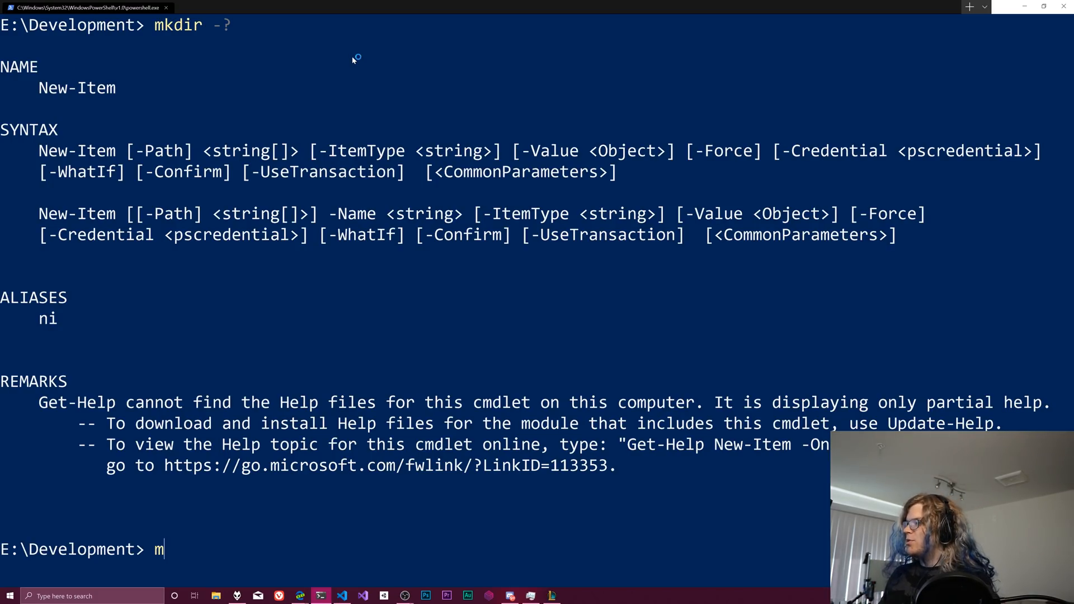
type("kdir --hel")
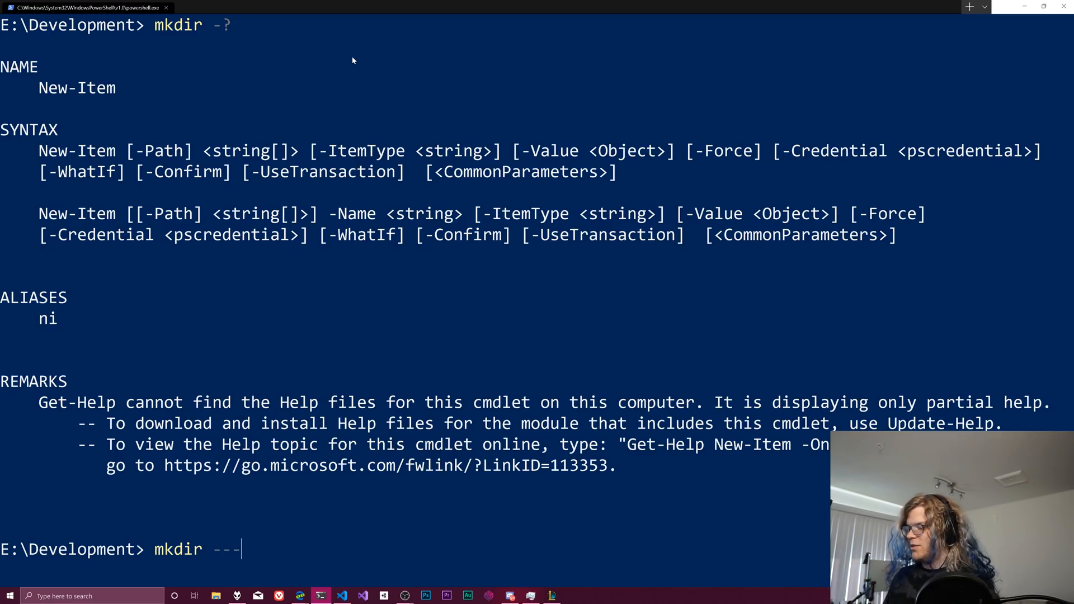
type("help")
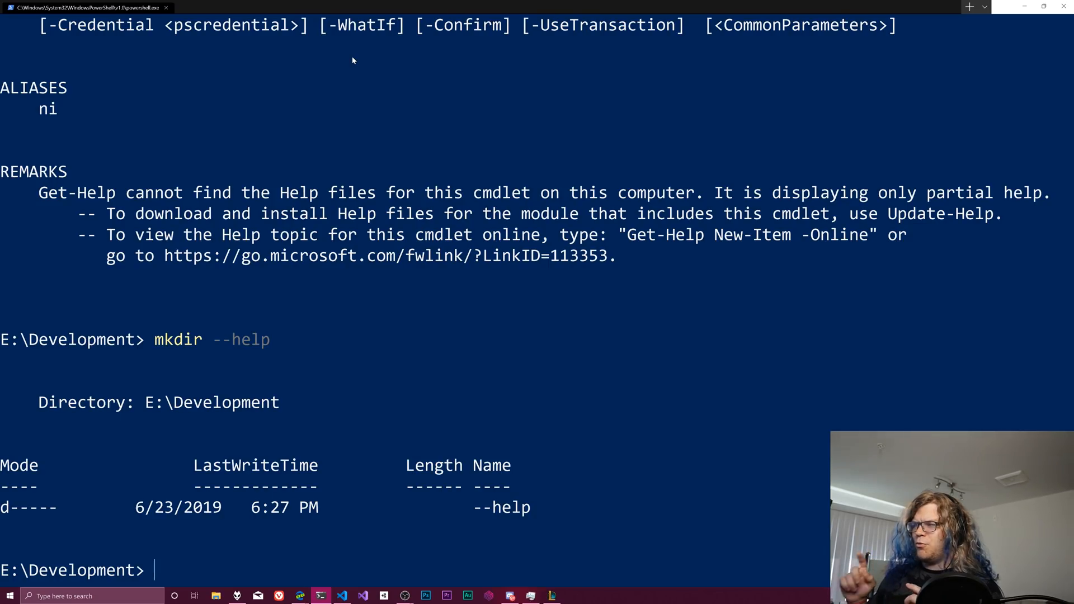
Delete the stray --help folder with 'rm --help', then request Remove-Item help via 'rm -?'.
type("rm")
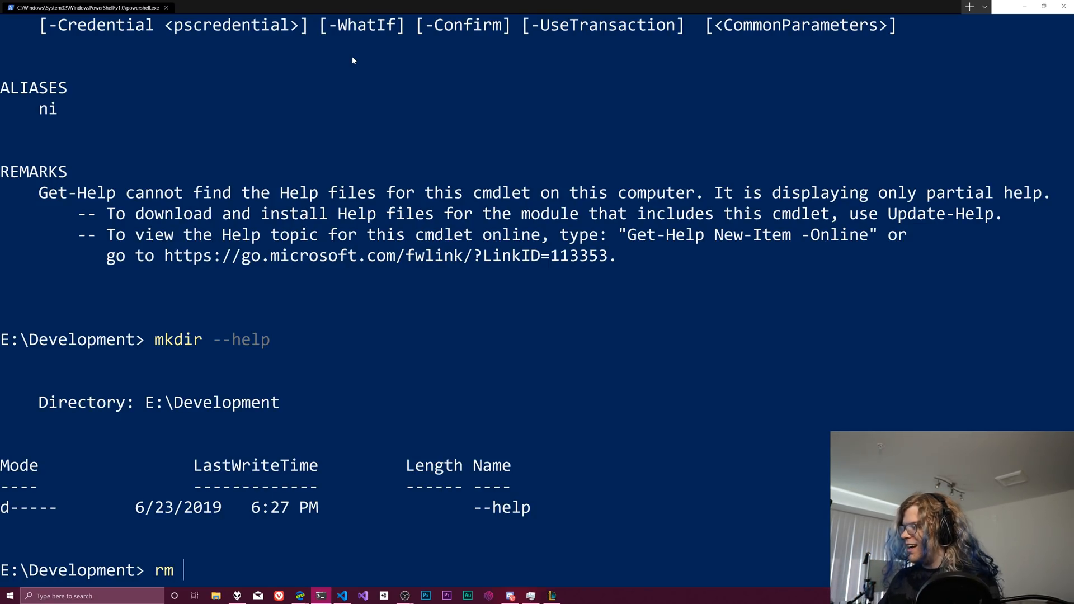
type("--help")
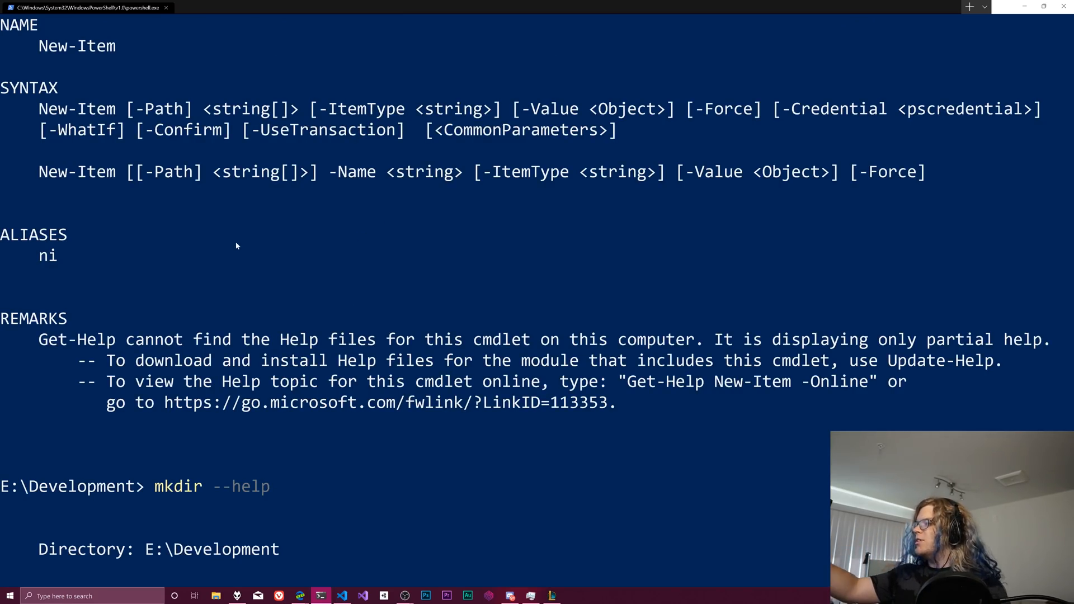
mouse_move(400, 170)
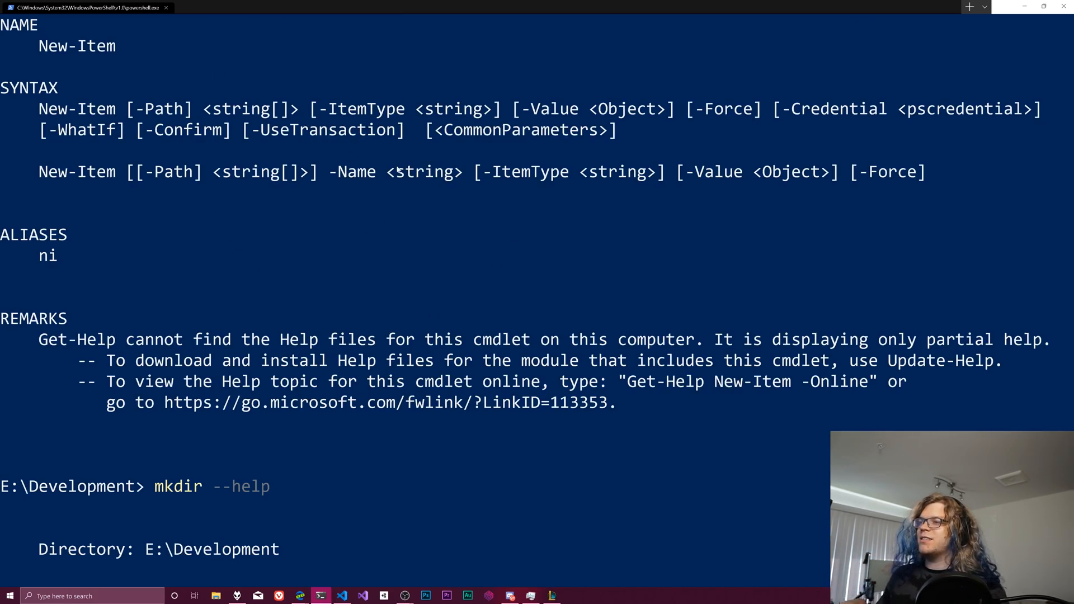
mouse_move(347, 198)
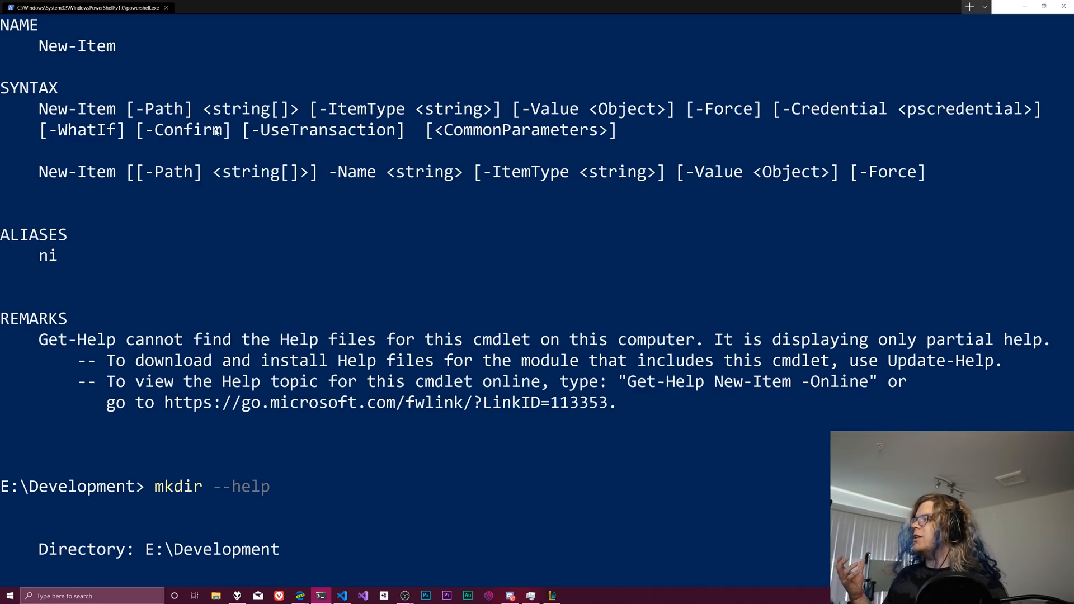
type("rm")
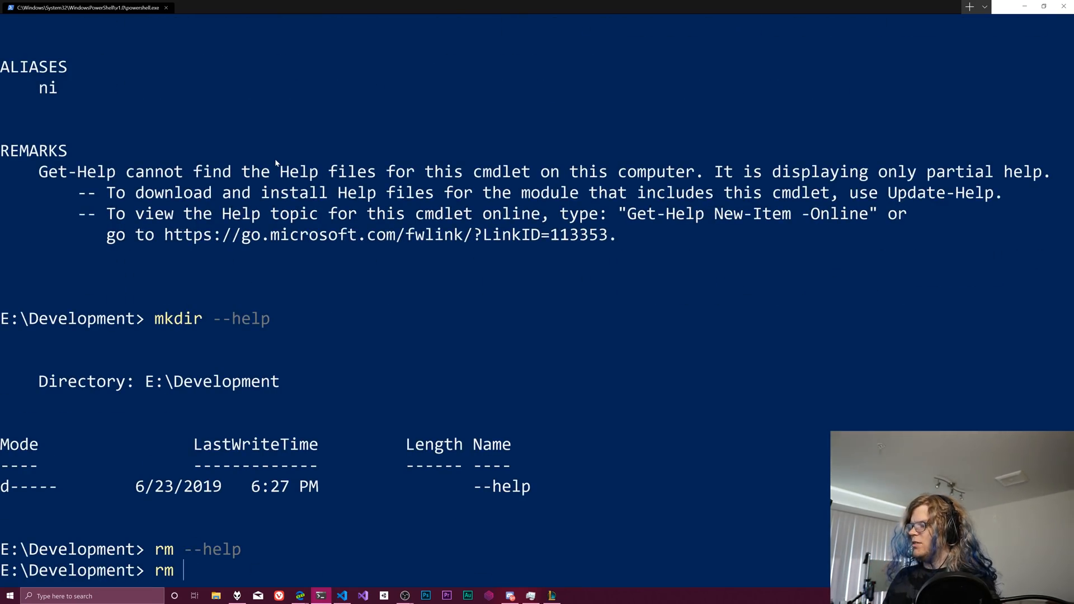
type("-")
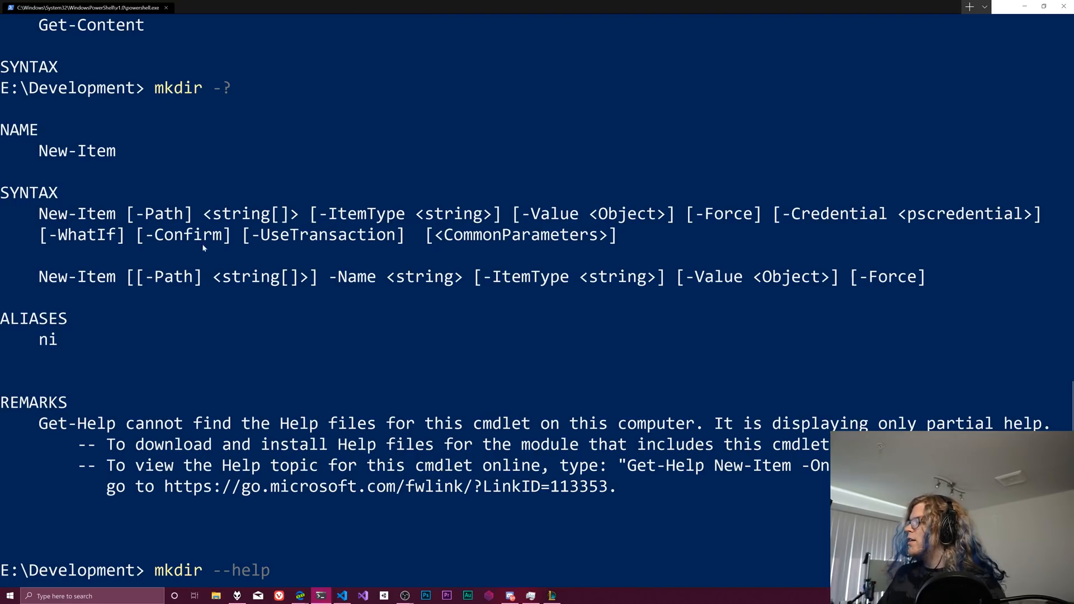
mouse_move(175, 291)
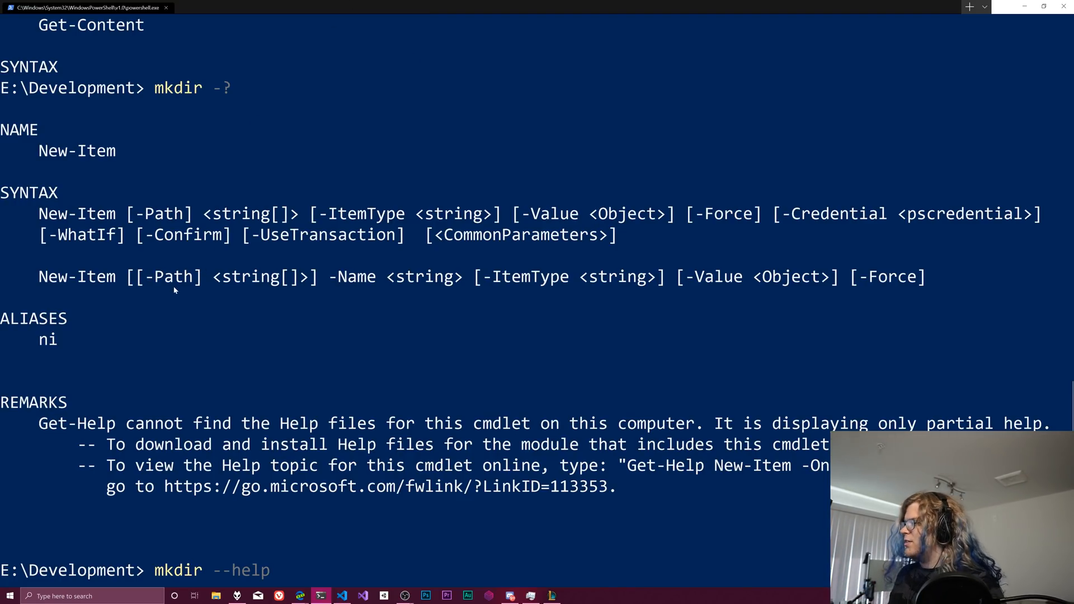
mouse_move(102, 249)
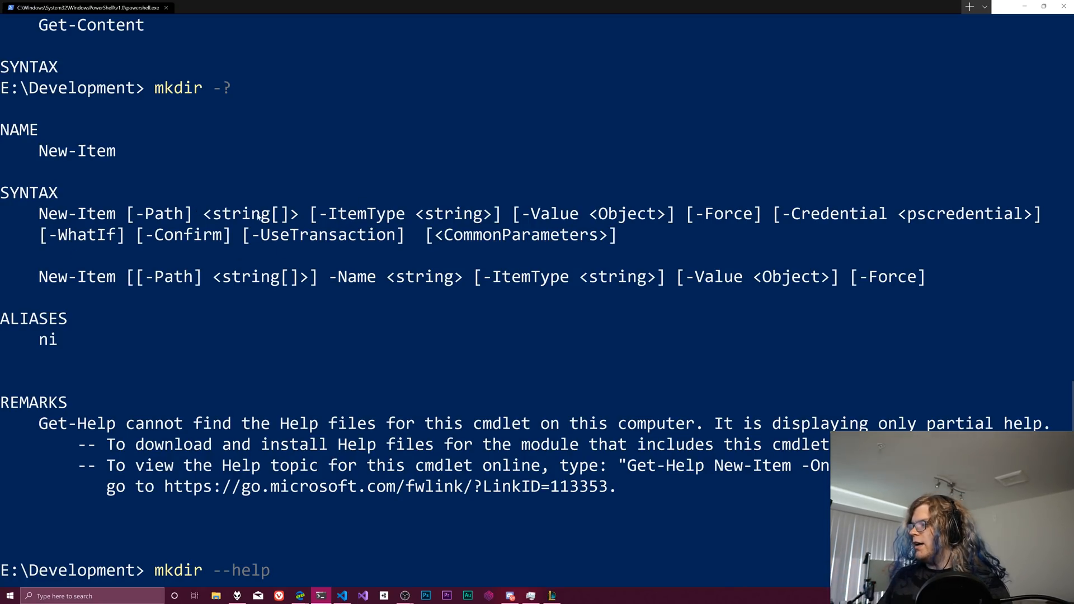
Highlight parts of the help syntax and review the alias list ri, rm, rmdir, del, erase, rd.
left_click_drag(123, 213, 671, 234)
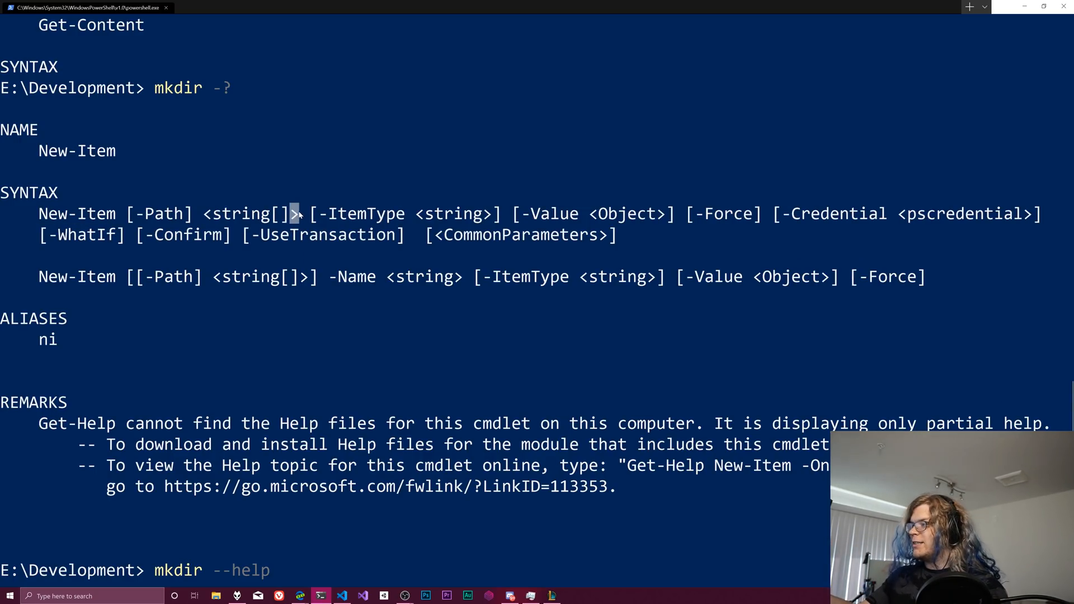
double_click(248, 213)
type("rm -?")
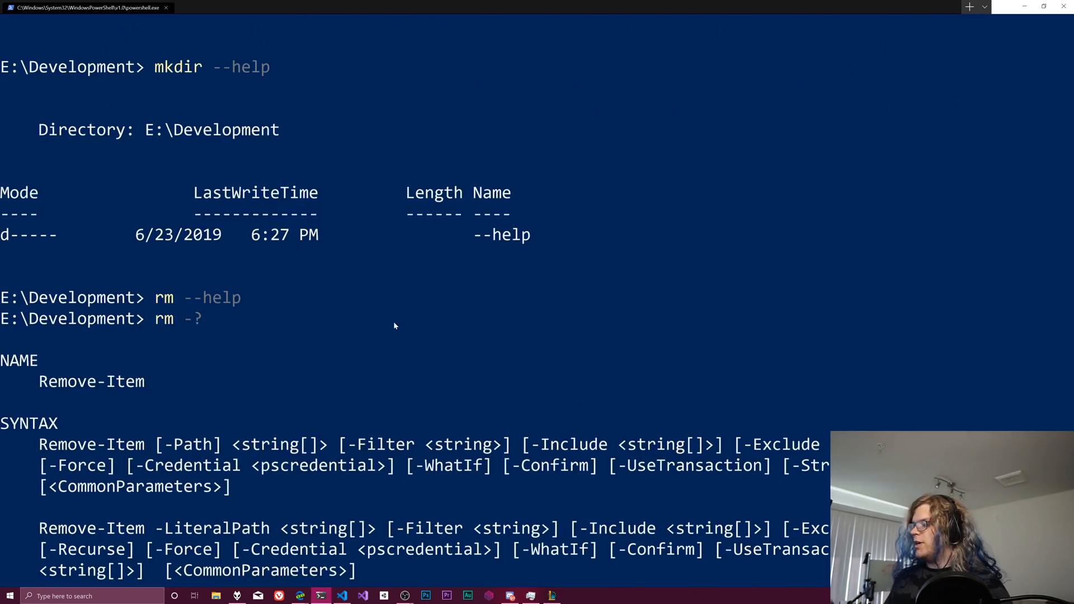
scroll("down", 3)
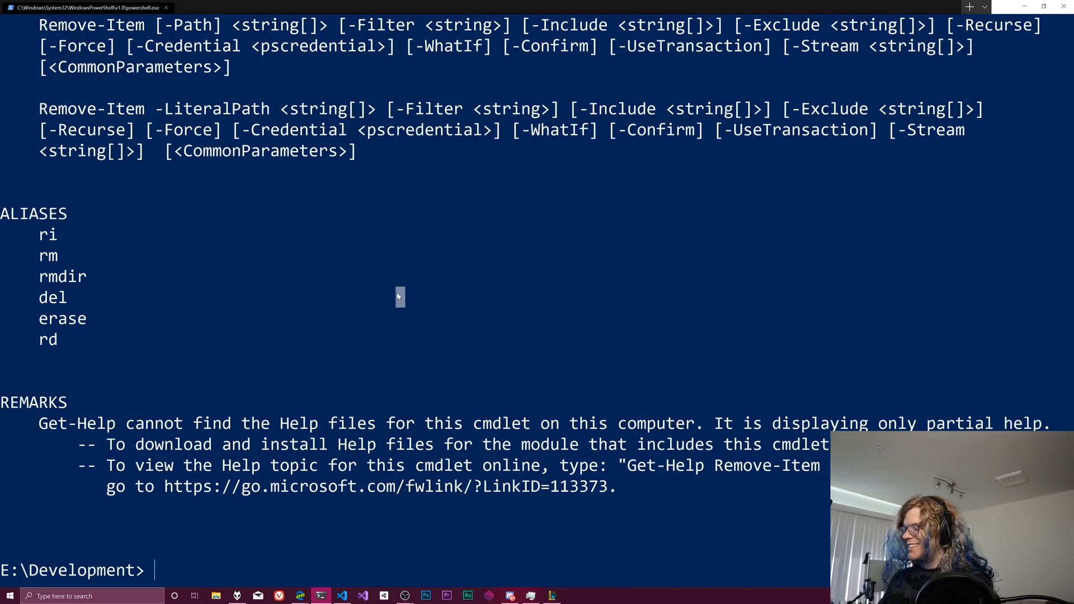
Create testdotnet in E:\Development, cd into it, and run dotnet to see its usage.
type("mkdir")
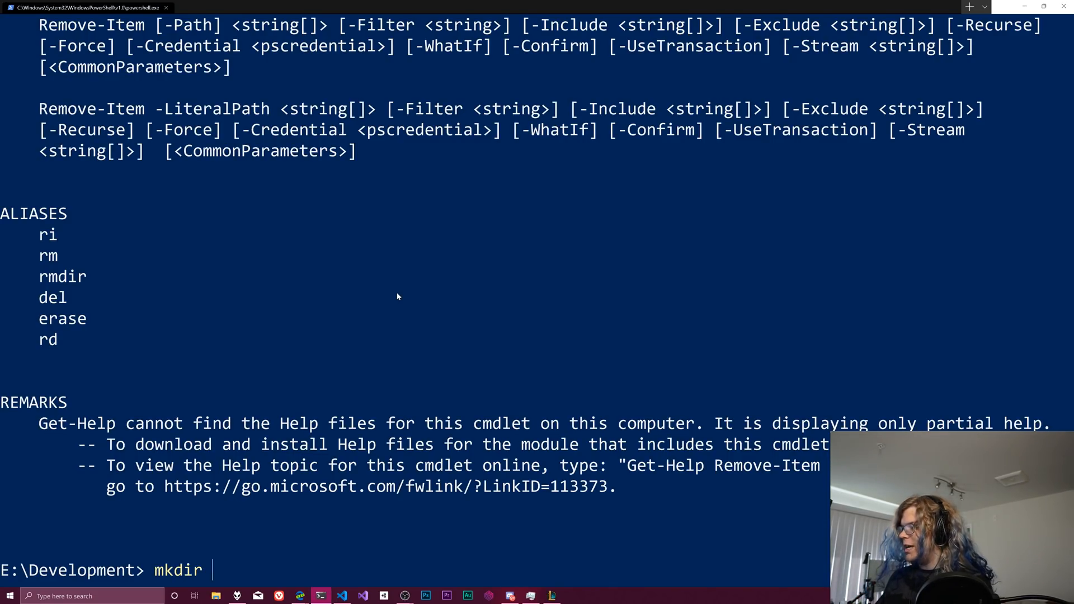
type("testdotnet")
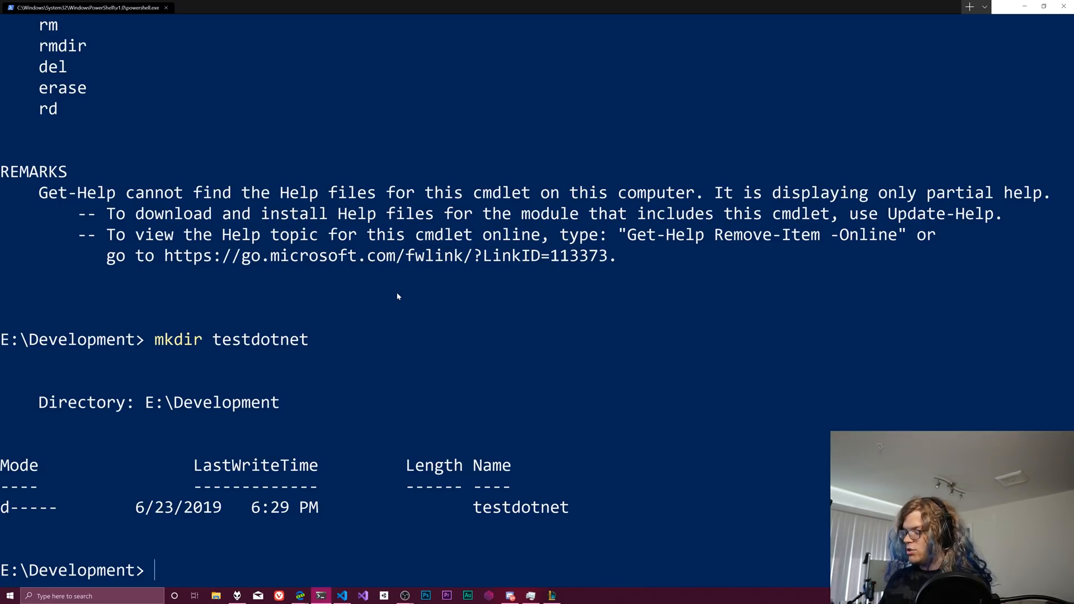
type("cd test")
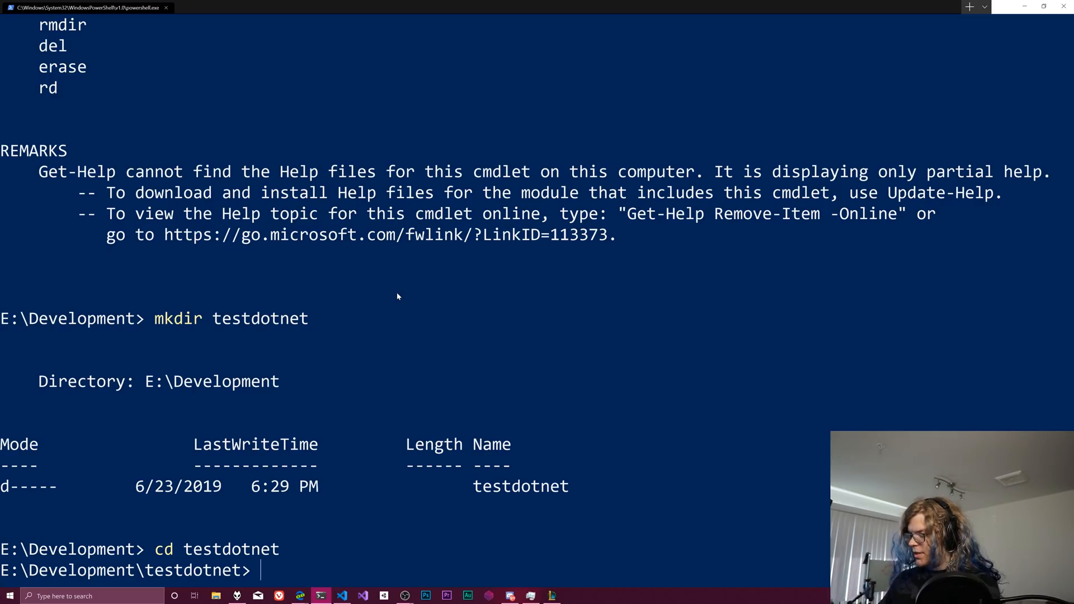
type("dotnet")
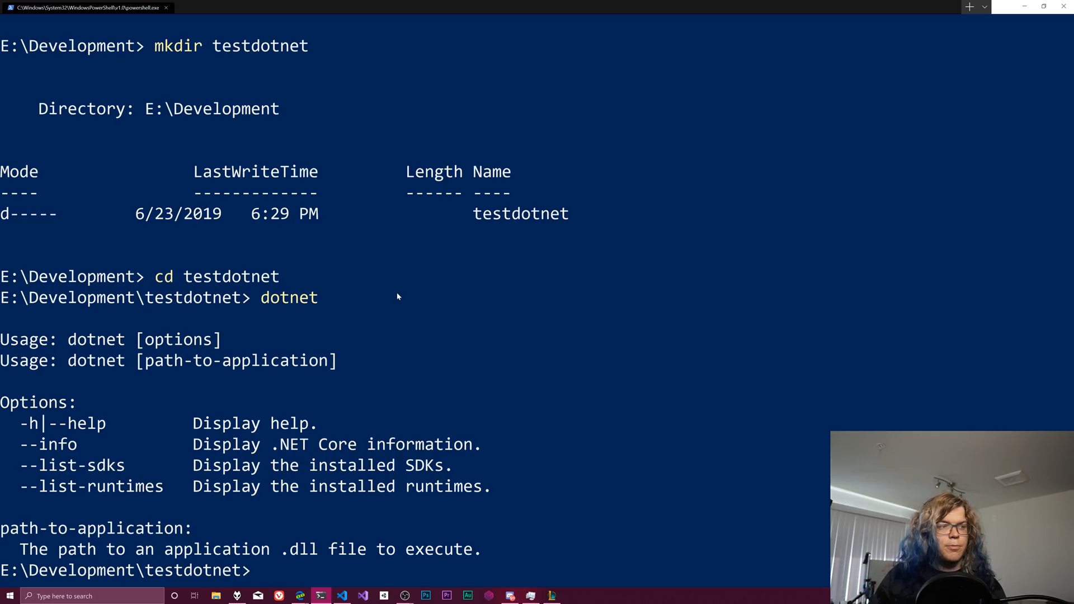
mouse_move(77, 371)
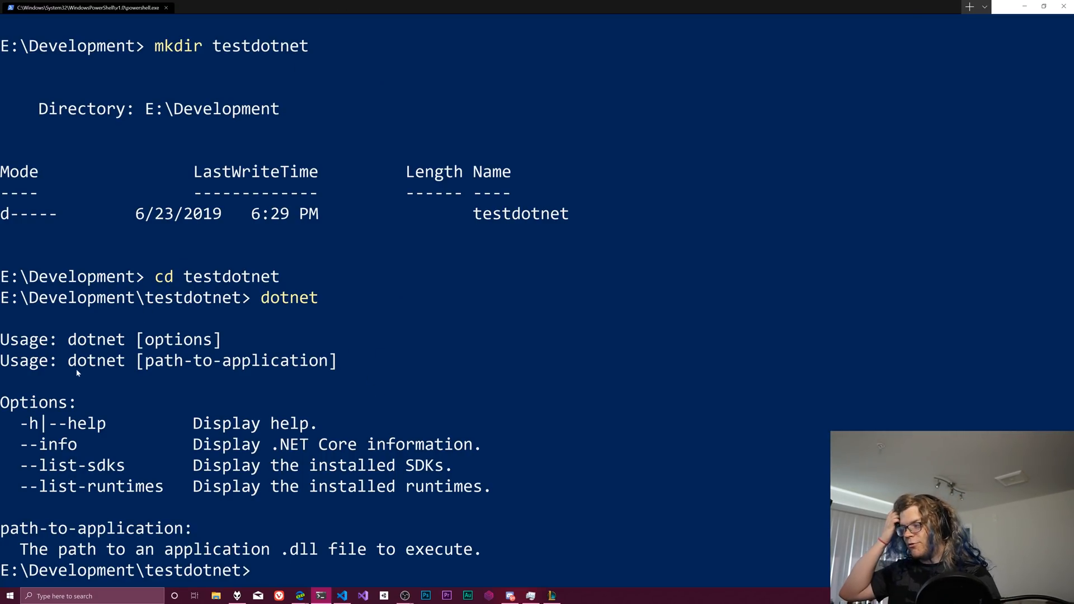
Print the full dotnet SDK command list with 'dotnet -?' and look through it.
double_click(61, 423)
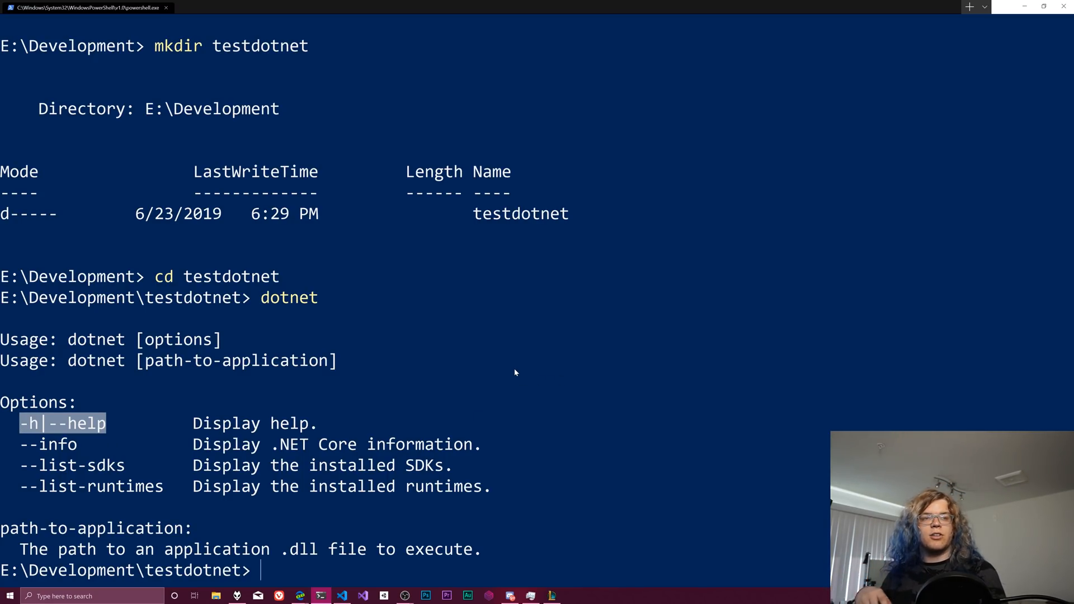
type("do")
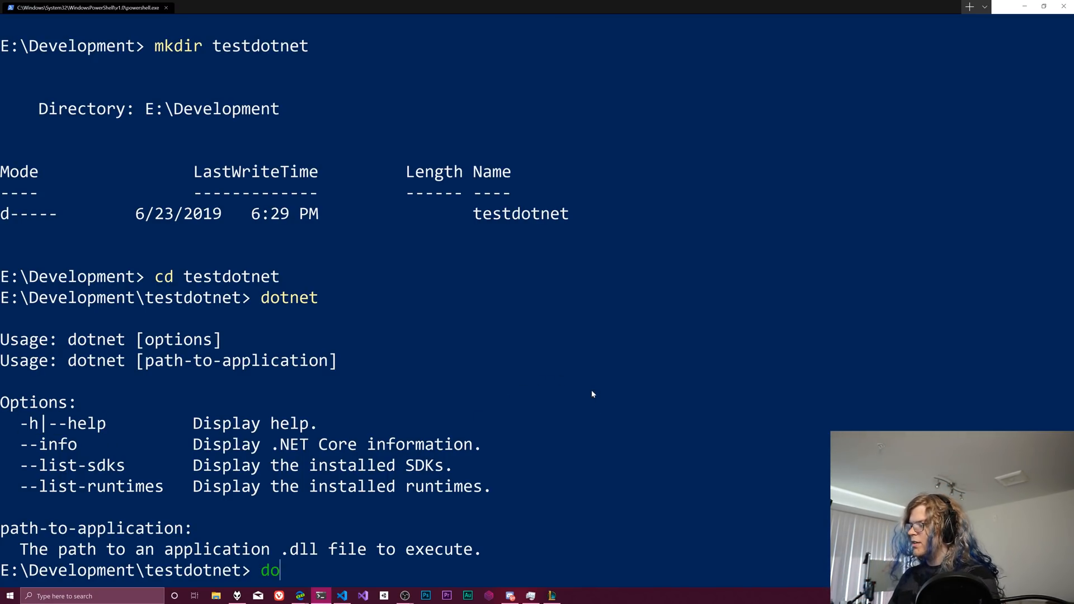
type("tnet -?")
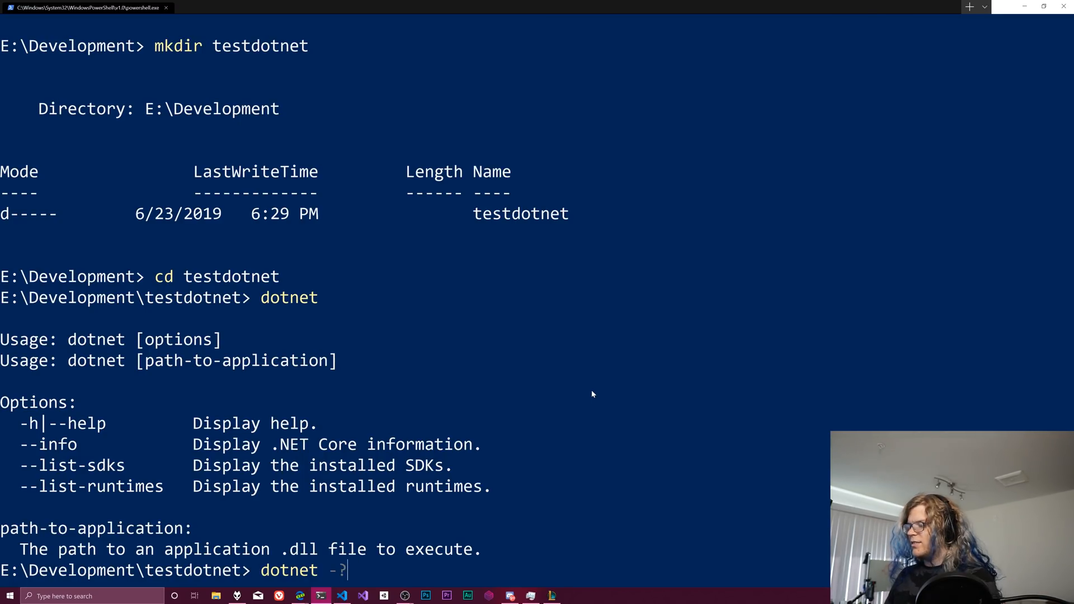
key("enter")
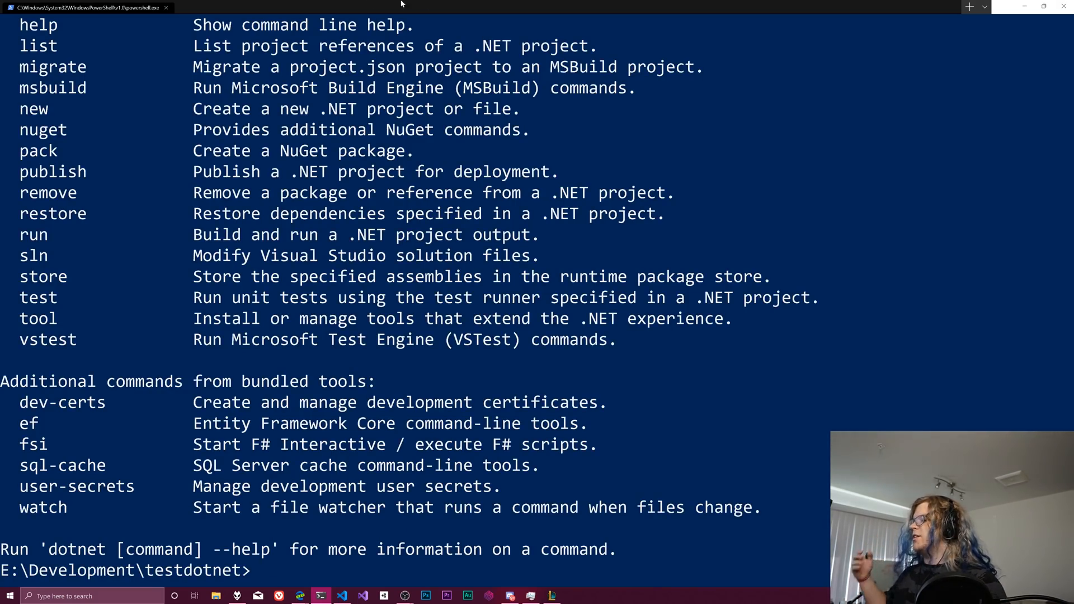
scroll("down", 3)
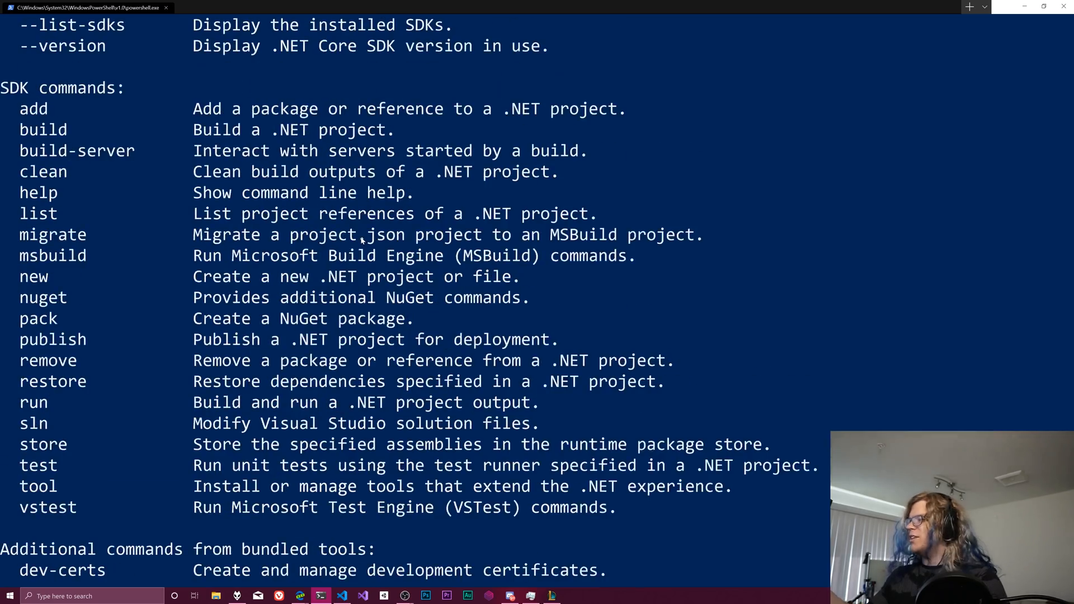
scroll("down", 3)
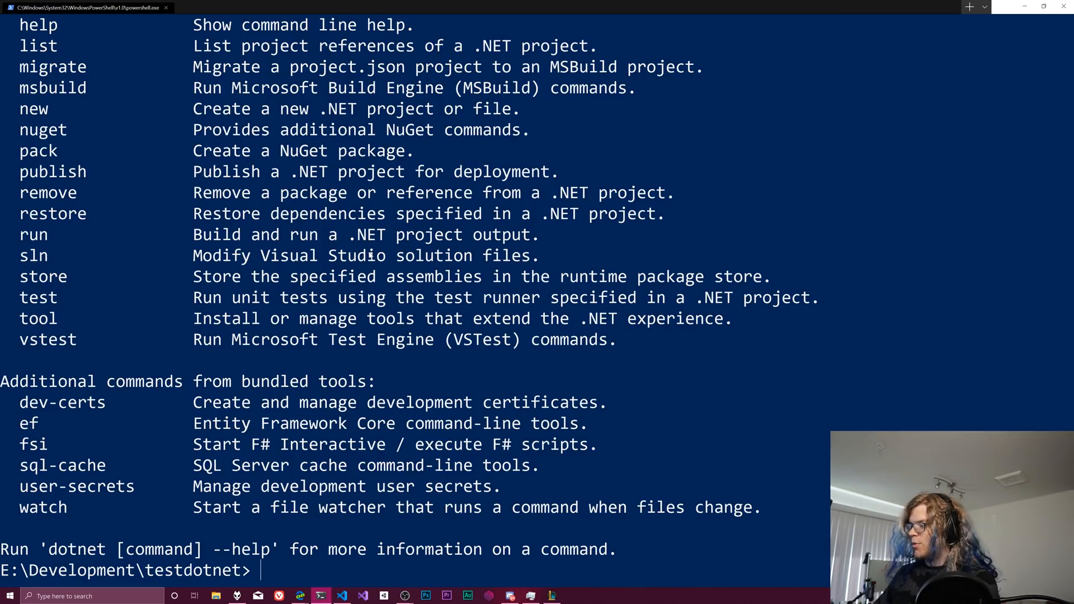
Run 'dotnet --help' for the same command list and highlight an entry.
type("dotnet --help")
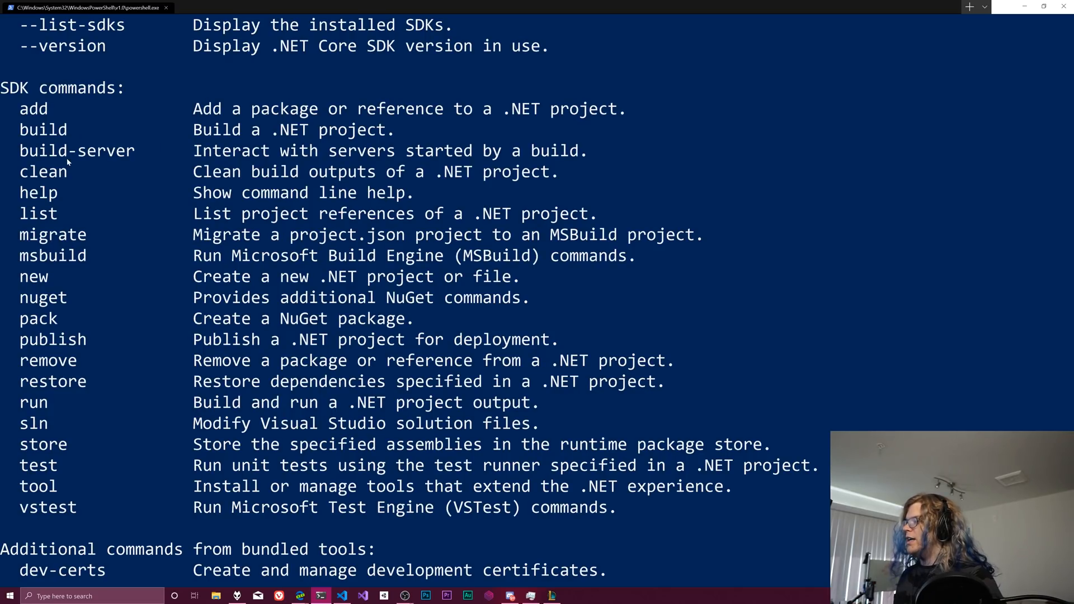
double_click(33, 276)
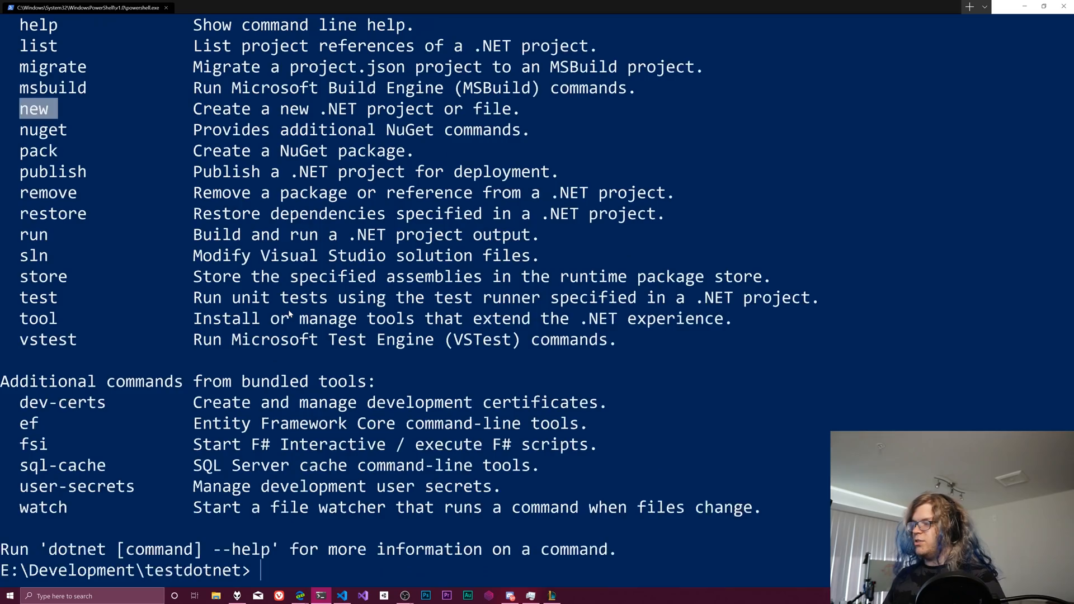
Show 'dotnet new --help' with its options such as --type and --lang.
type("dit")
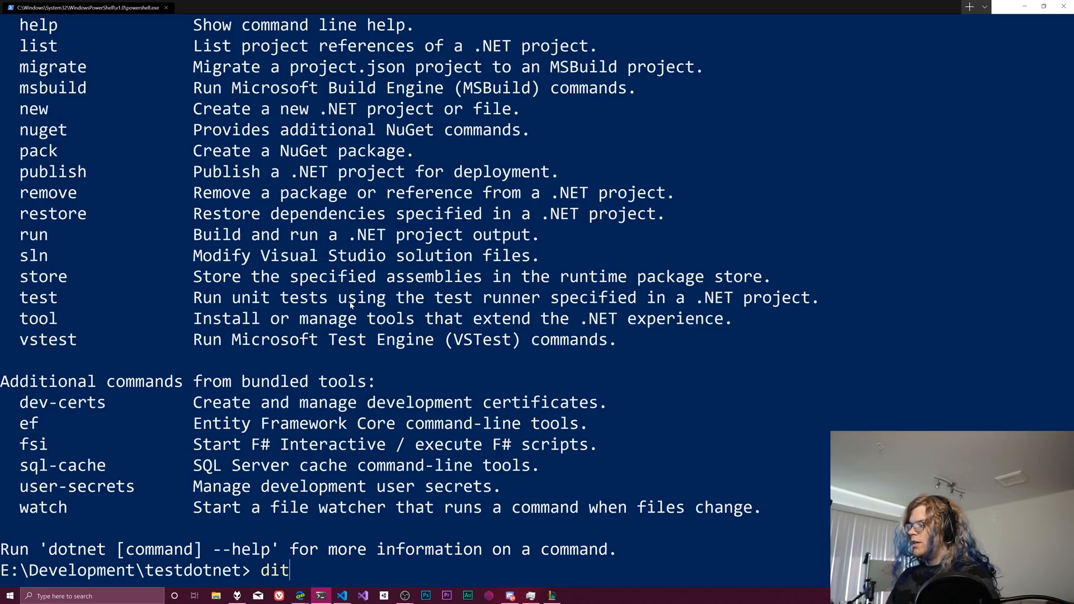
type("dotnet new")
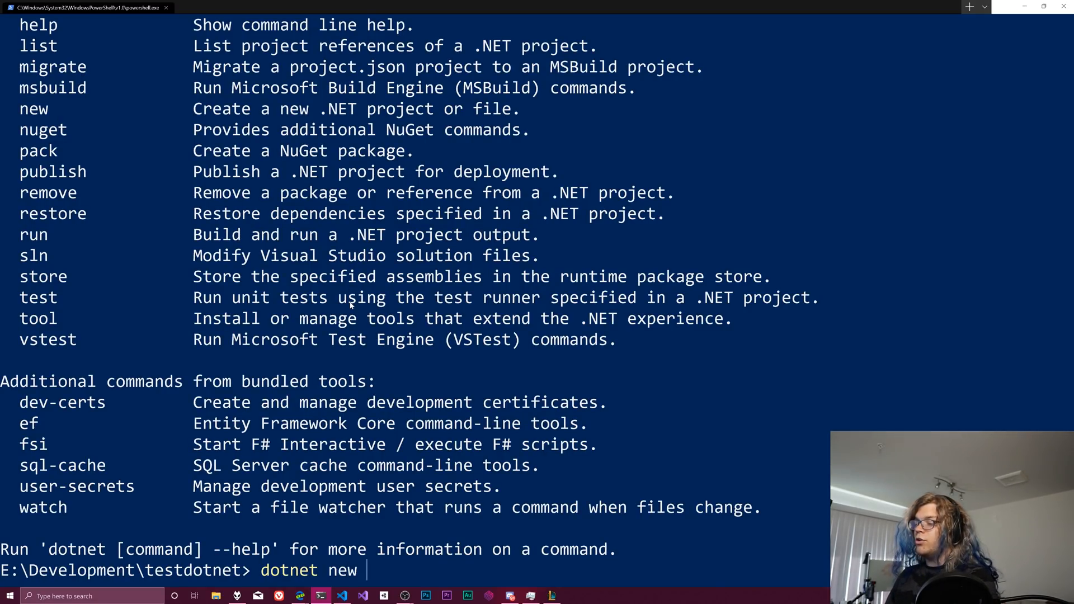
type("--help")
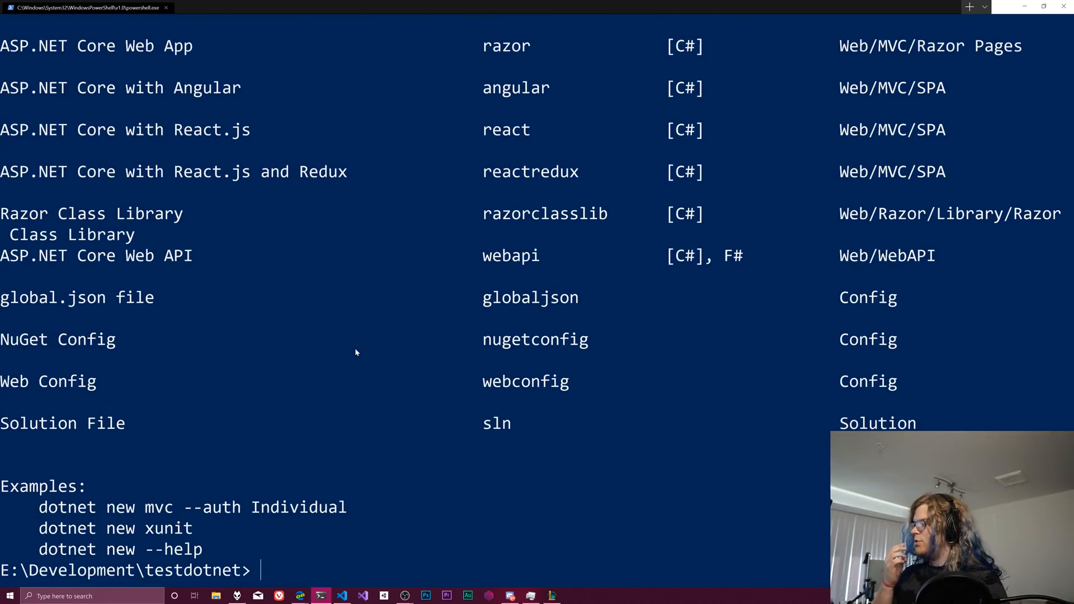
mouse_move(412, 364)
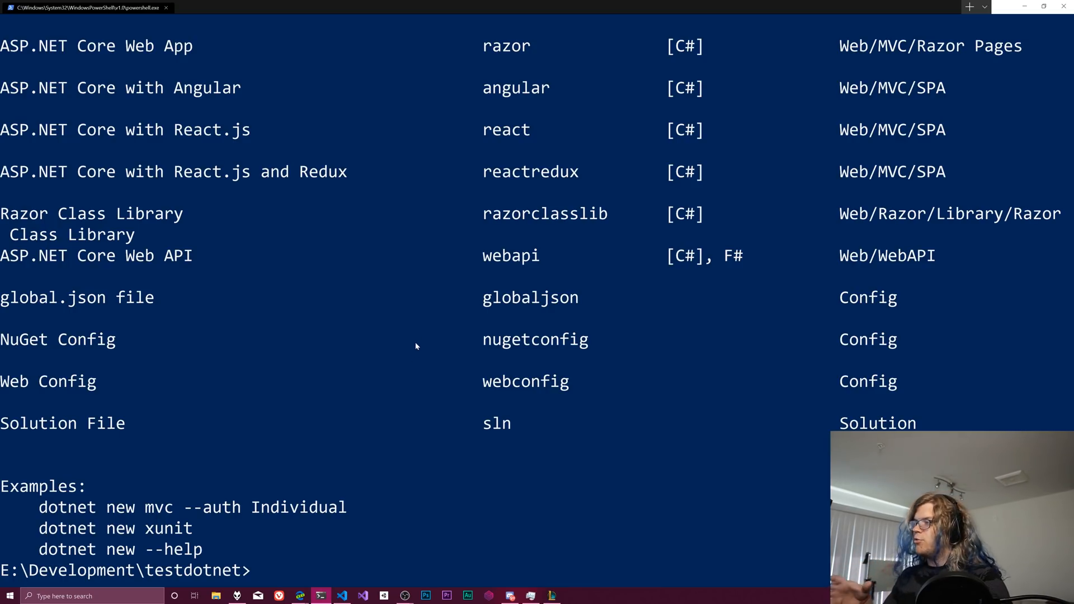
mouse_move(317, 366)
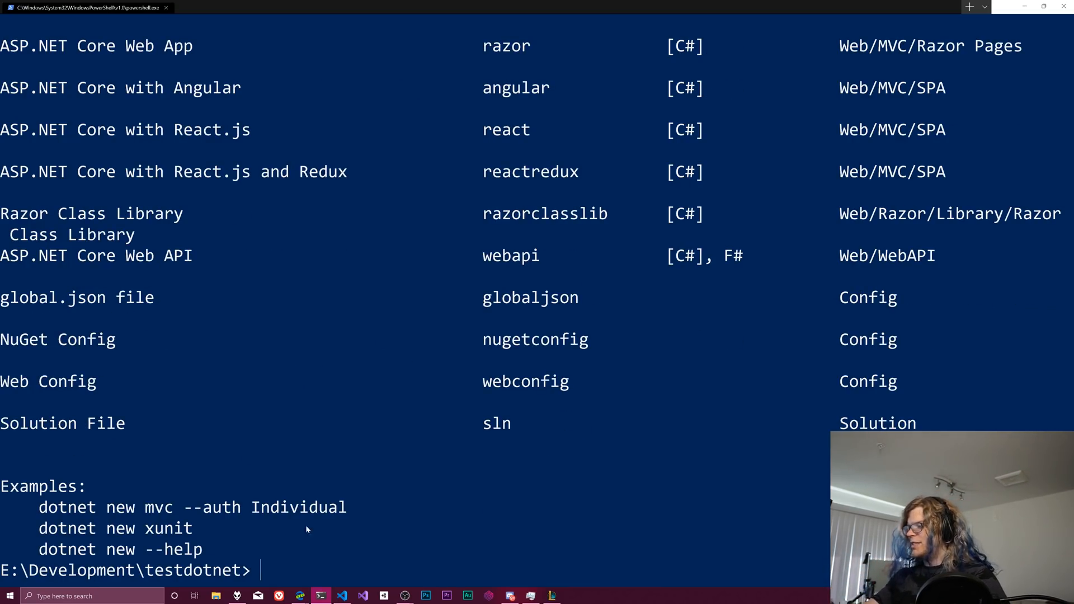
scroll("up", 3)
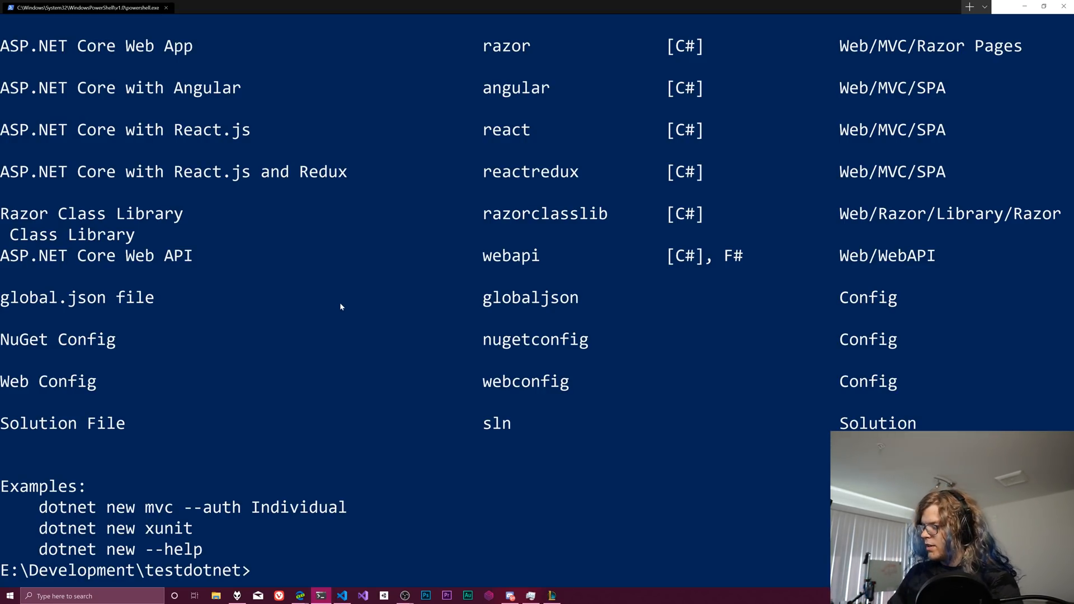
type("dotnet ne")
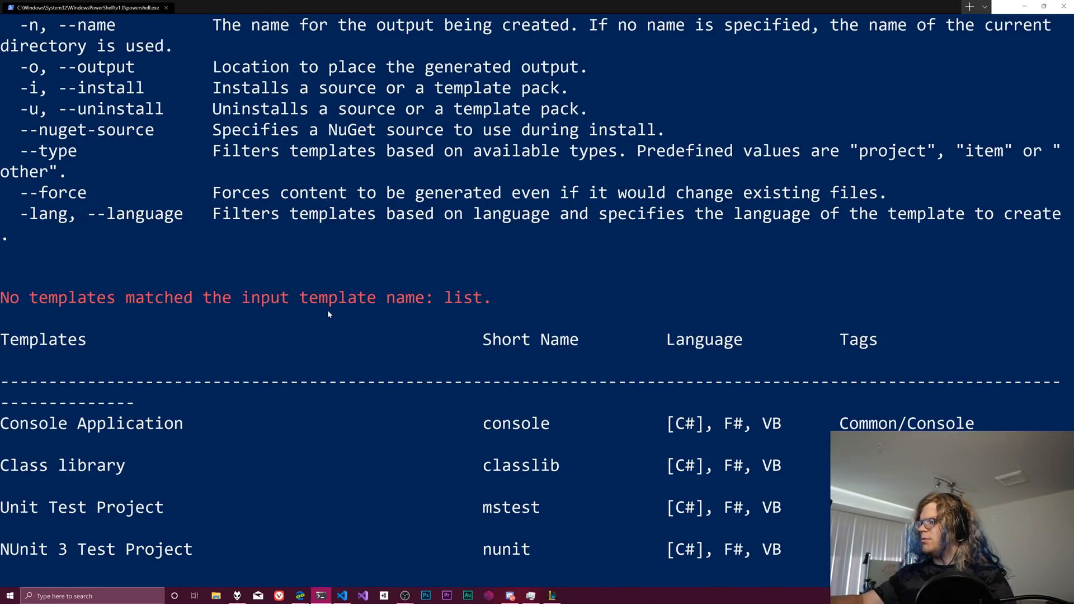
scroll("down", 3)
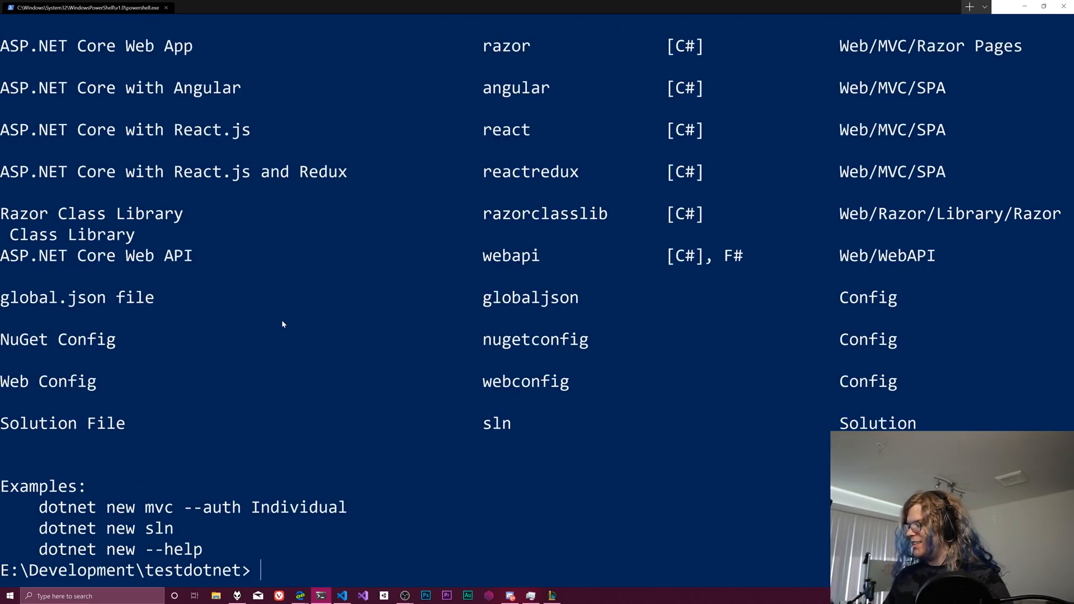
List all project templates with 'dotnet new --list' and scroll through console, classlib, mstest, razor.
type("dotnet new --list")
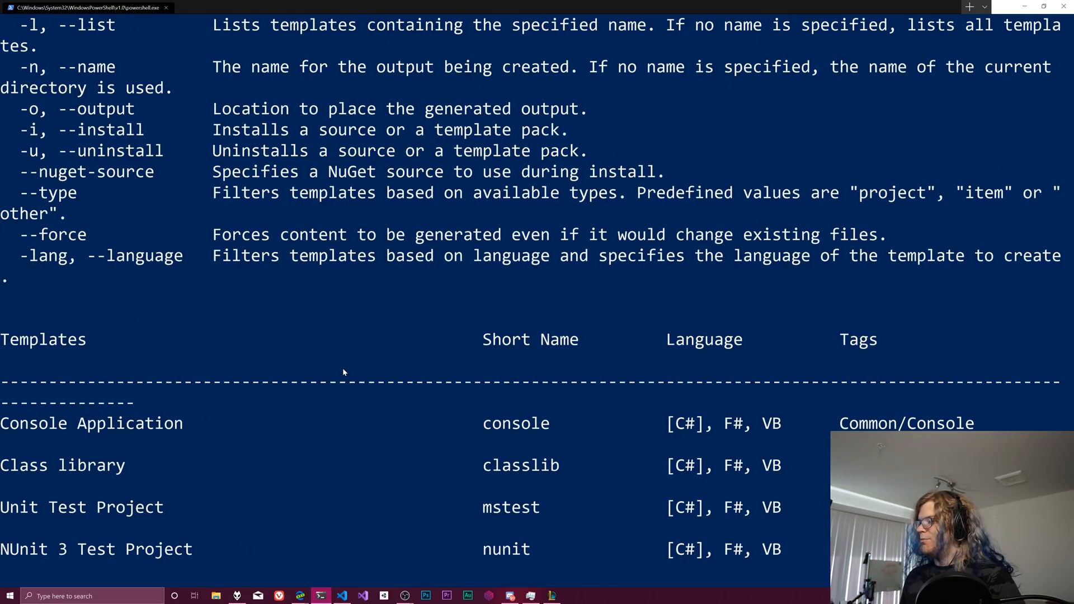
scroll("down", 3)
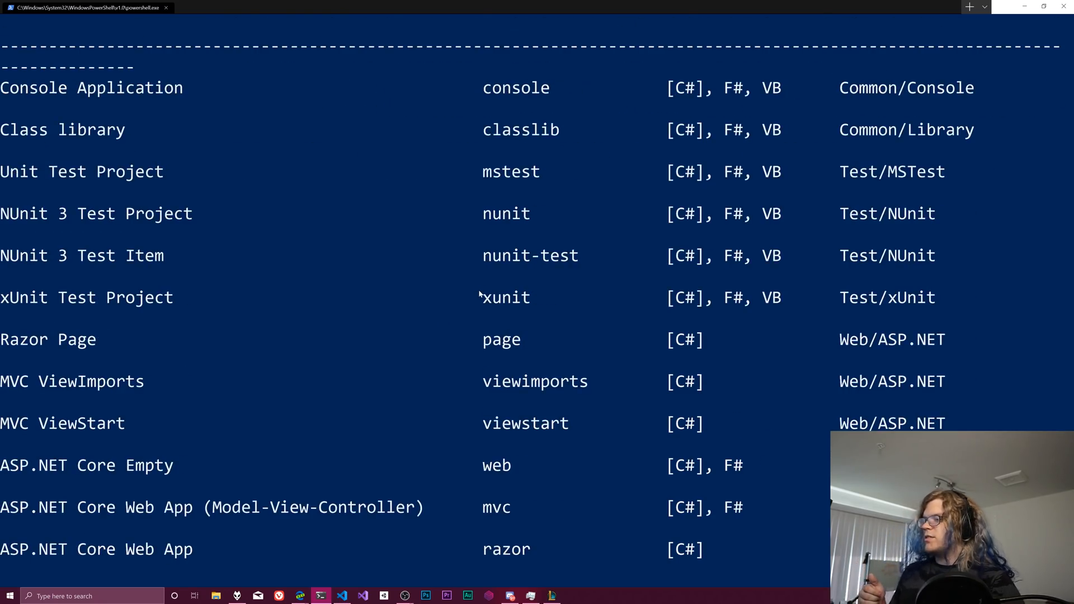
scroll("down", 3)
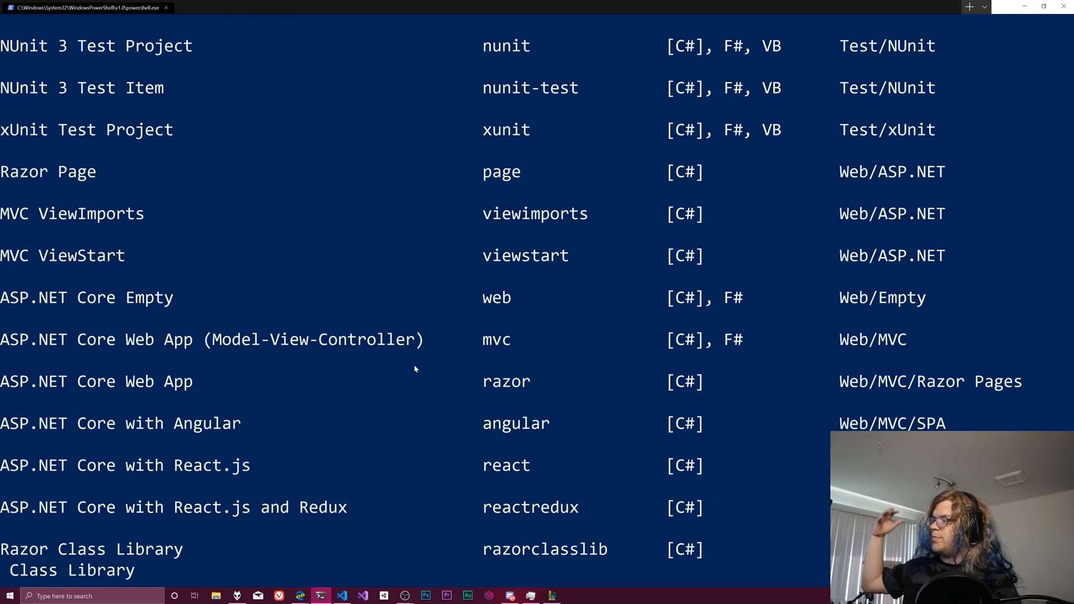
mouse_move(389, 372)
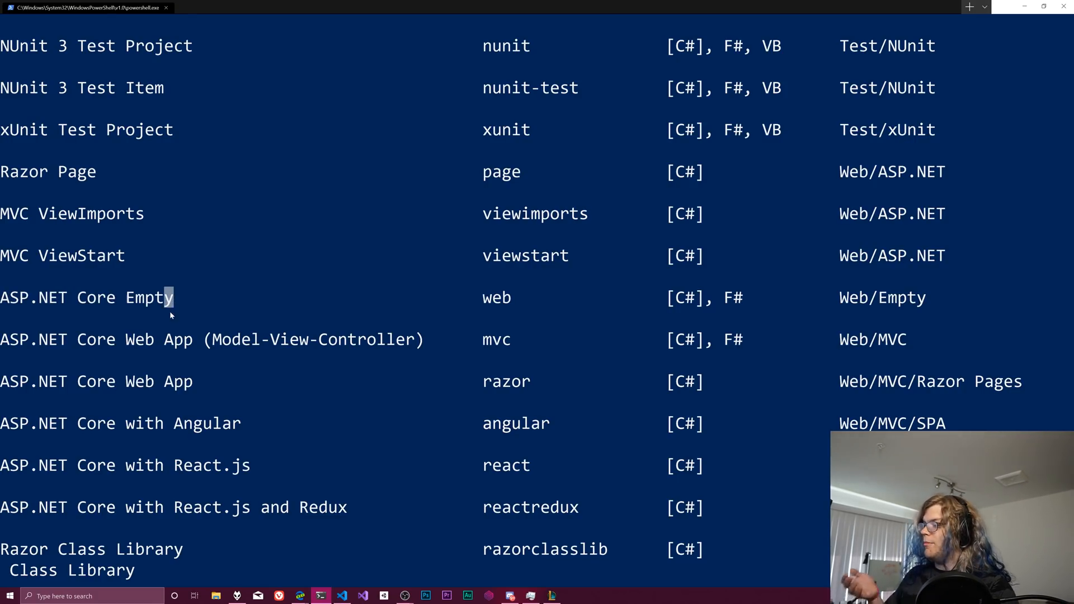
mouse_move(279, 410)
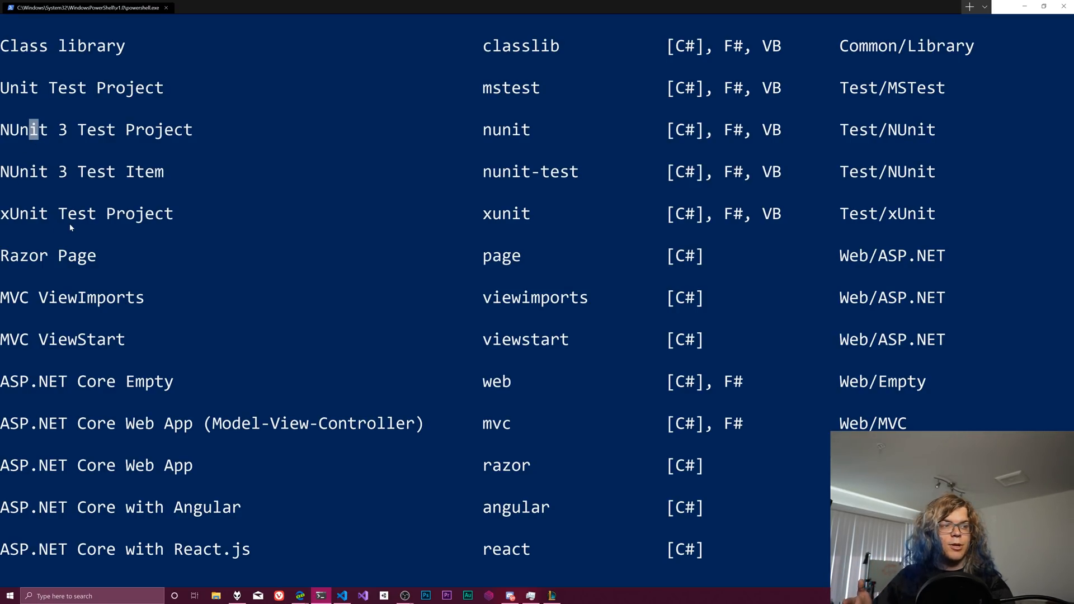
scroll("down", 3)
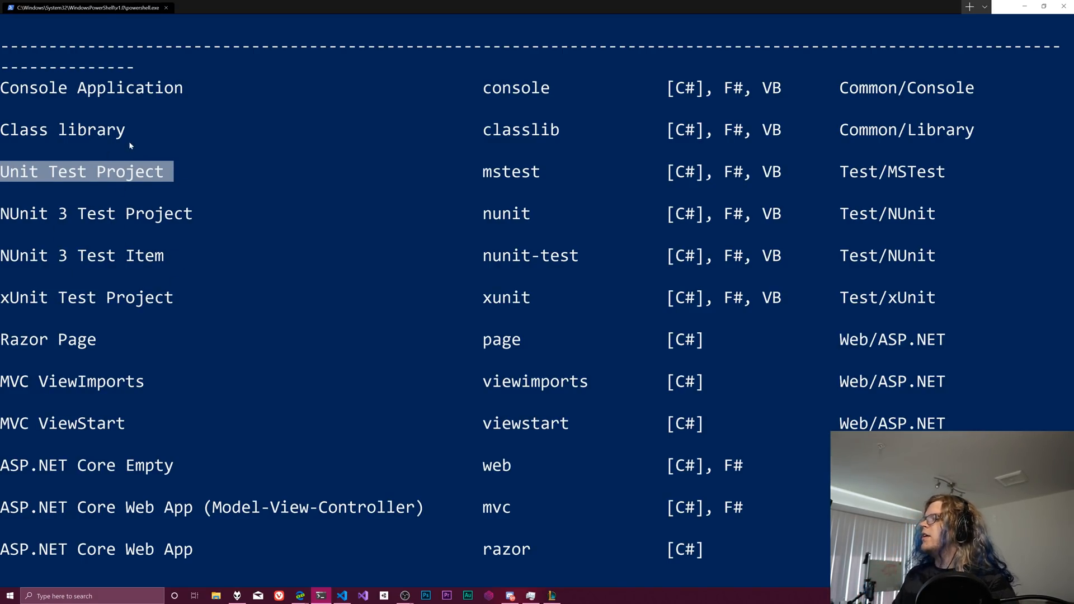
key("Up")
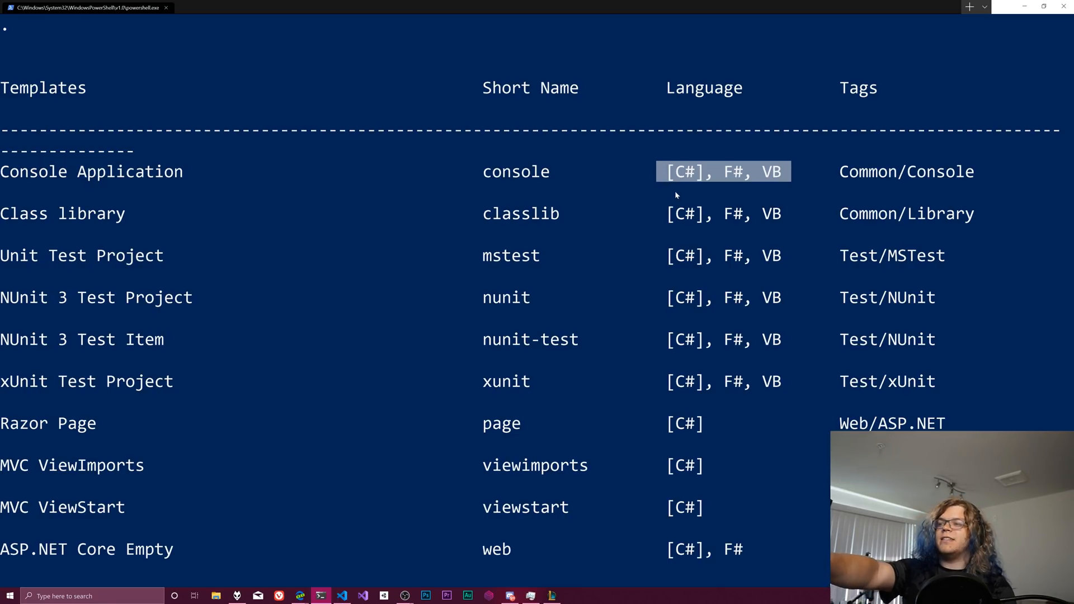
mouse_move(658, 218)
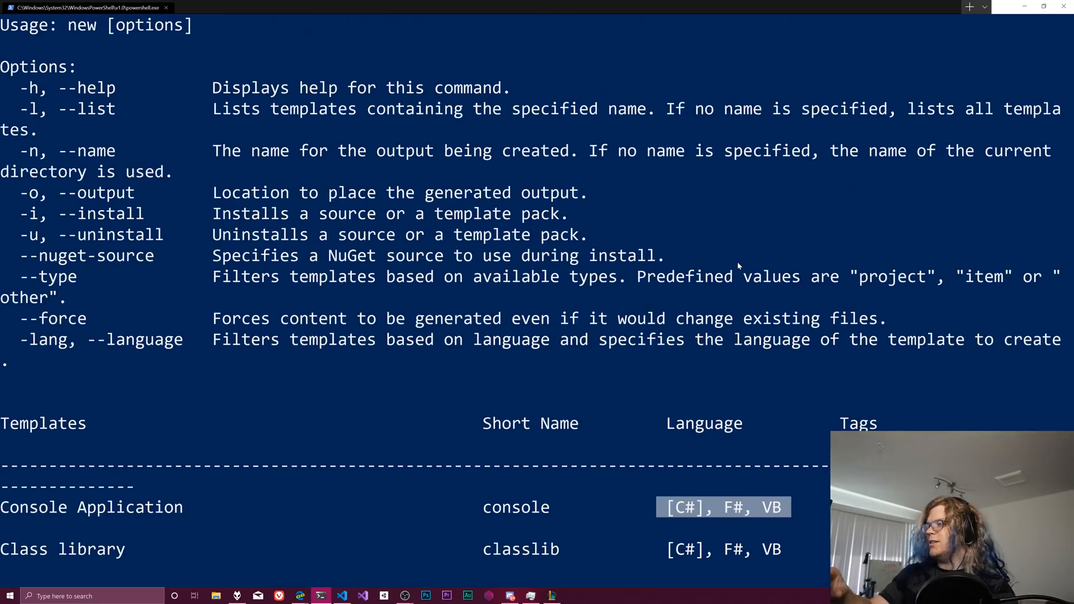
scroll("down", 3)
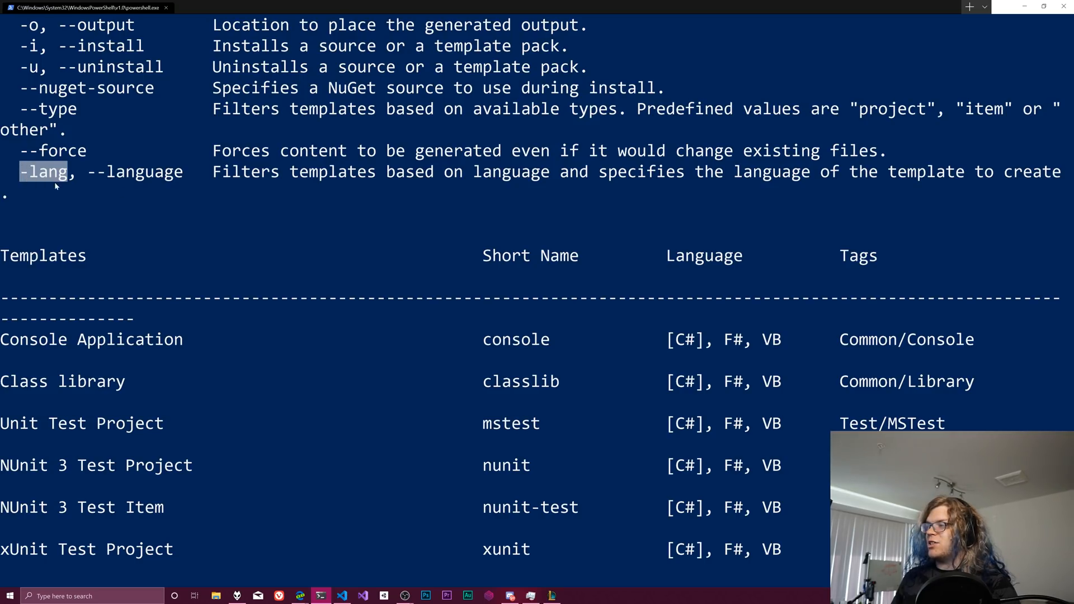
mouse_move(698, 267)
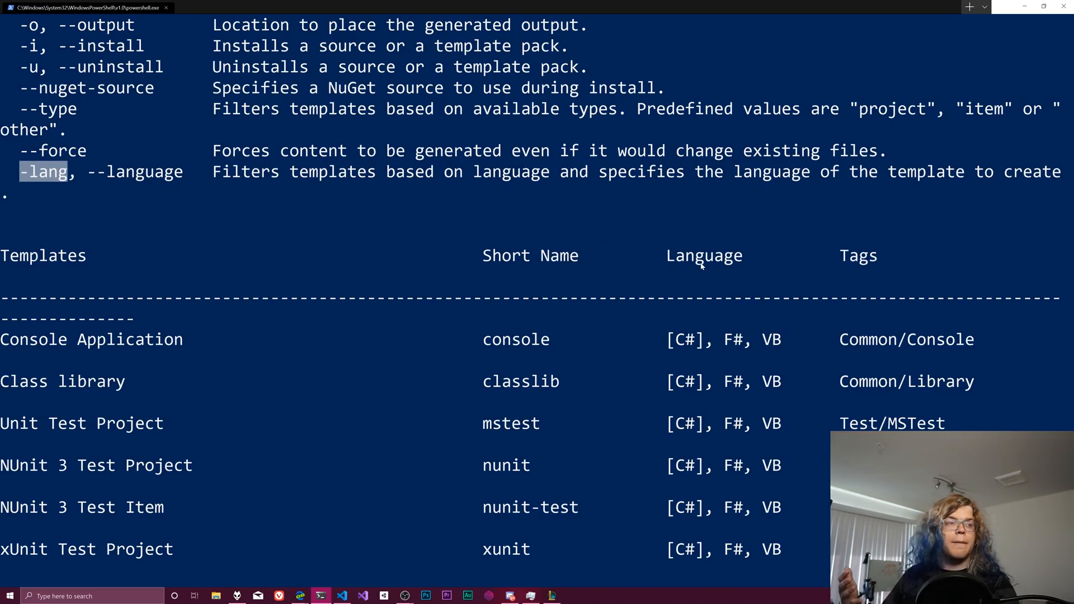
mouse_move(715, 330)
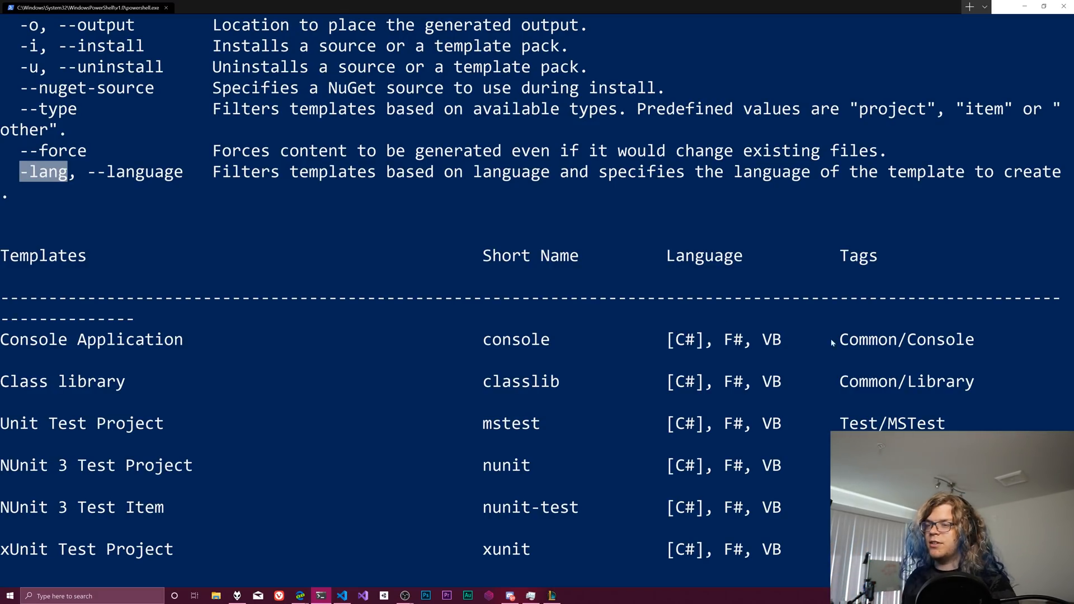
mouse_move(824, 411)
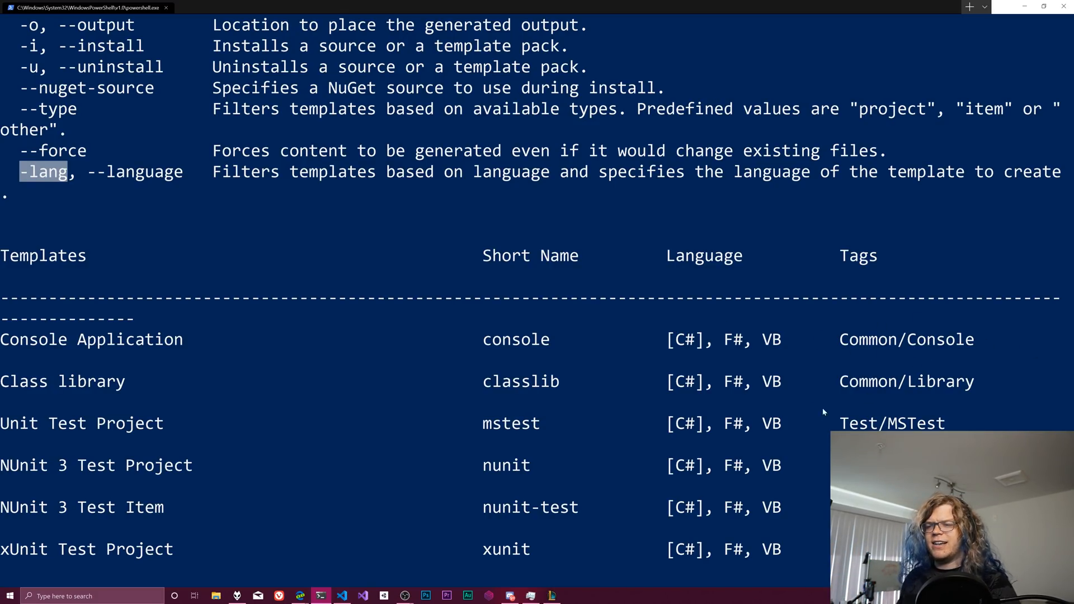
mouse_move(647, 418)
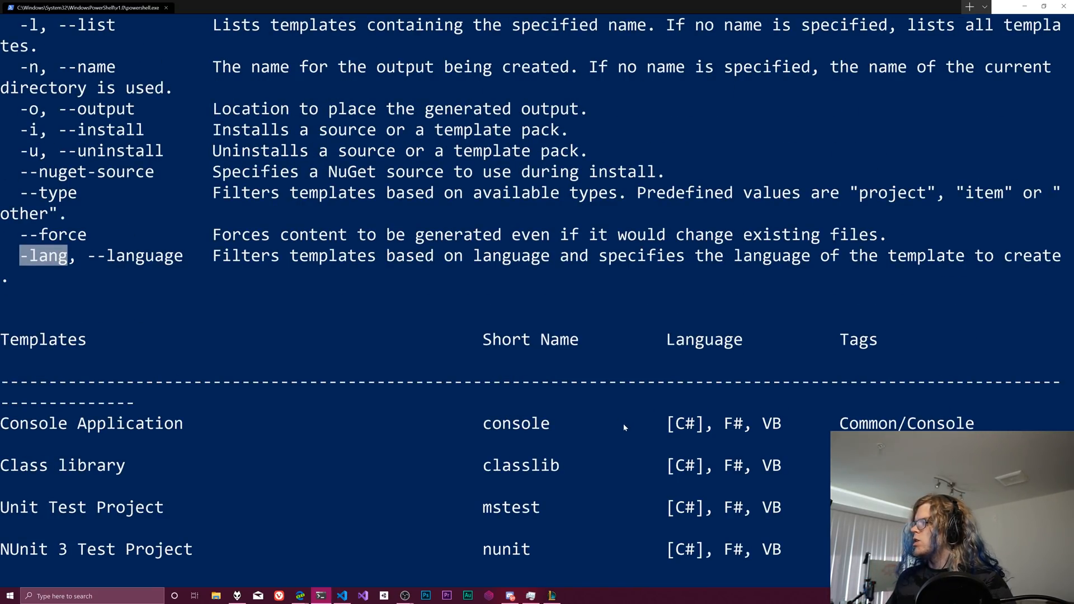
mouse_move(762, 204)
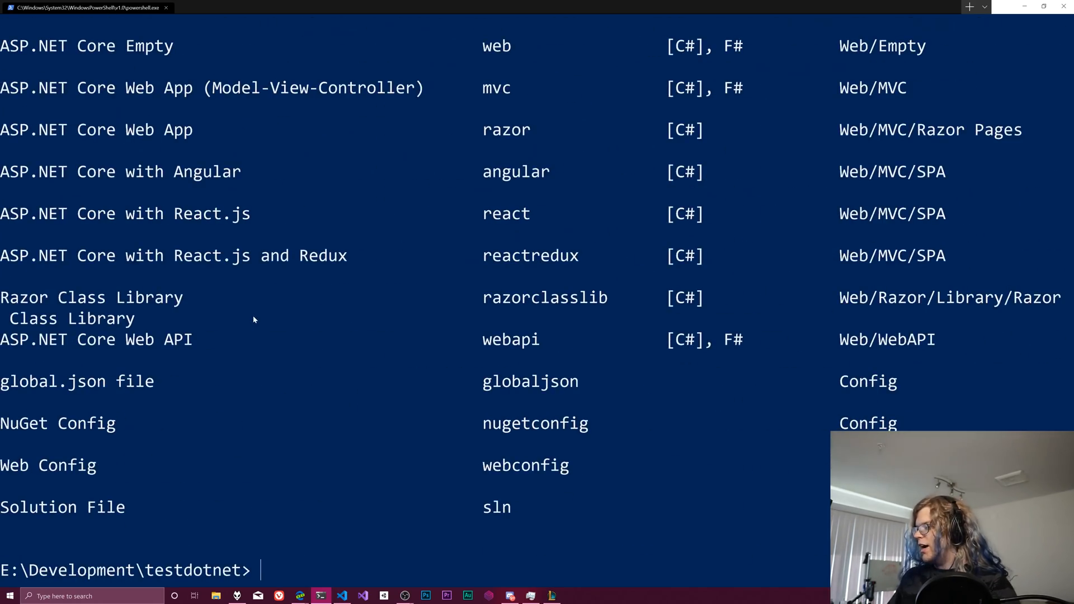
Create a C# console app in testdotnet with 'dotnet new console'.
type("dotnet new")
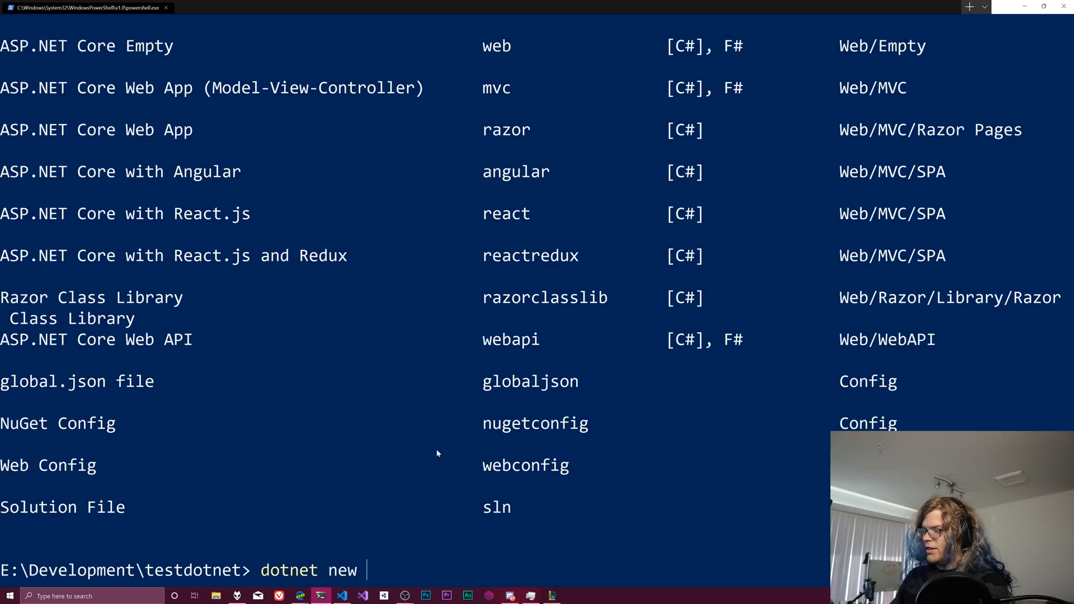
type("console")
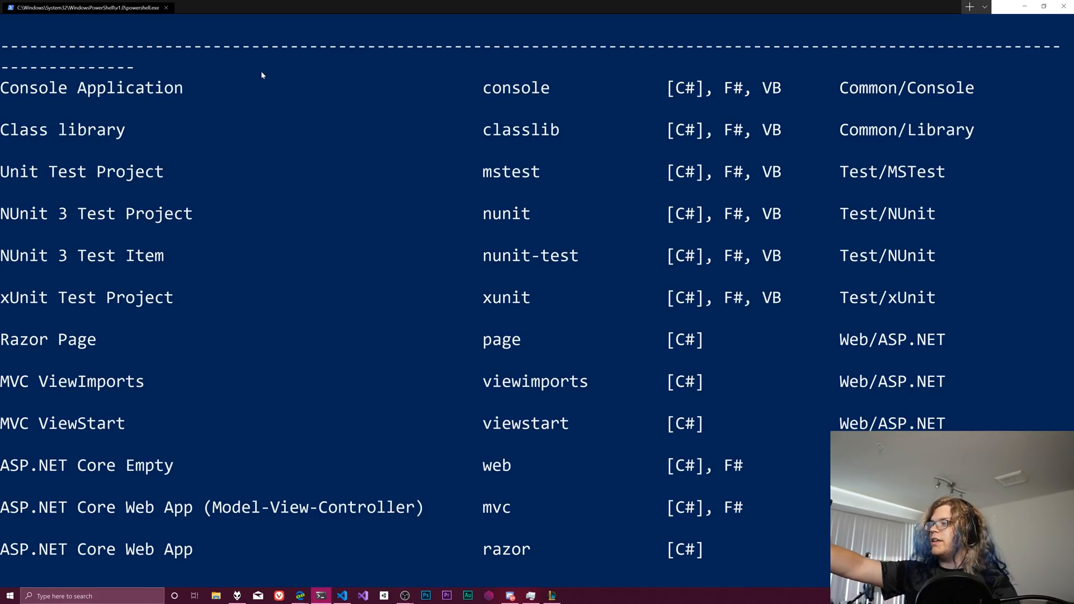
mouse_move(235, 153)
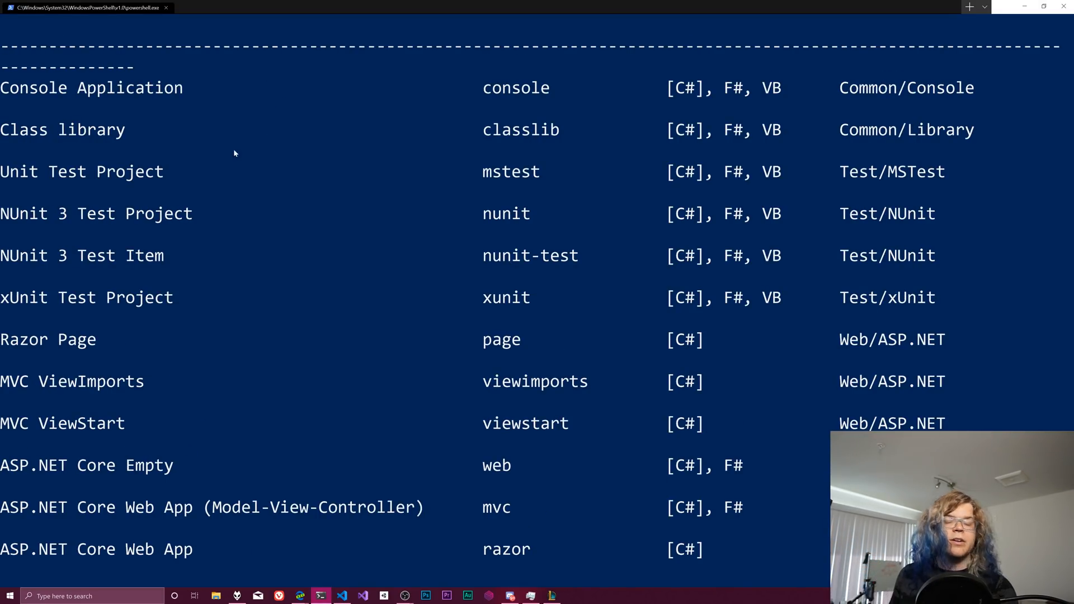
type("dotnet new console")
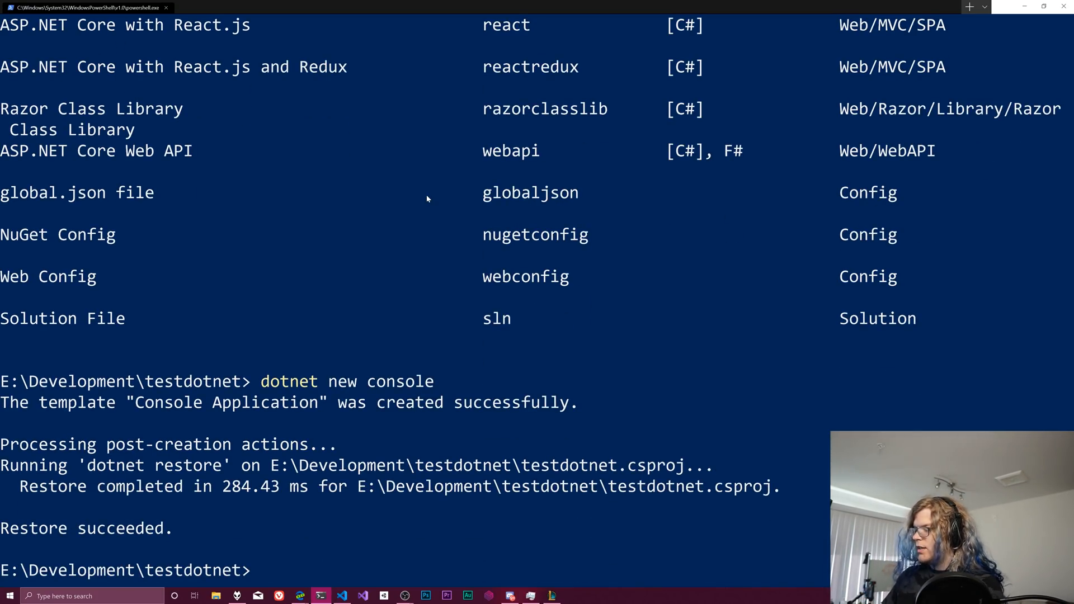
List Program.cs, testdotnet.csproj and obj, then cat Program.cs to show the Hello World code.
type("ls")
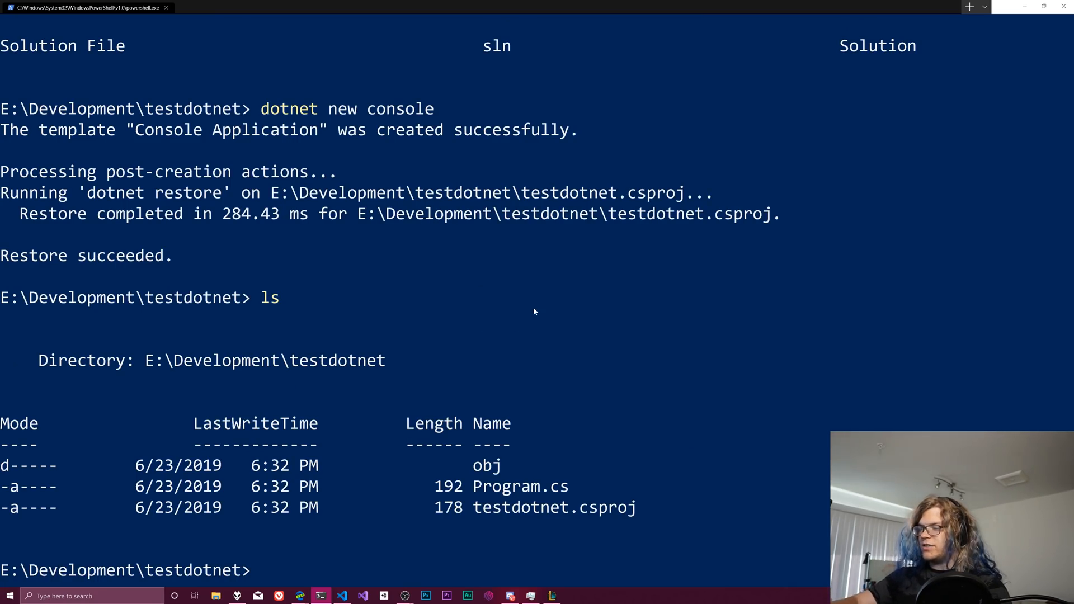
type("dot")
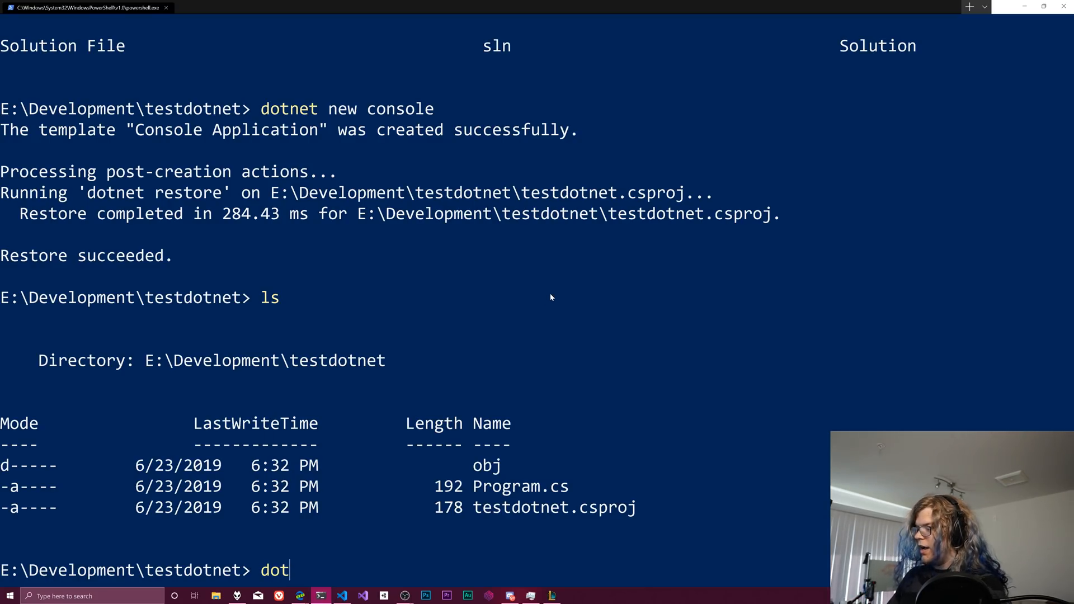
type("cat")
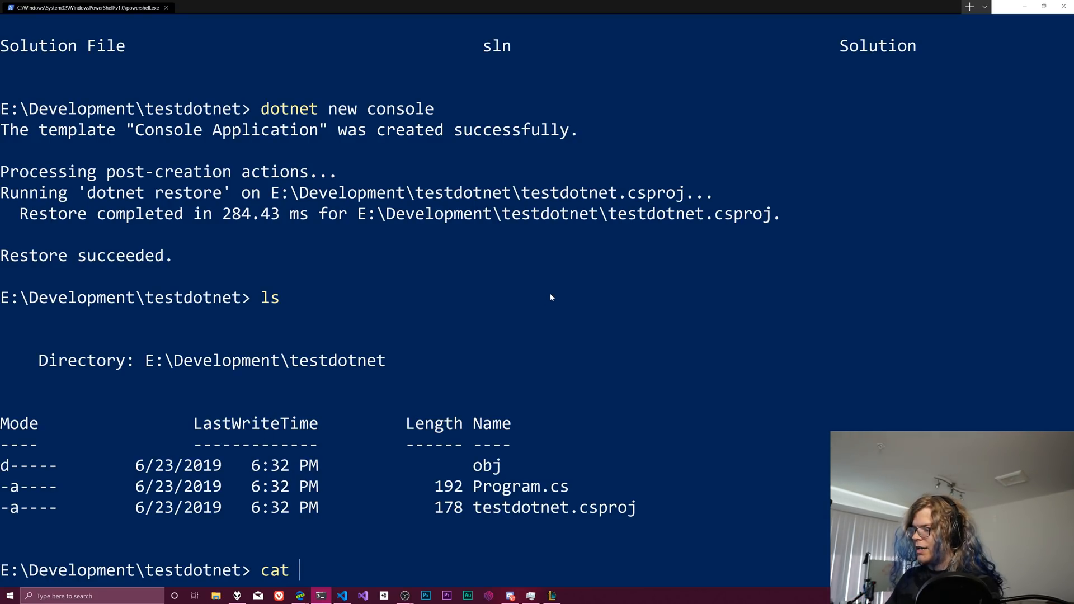
type("Program.cs")
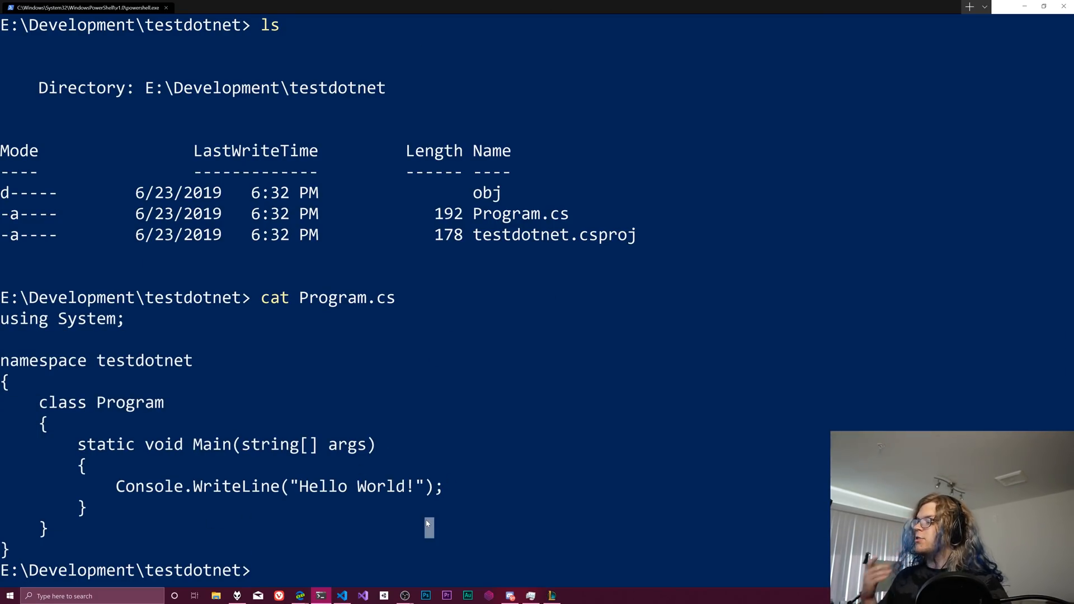
Show the dotnet SDK command list again, then the usage for 'dotnet run --help'.
type("dotnet")
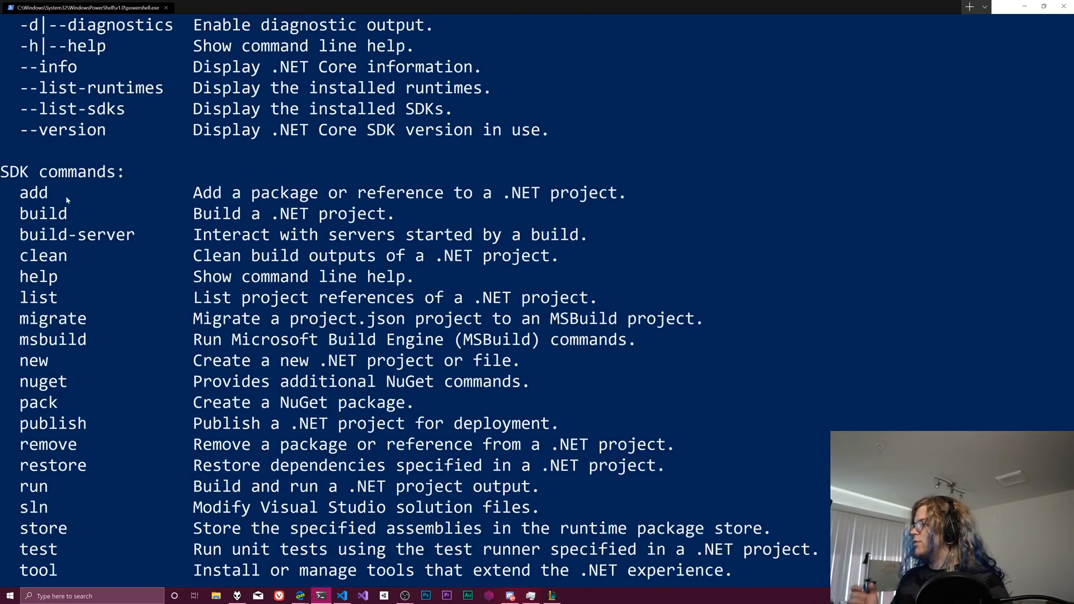
scroll("down", 3)
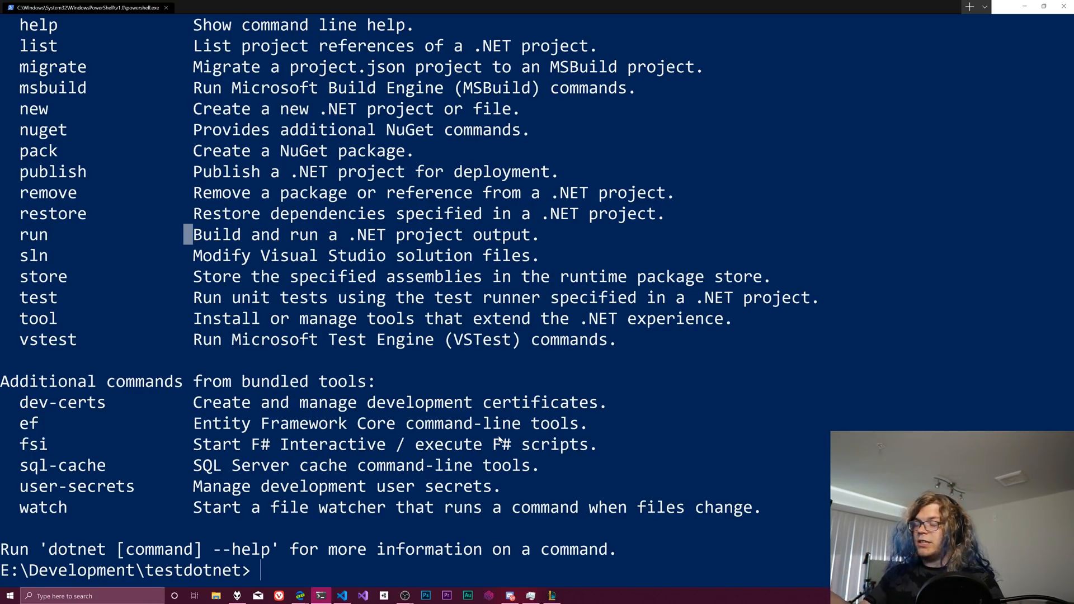
type("dotnet run --help")
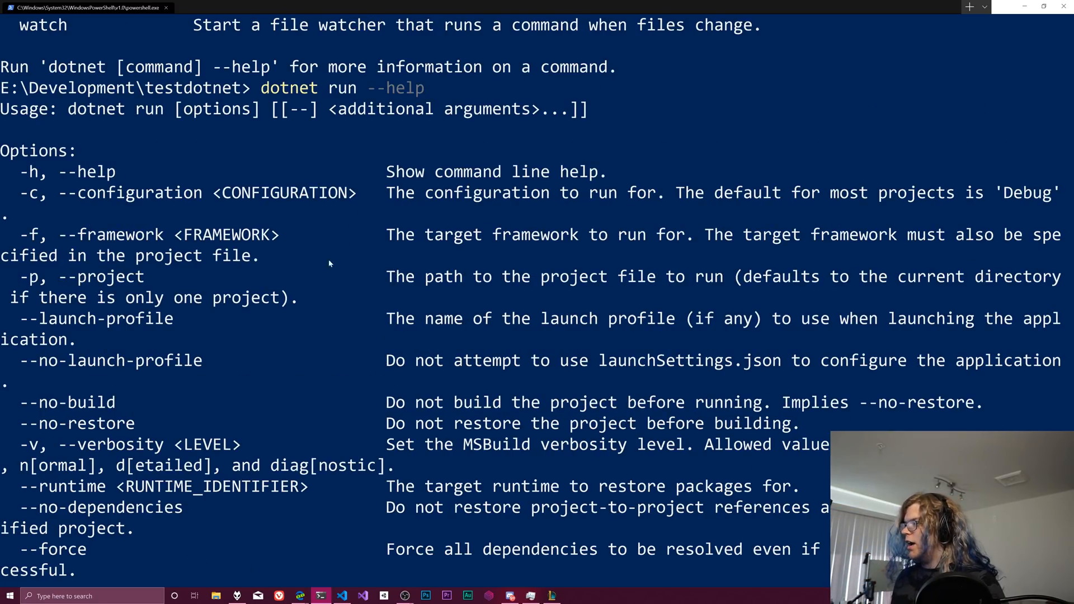
mouse_move(300, 306)
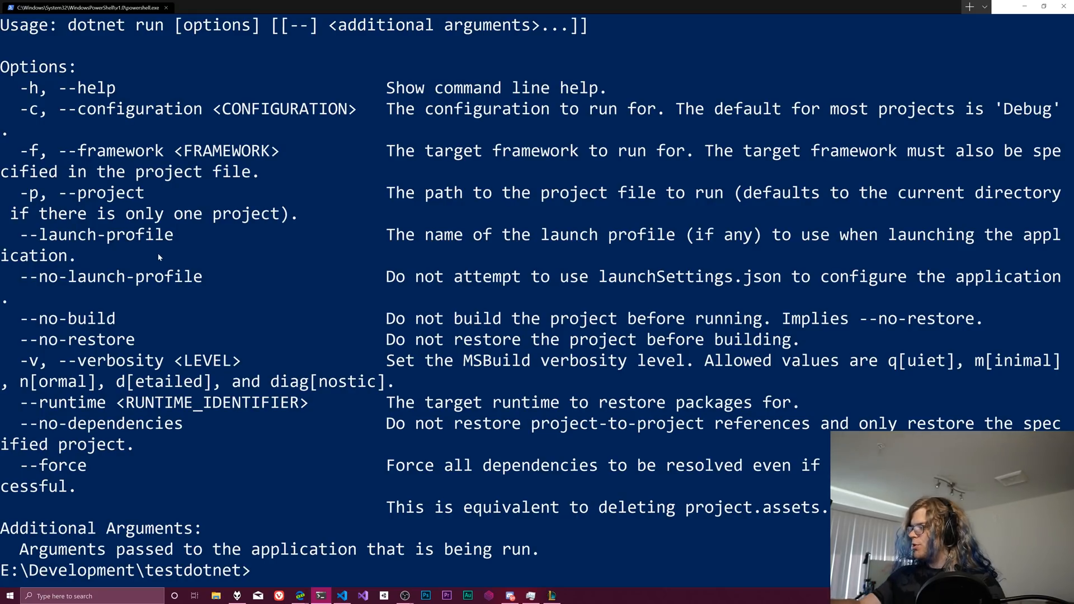
mouse_move(148, 286)
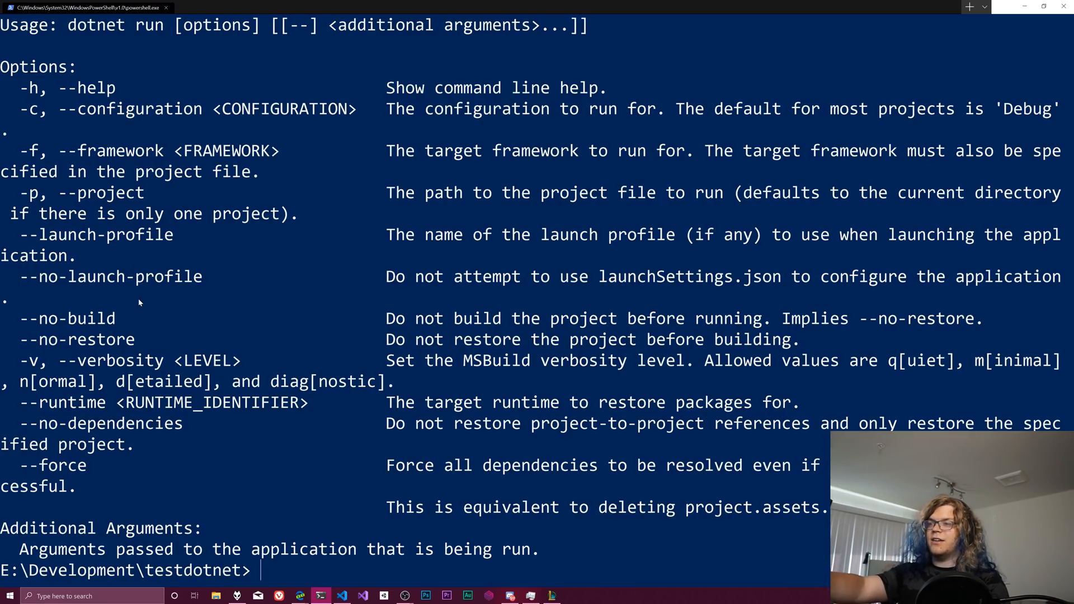
mouse_move(127, 319)
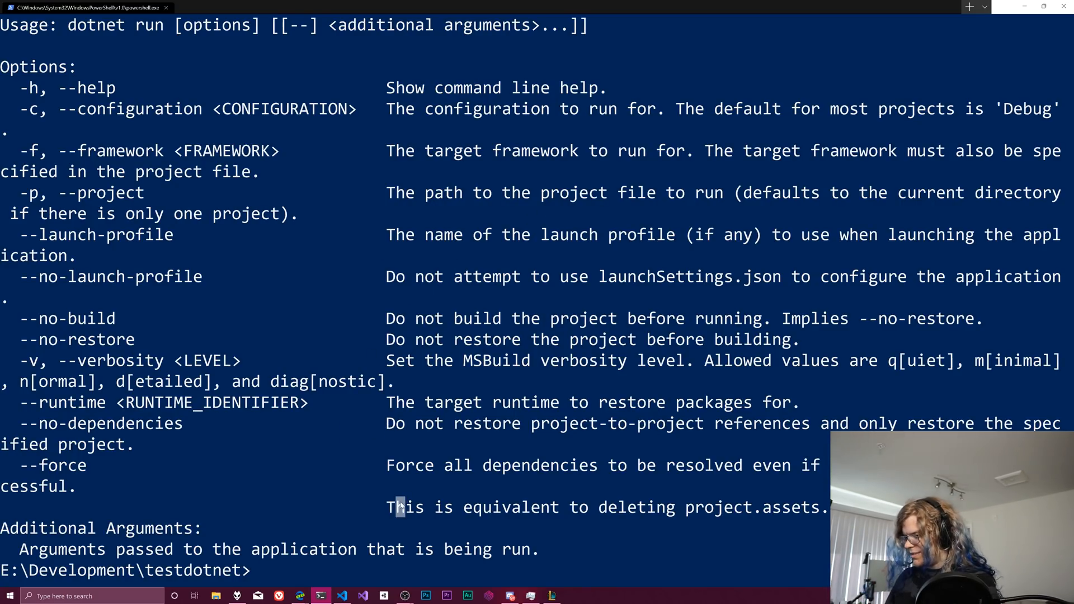
Run the project to print Hello World!, return to E:\Development, and echo a dot.
type("dotnet run")
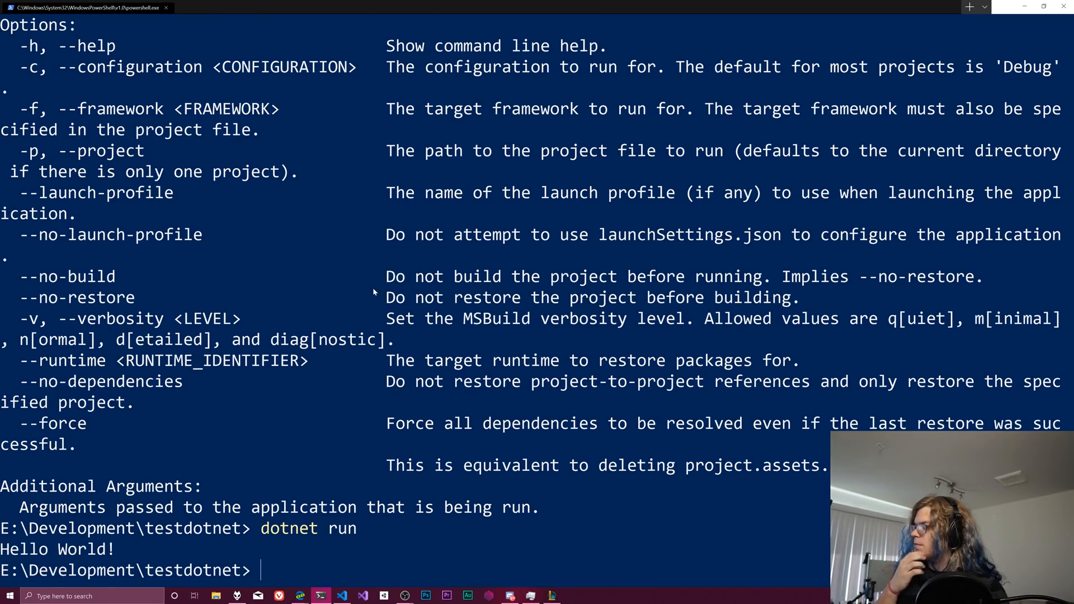
mouse_move(459, 208)
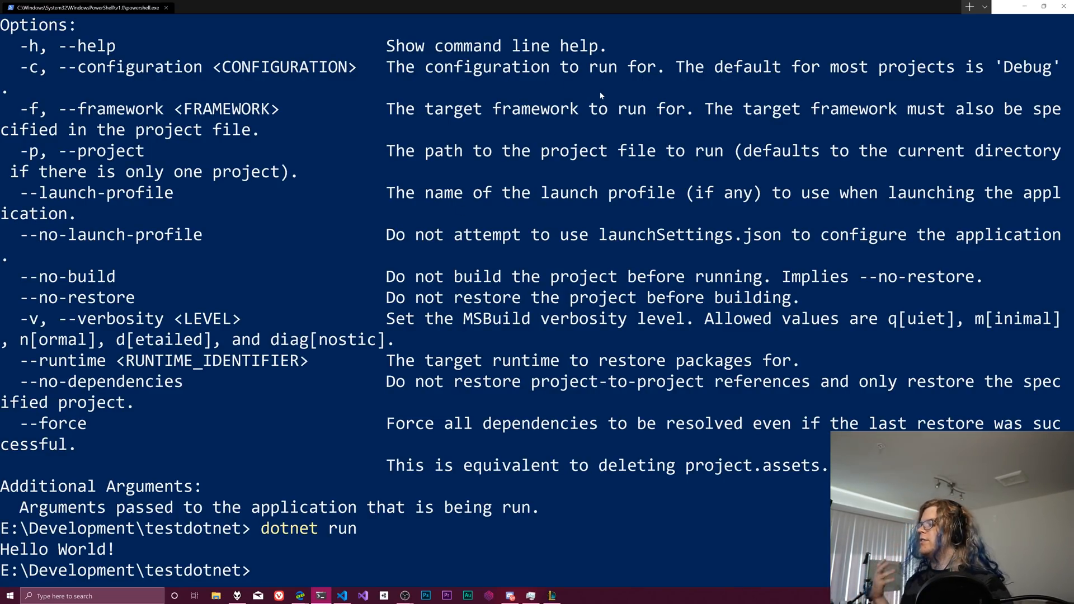
type("cd ..")
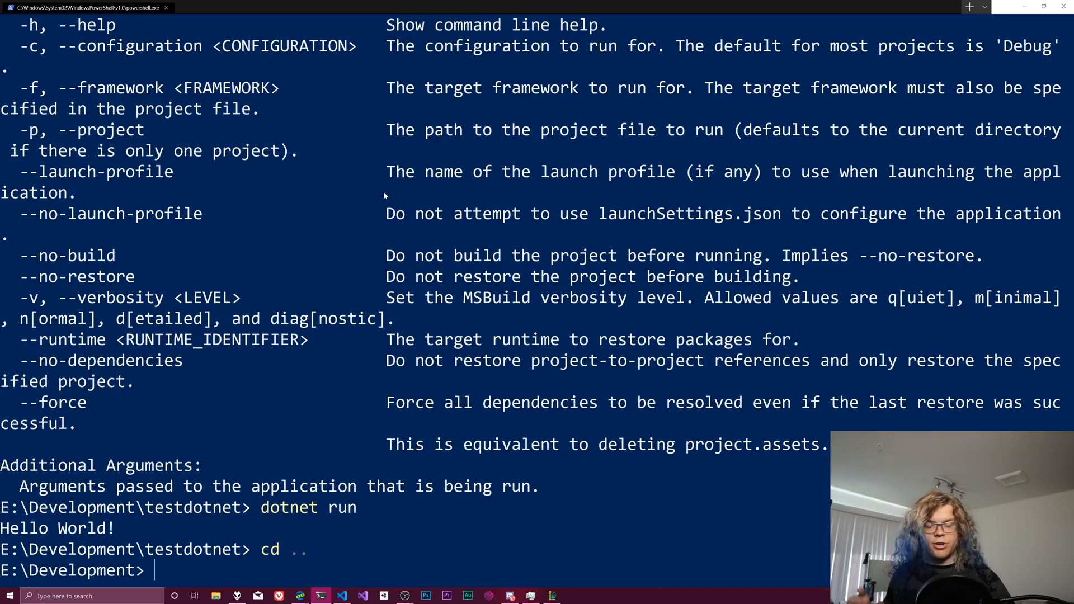
type(".")
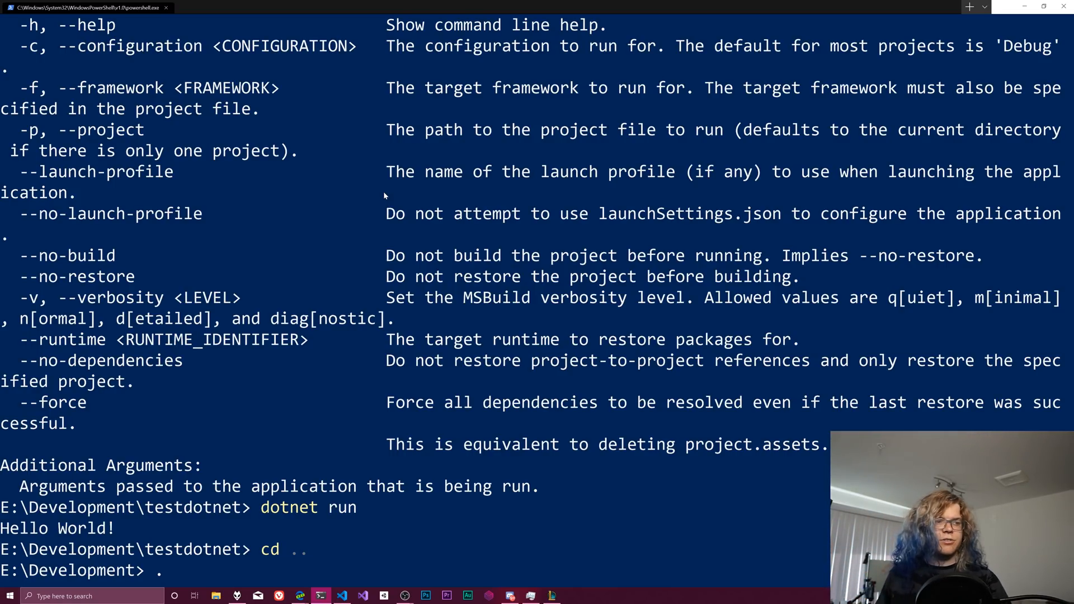
type("echo")
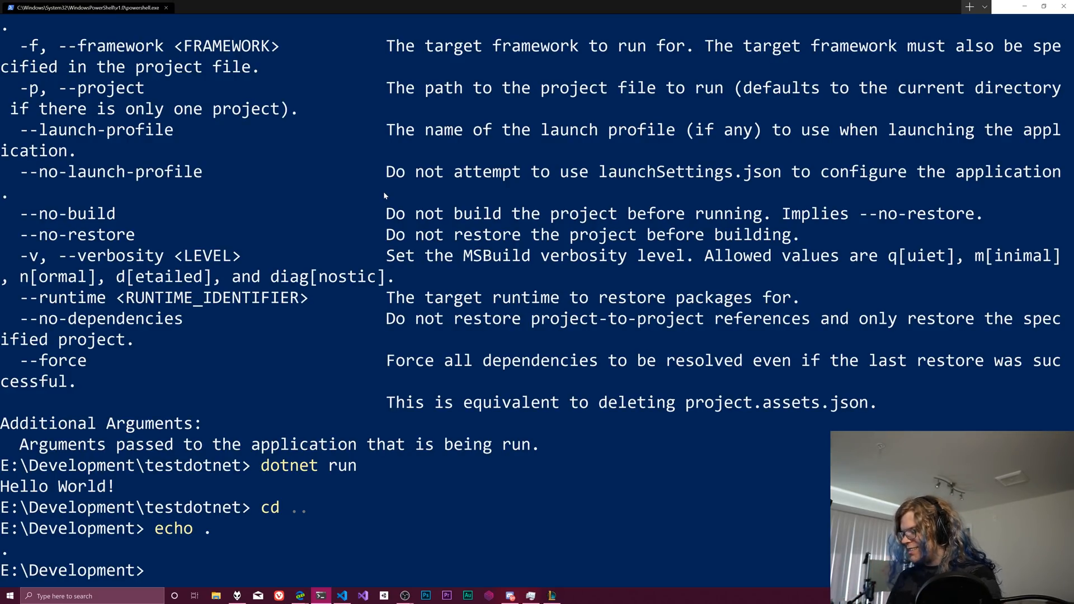
Run 'rm testdotnet', triggering the has-children confirmation warning, then discard a partly typed command.
type("rm testd")
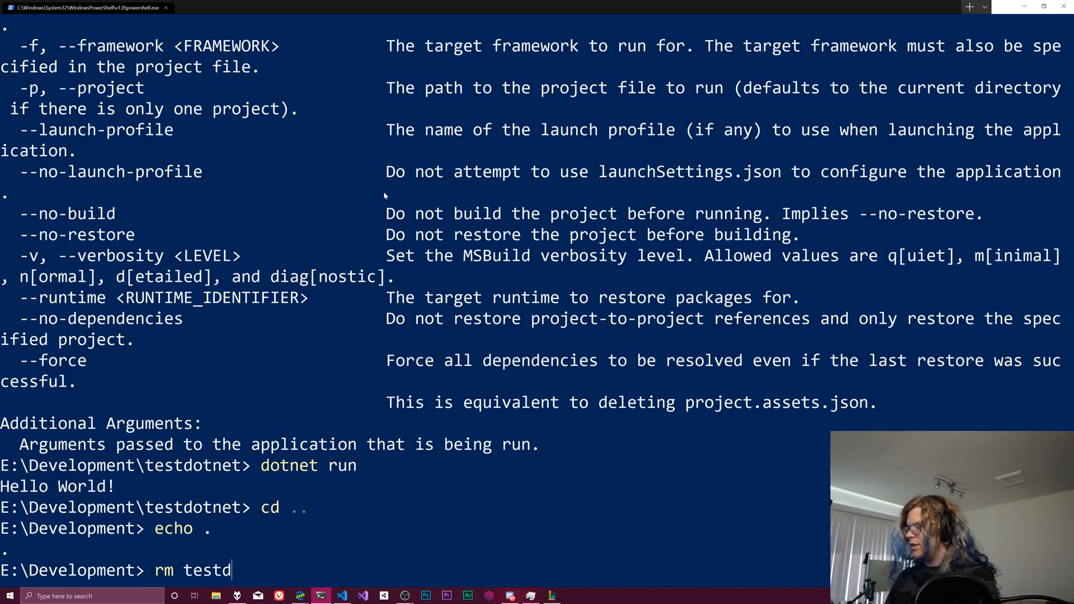
key("enter")
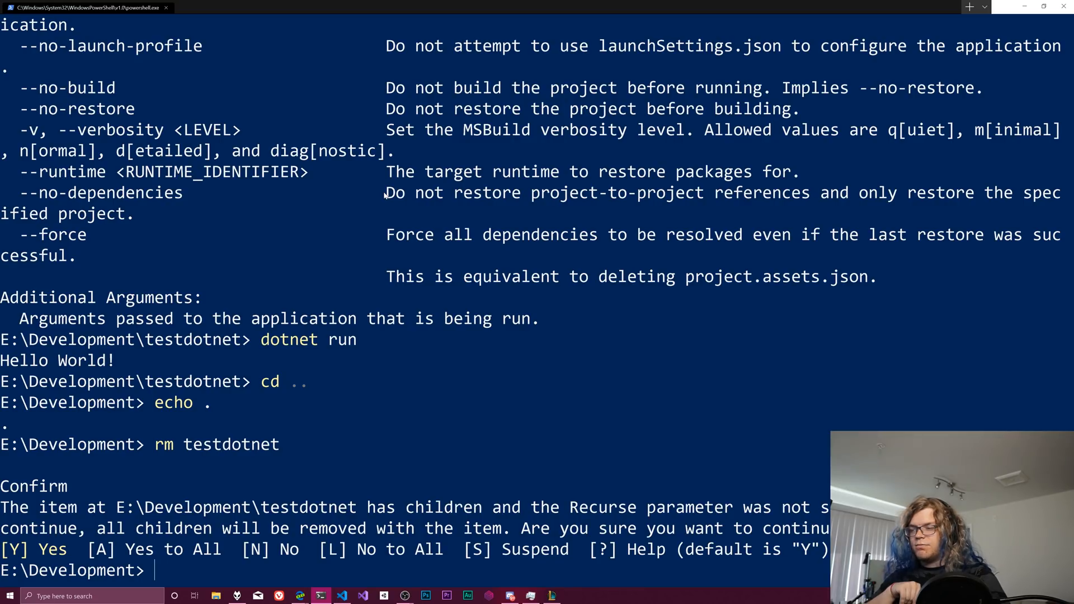
type("l")
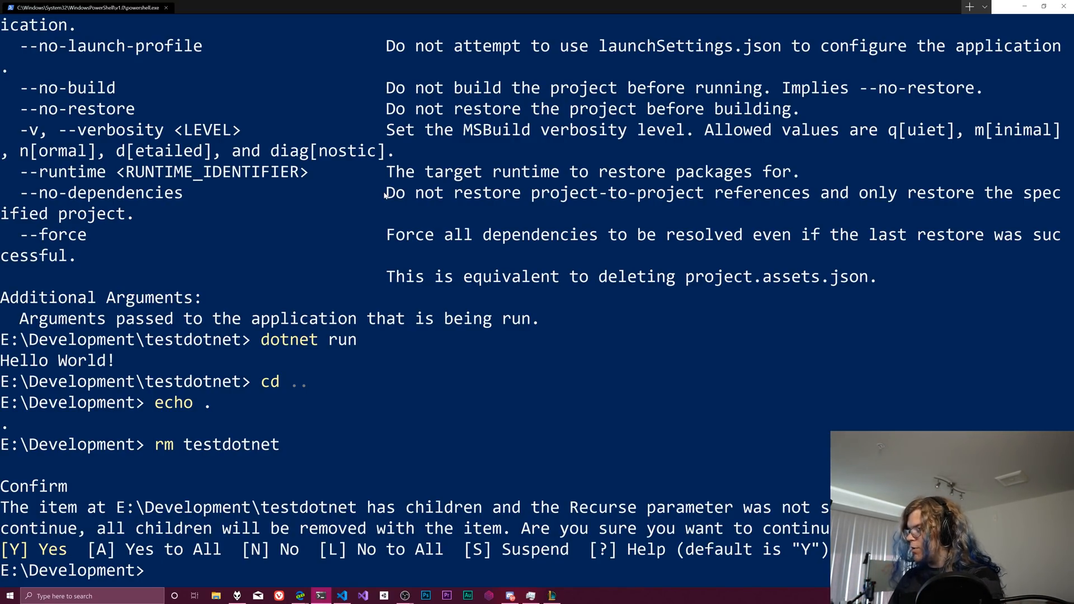
type("m")
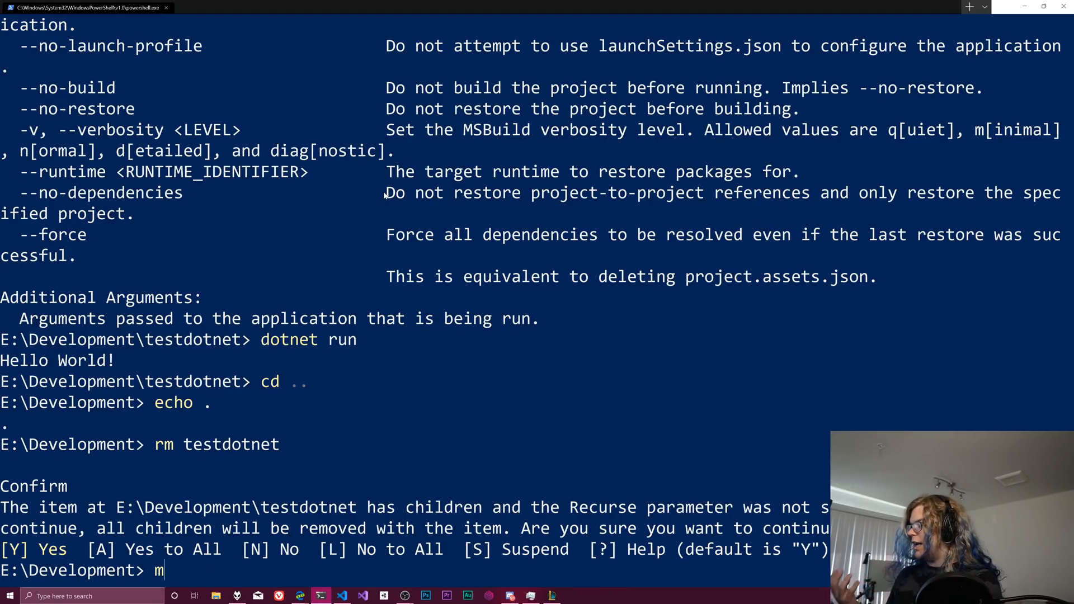
key("Backspace")
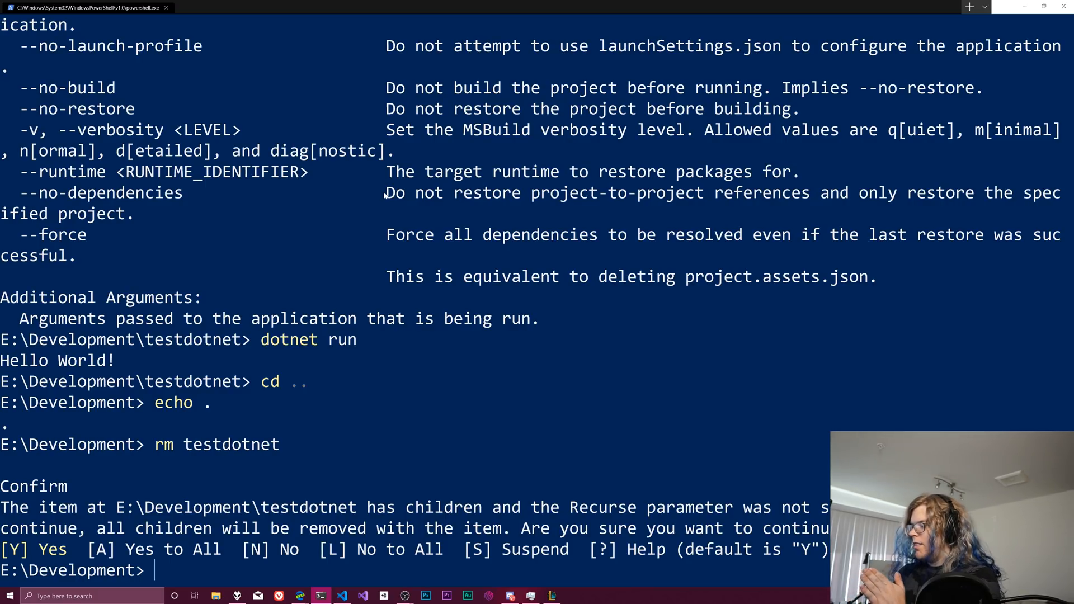
Confirm deletion with Yes to All, recreate testdotnet via mkdir, and cd into it.
key("ctrl+r")
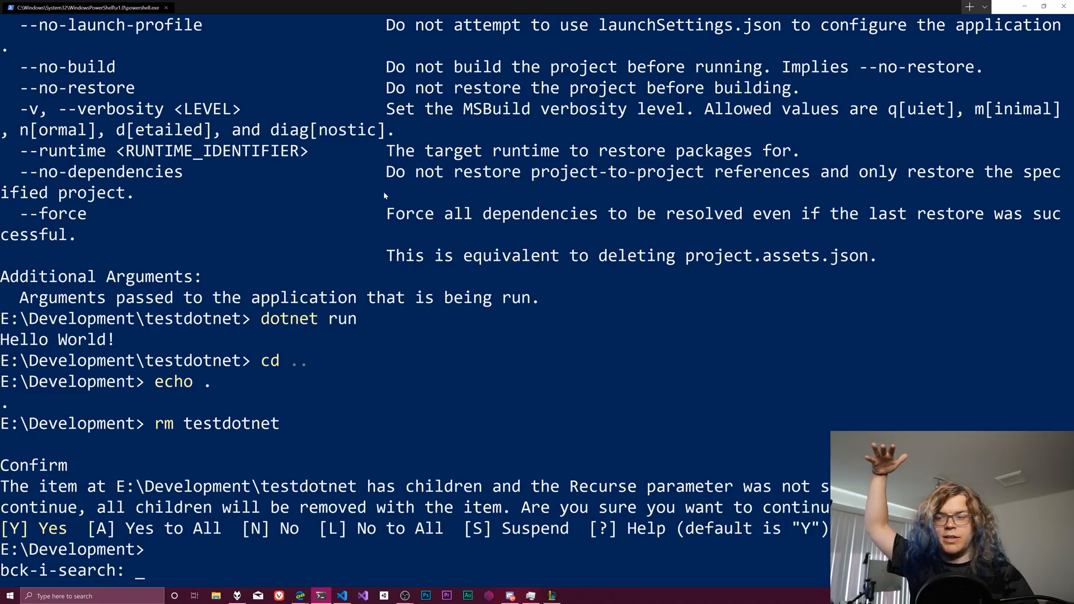
type("mkdir testdotnet")
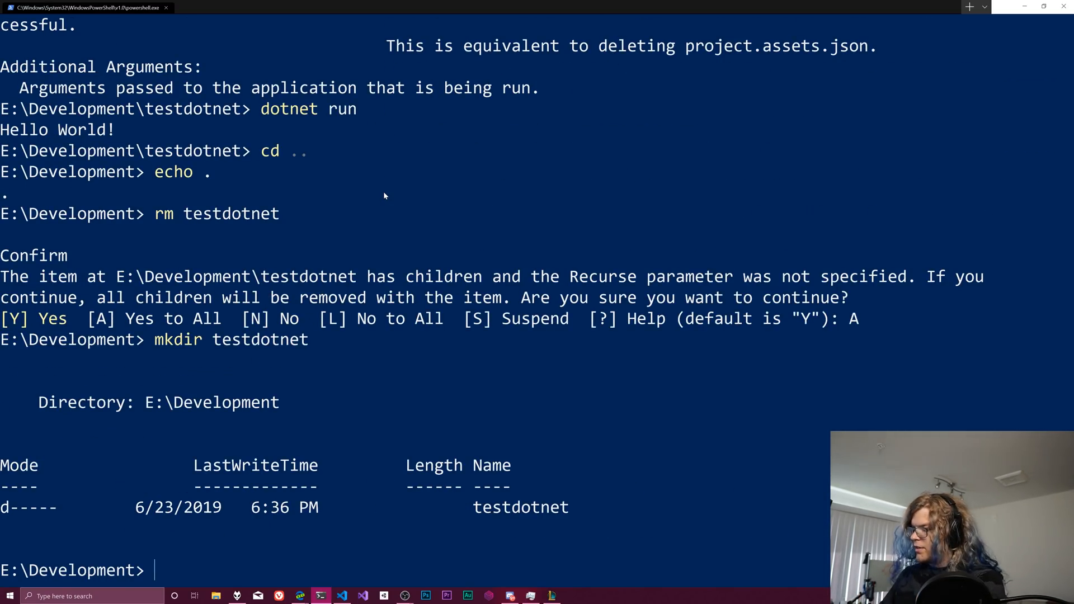
type("cd .\\testdotnet\\")
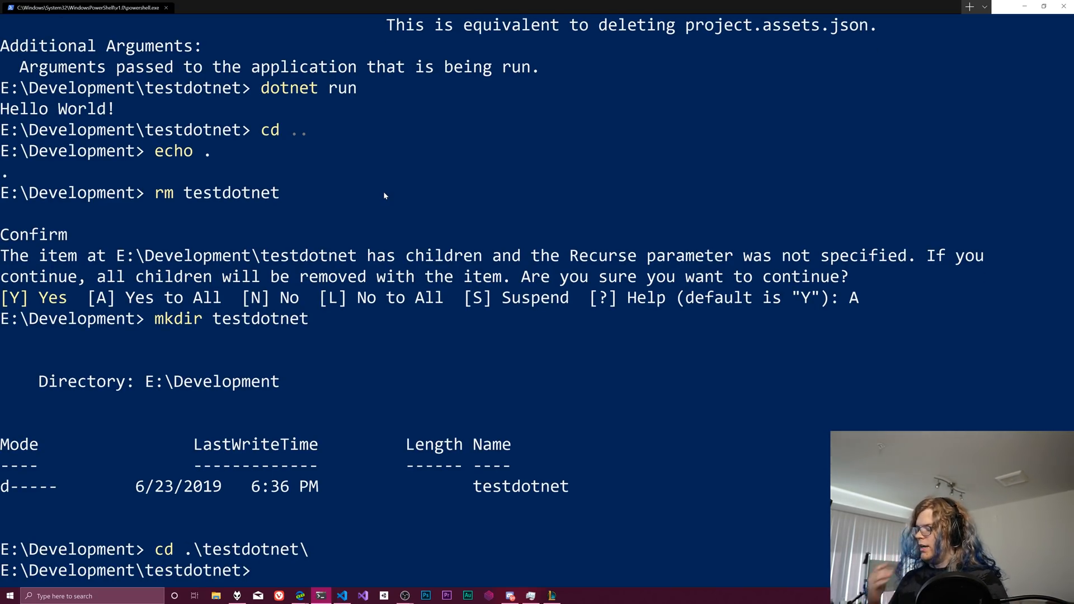
Run dotnet new to list its options and templates, noting the console template short name.
type("dotnet new")
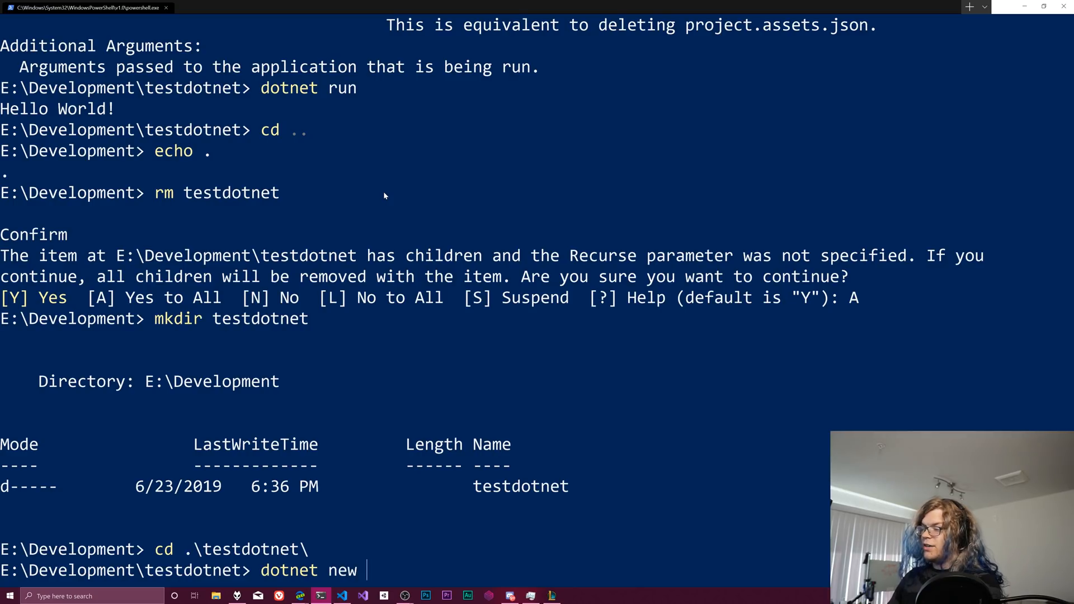
key("enter")
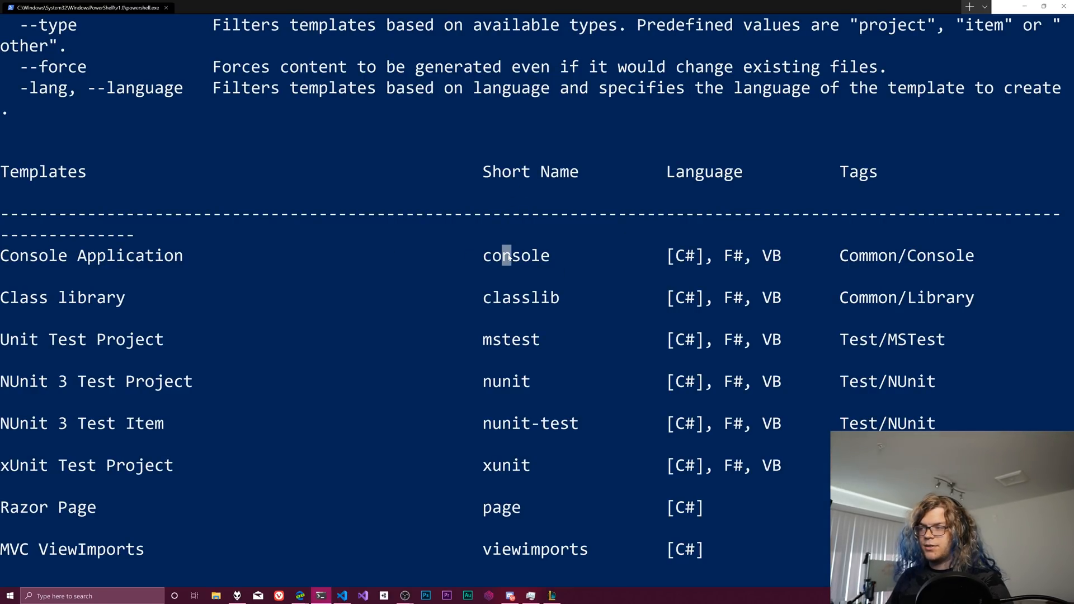
double_click(731, 255)
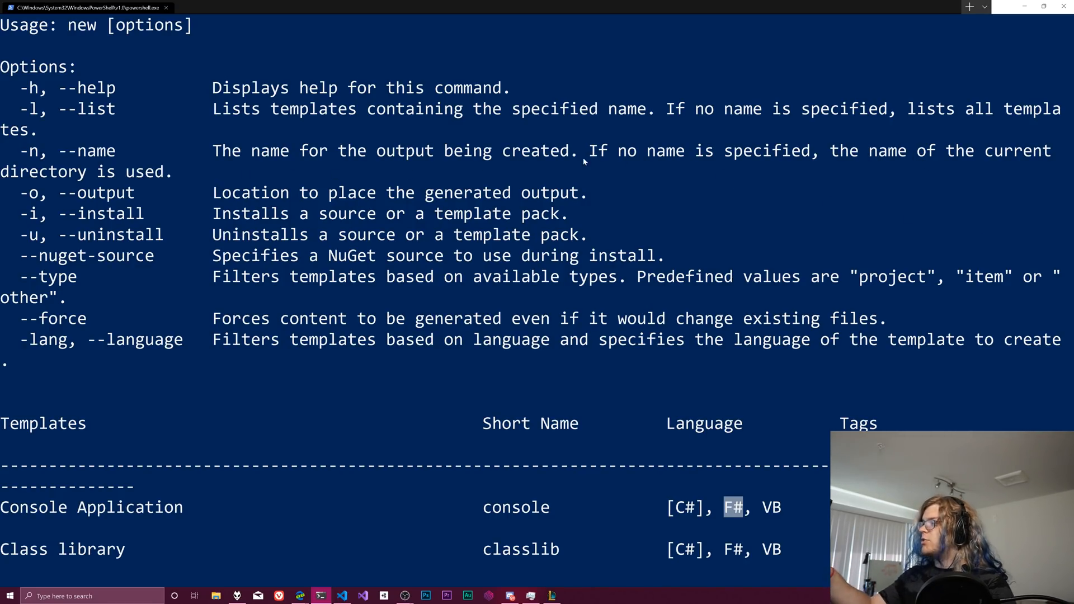
mouse_move(141, 163)
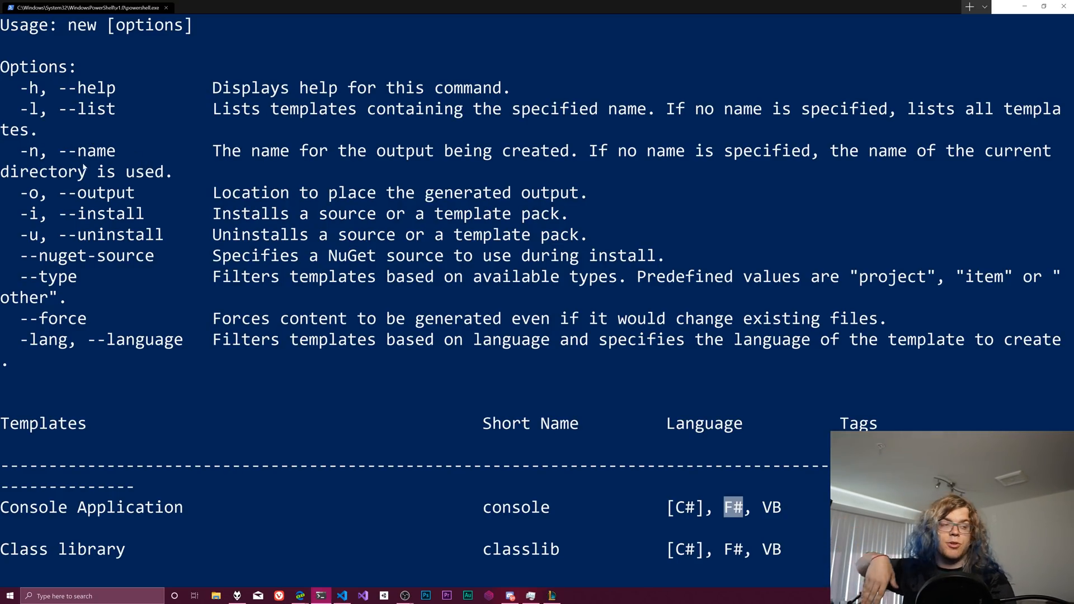
scroll("down", 3)
type("d")
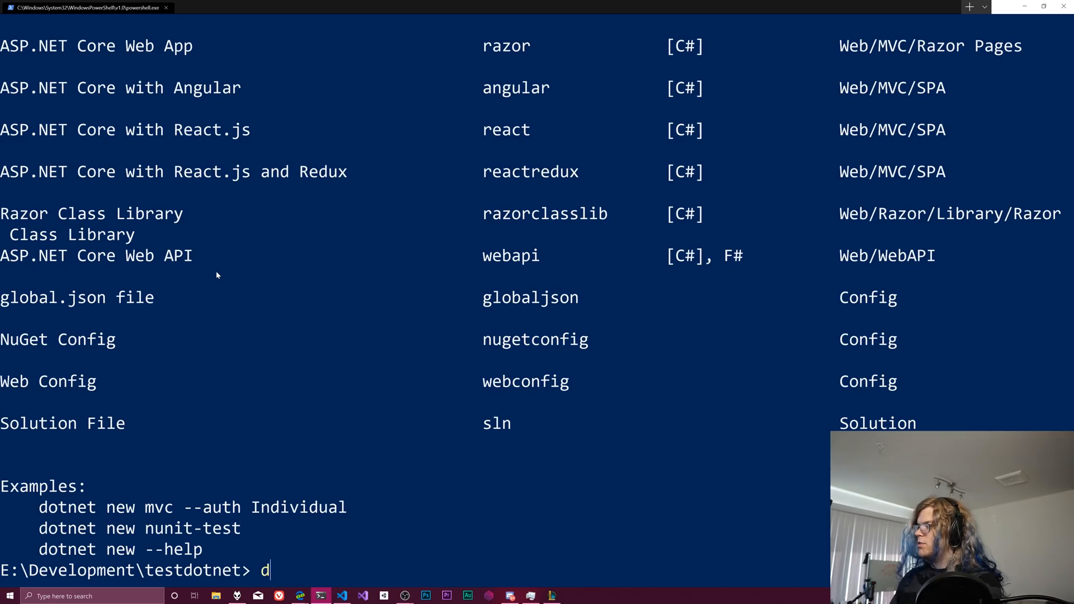
Run 'dotnet new console -lang F# --name fsharp-console' to create the F# project.
type("otnet new")
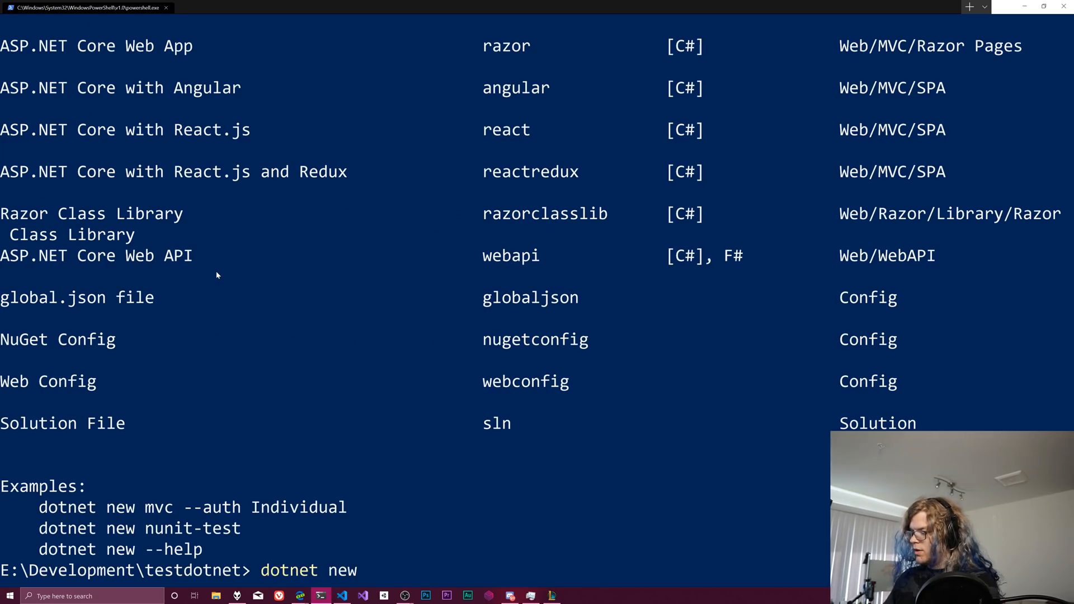
type("console -lang F#")
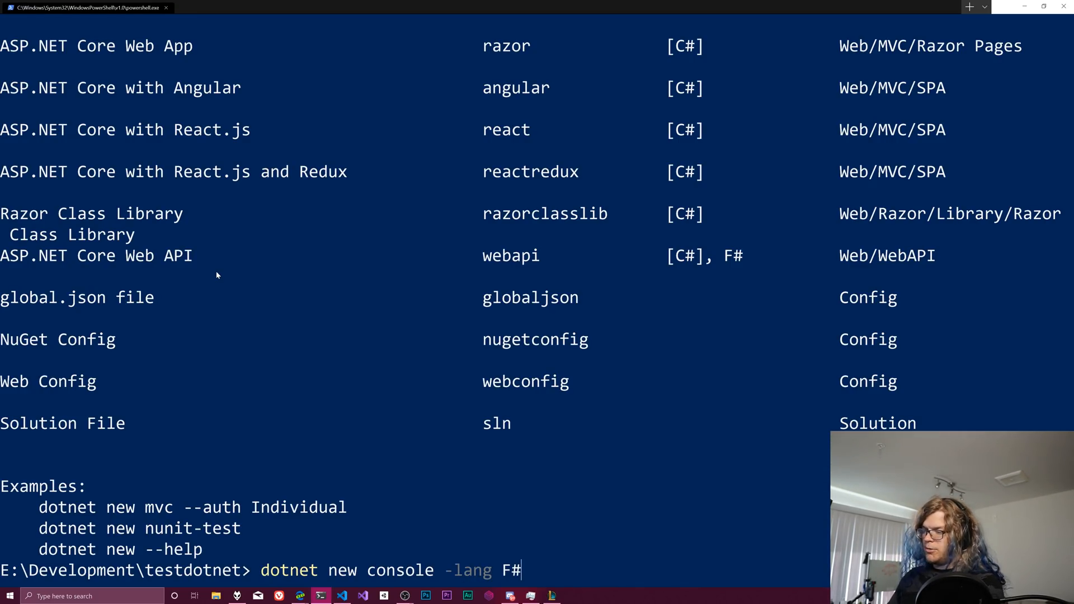
type("-name")
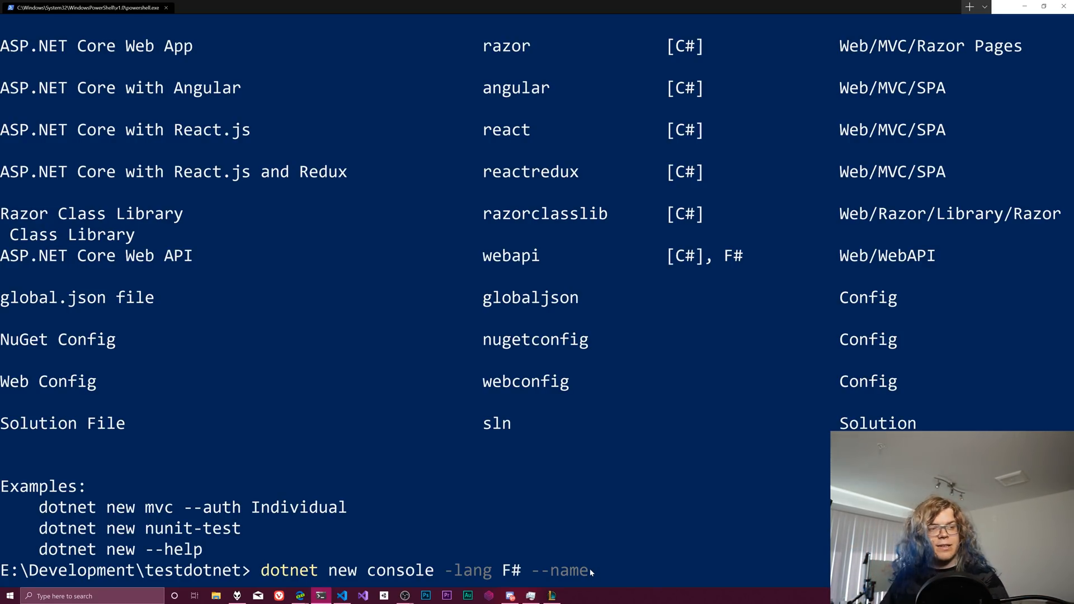
type("f34")
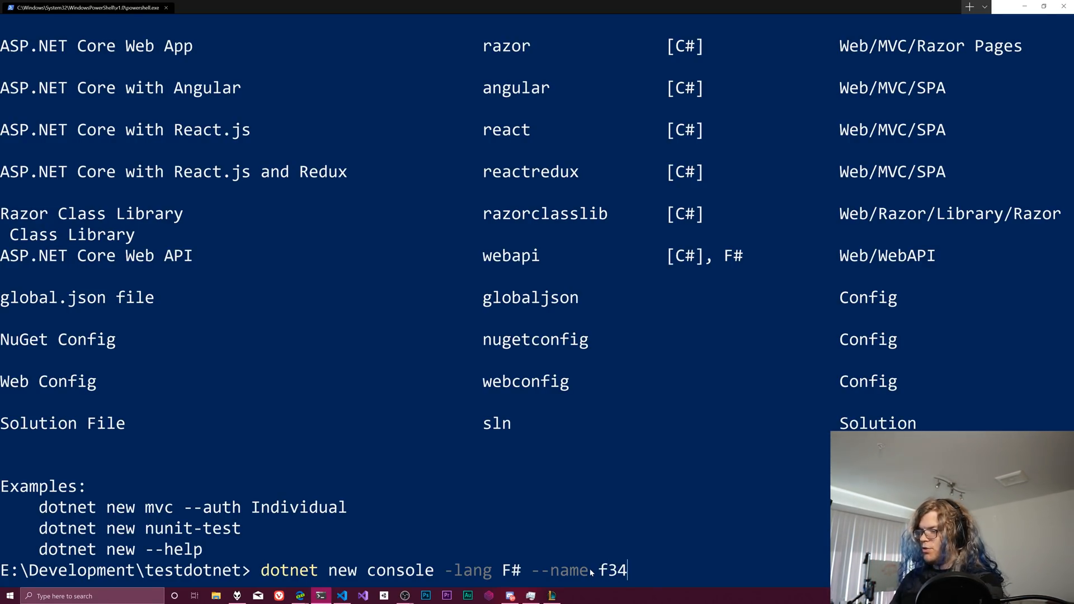
type("fsharp_")
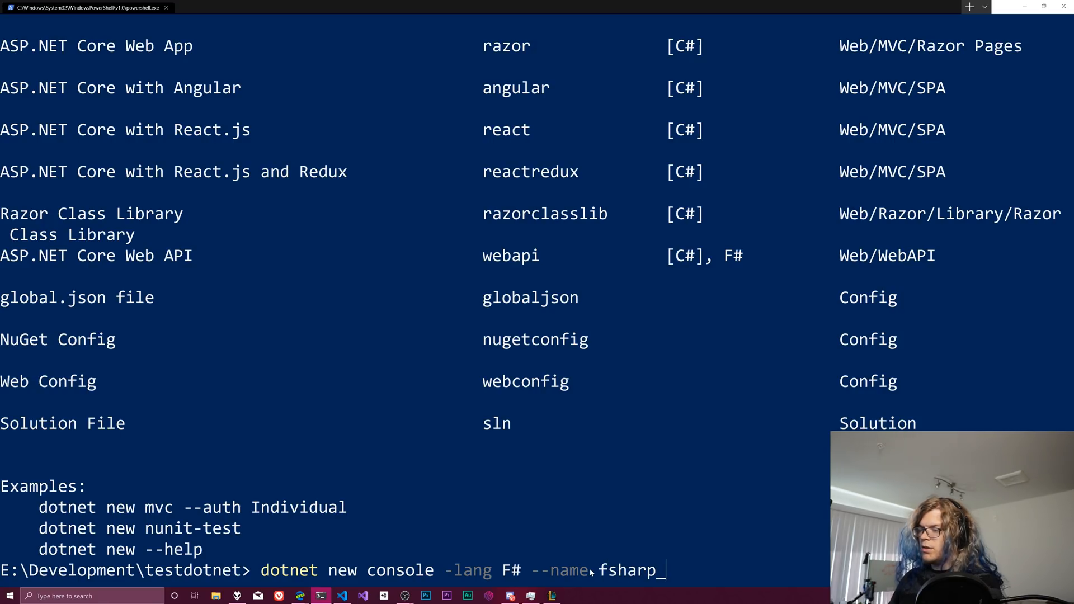
type("-console")
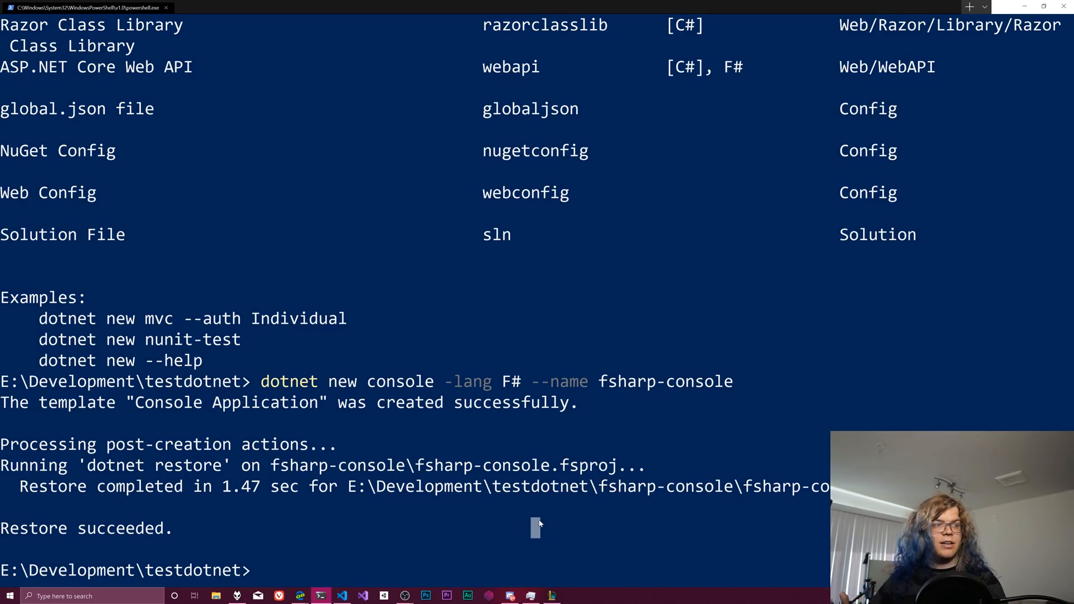
Enter fsharp-console, show Program.fs with cat, and run it to print 'Hello World from F#!'.
type("ls")
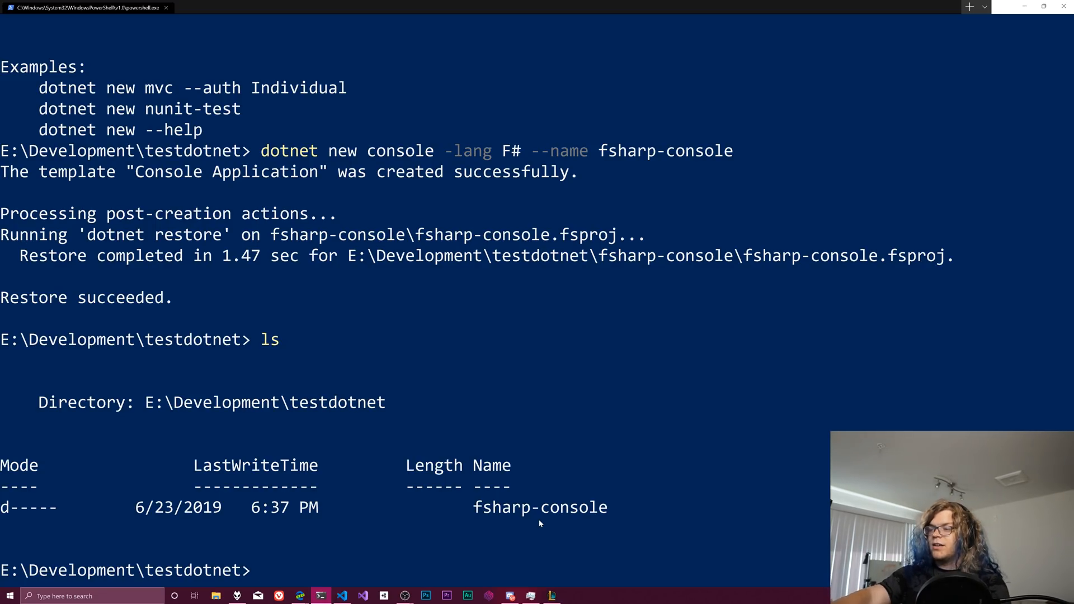
type("cd .\\fsharp-console\\")
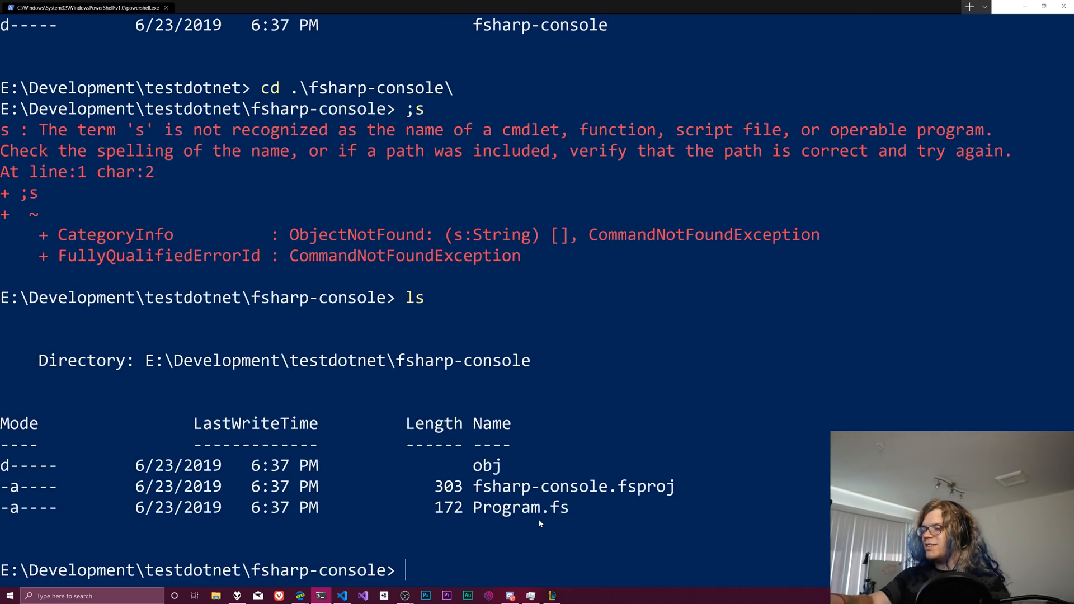
type("cat")
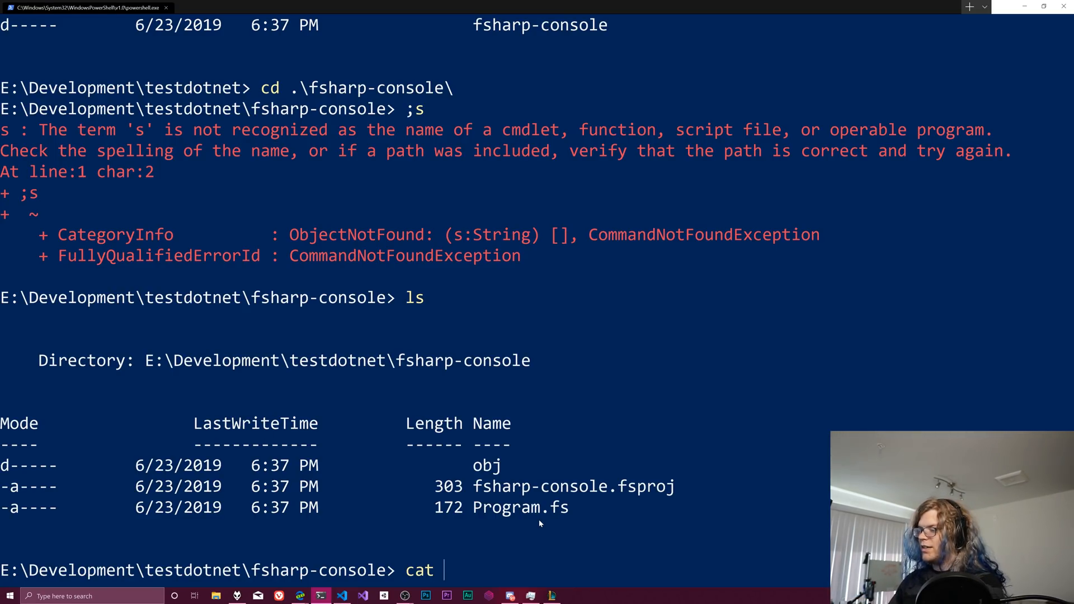
type("Program.fs")
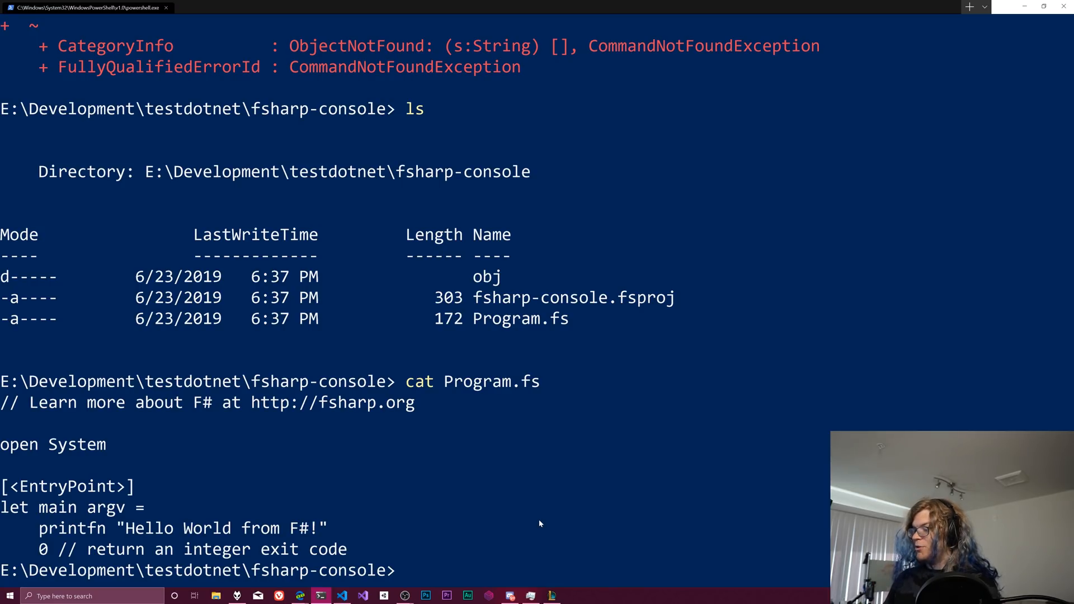
type("dotnet run")
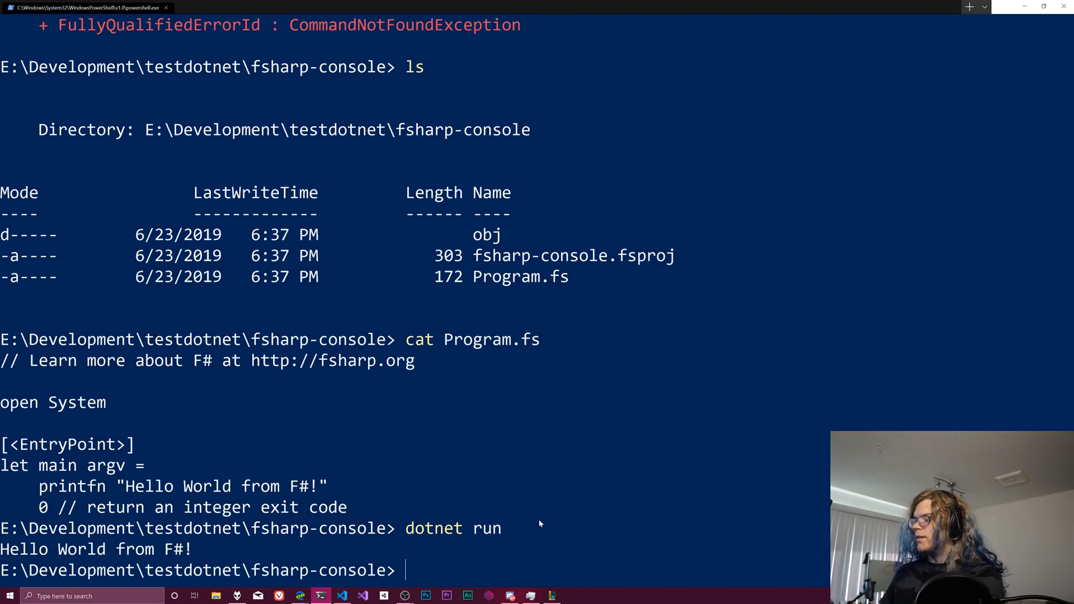
Go up to testdotnet and run 'dotnet run -p fsharp-console', printing 'Hello World from F#!'.
type("c")
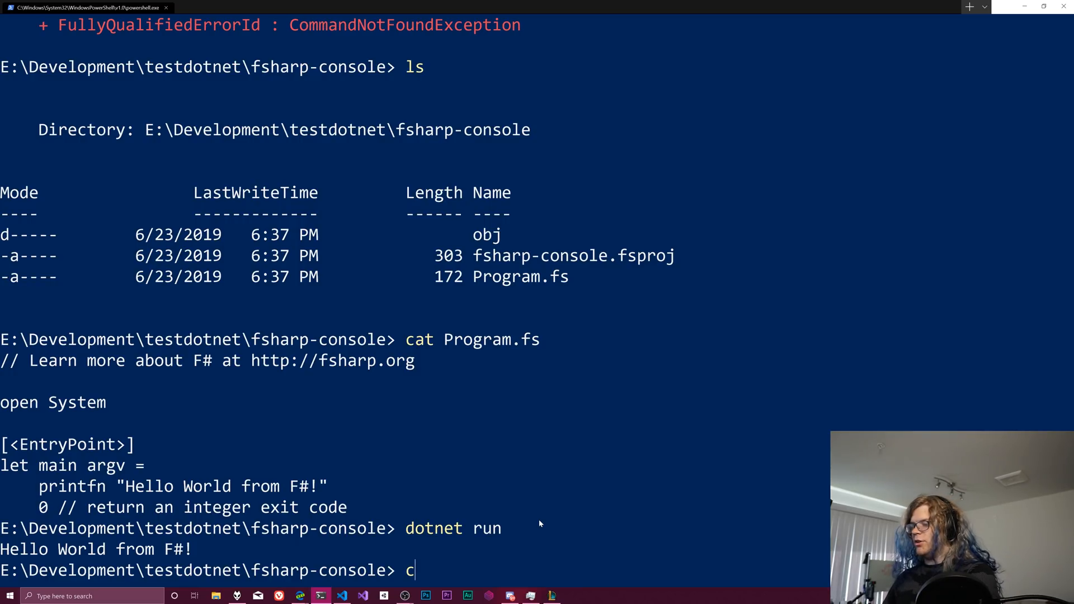
type("d ..")
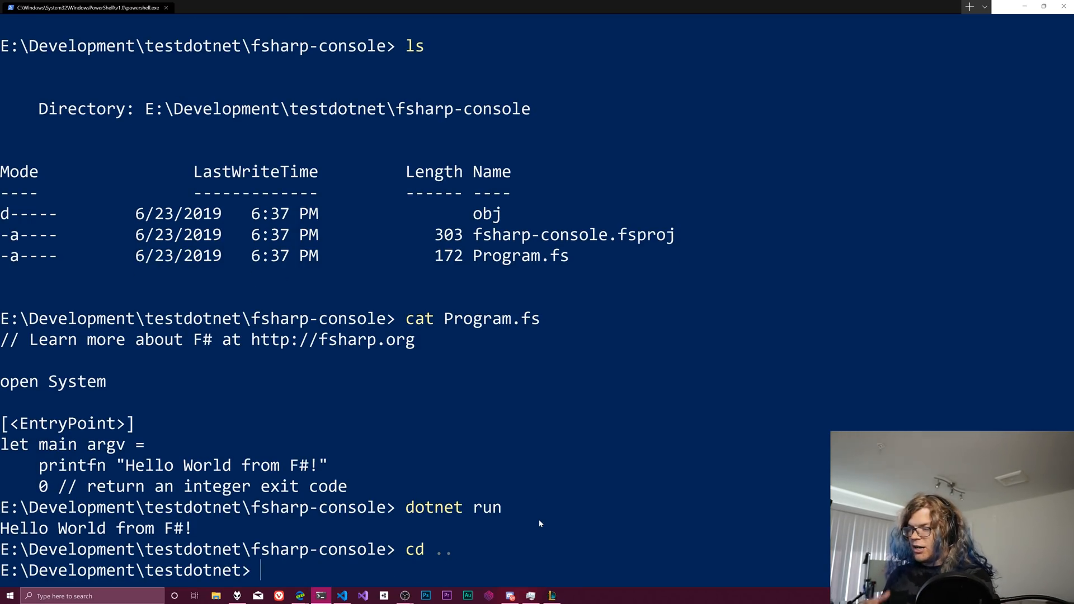
type("dotnet")
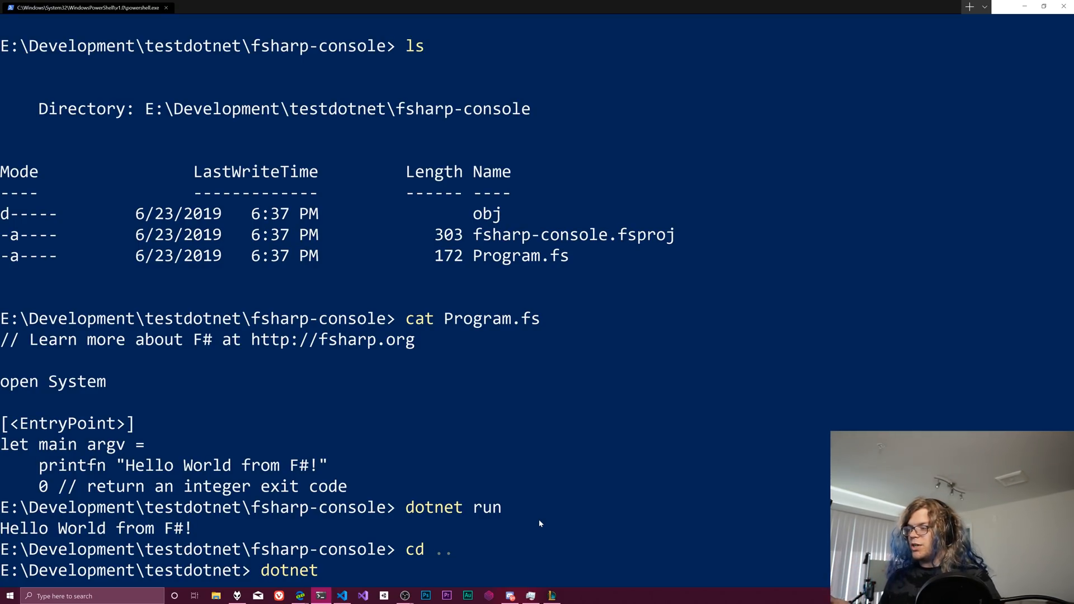
type("run -p")
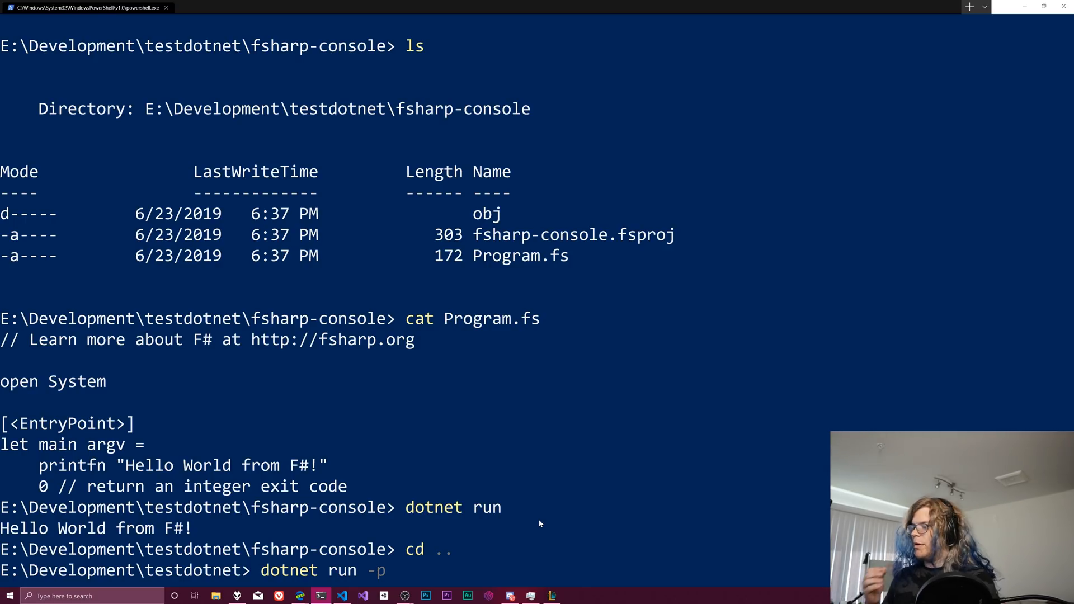
type("fsharp")
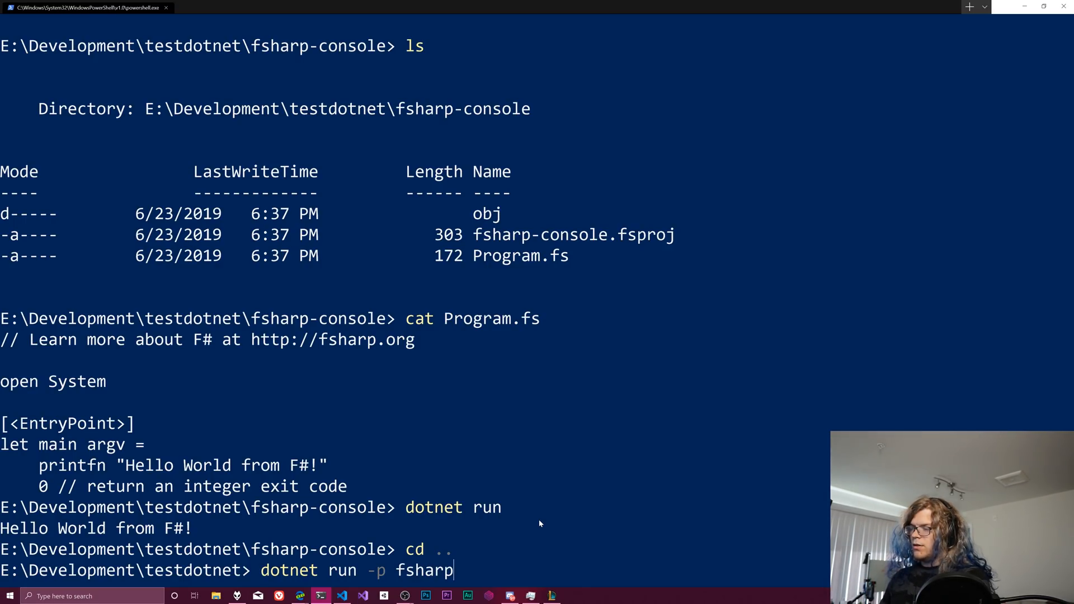
type("-")
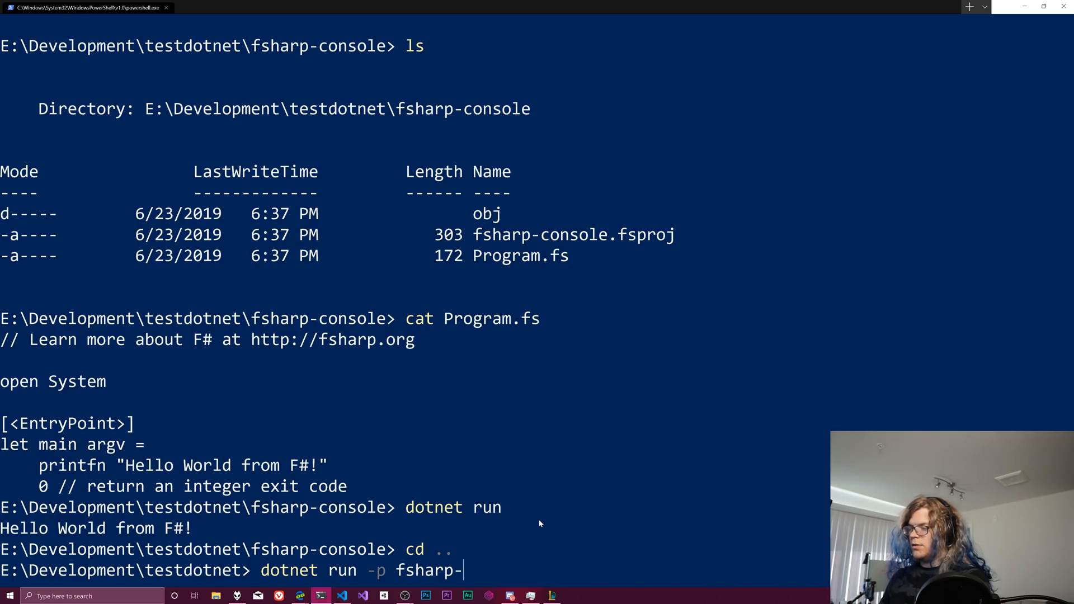
type("console")
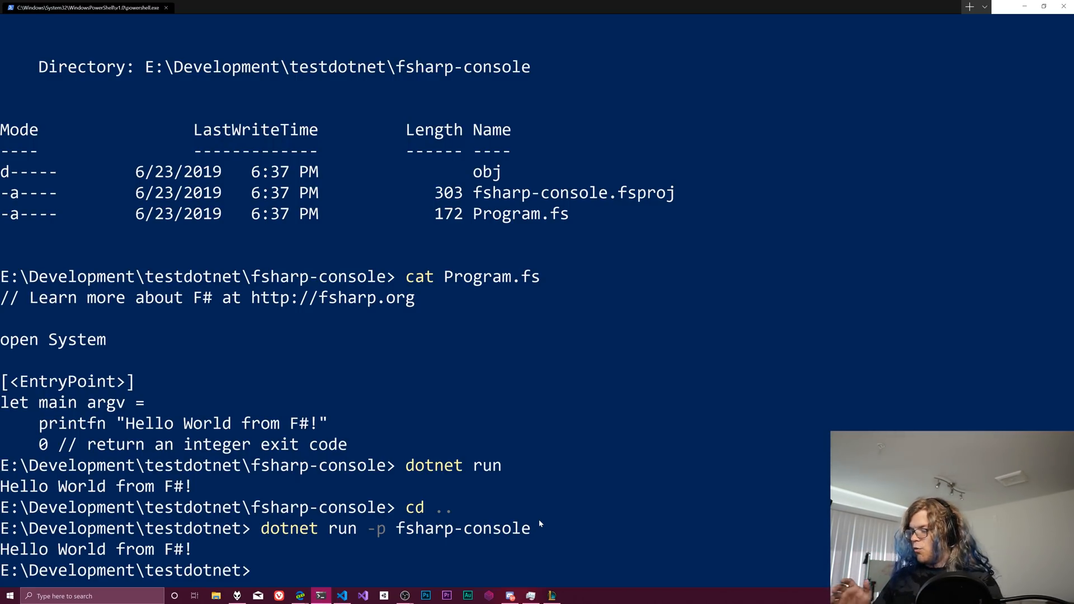
type("dotnet")
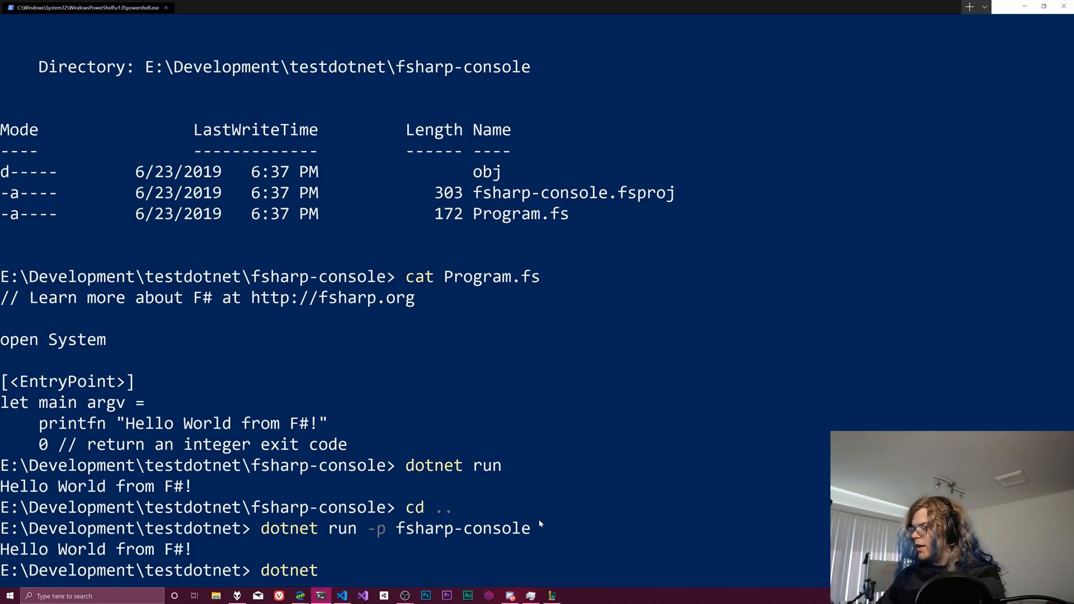
Run 'dotnet new console -n Hello World' unquoted, getting 'Invalid input switch: World'.
type("new")
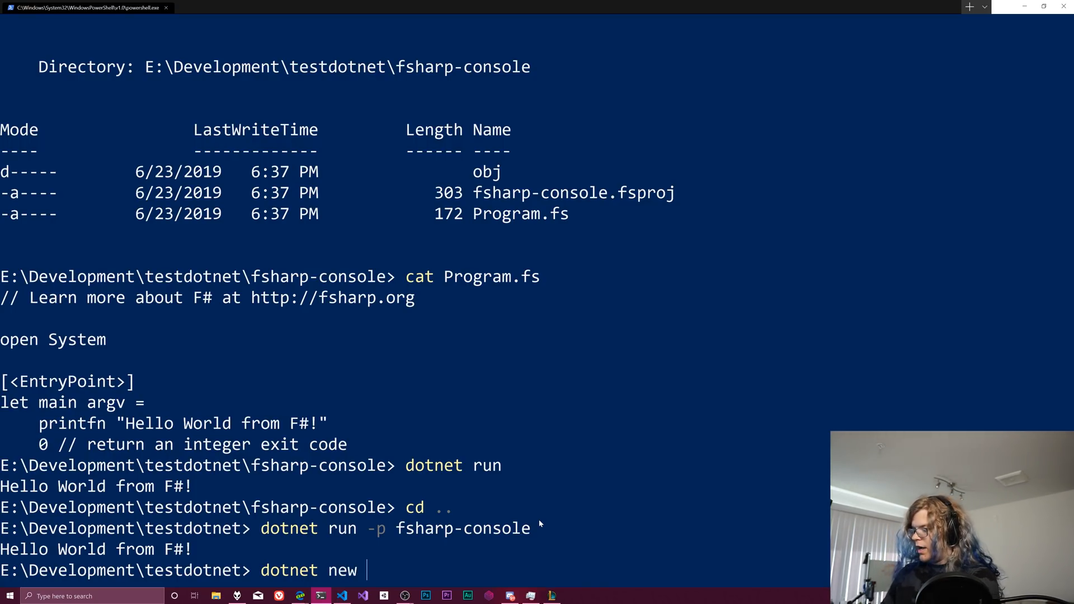
type("console -n")
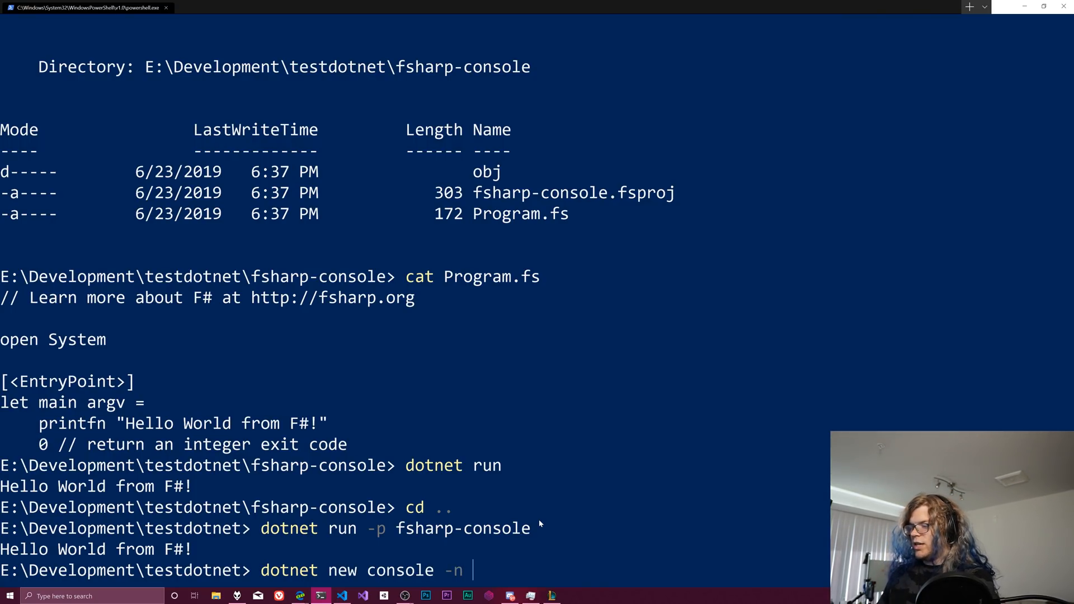
type("Hello Wo")
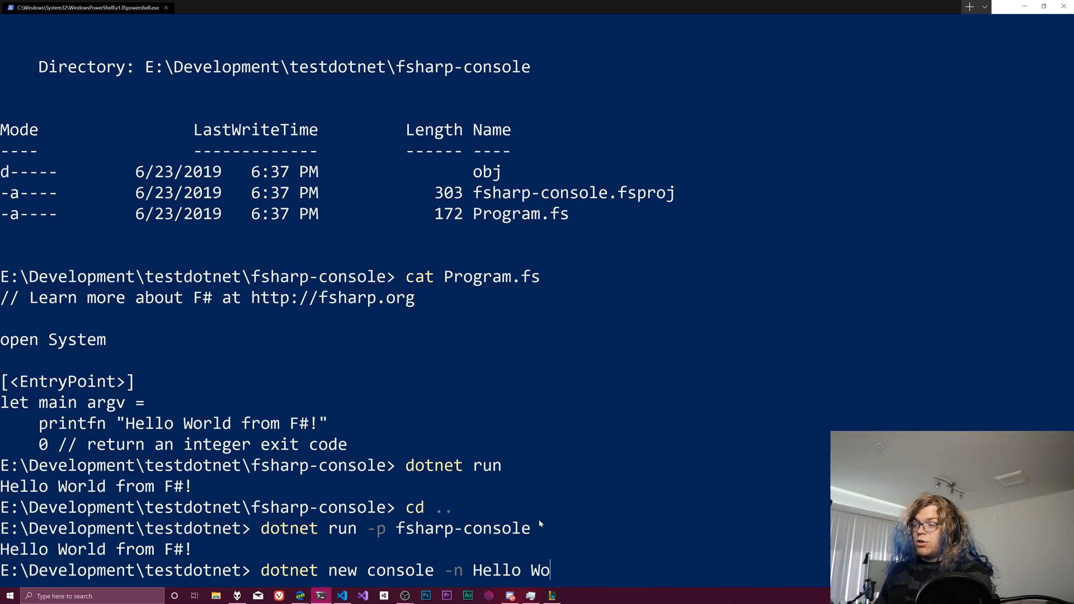
type("rld")
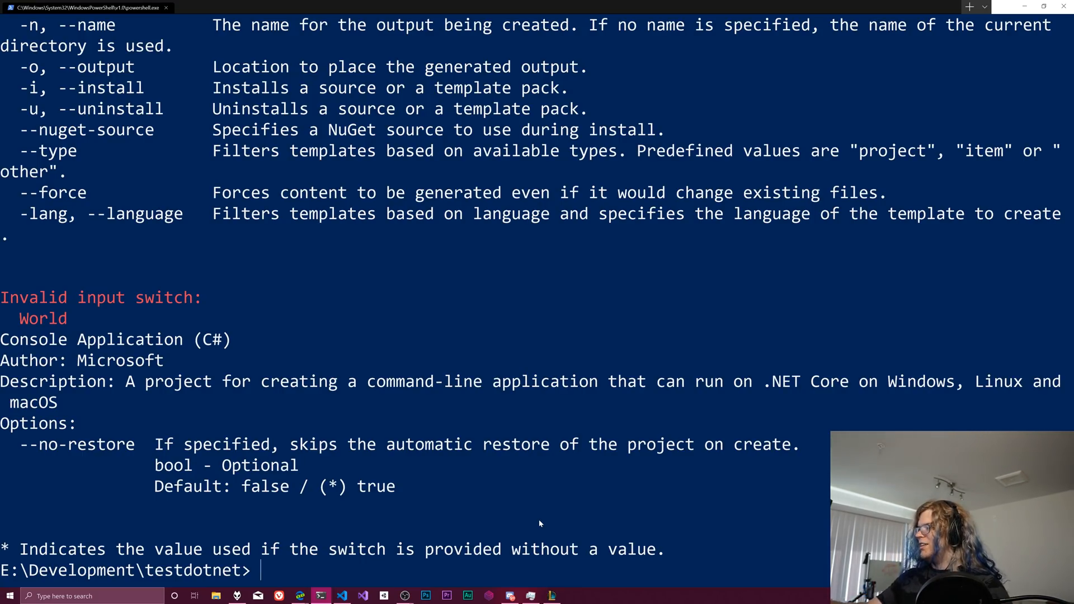
mouse_move(197, 474)
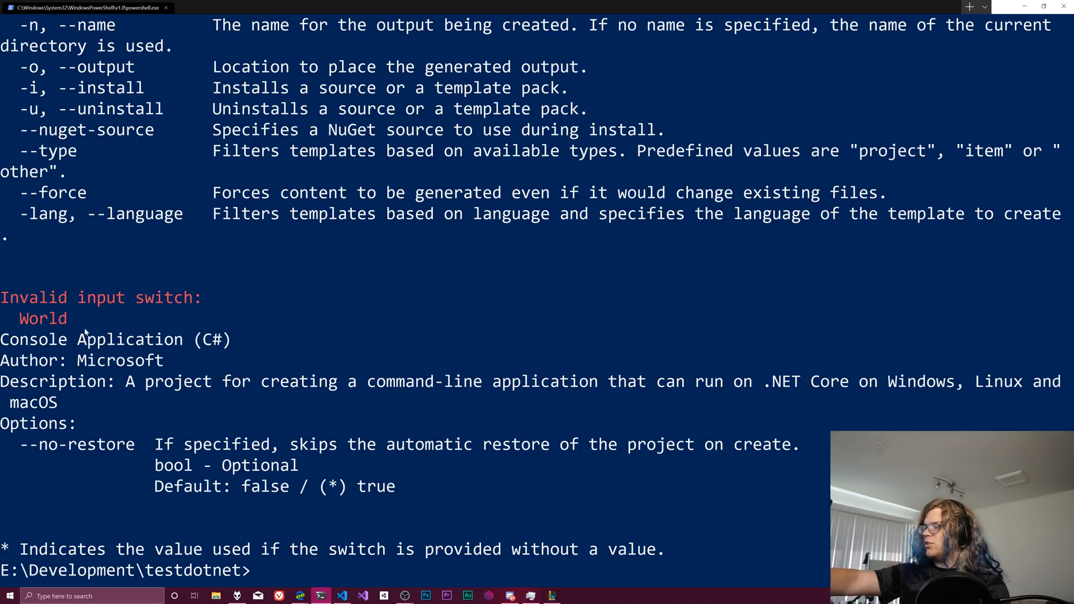
mouse_move(62, 320)
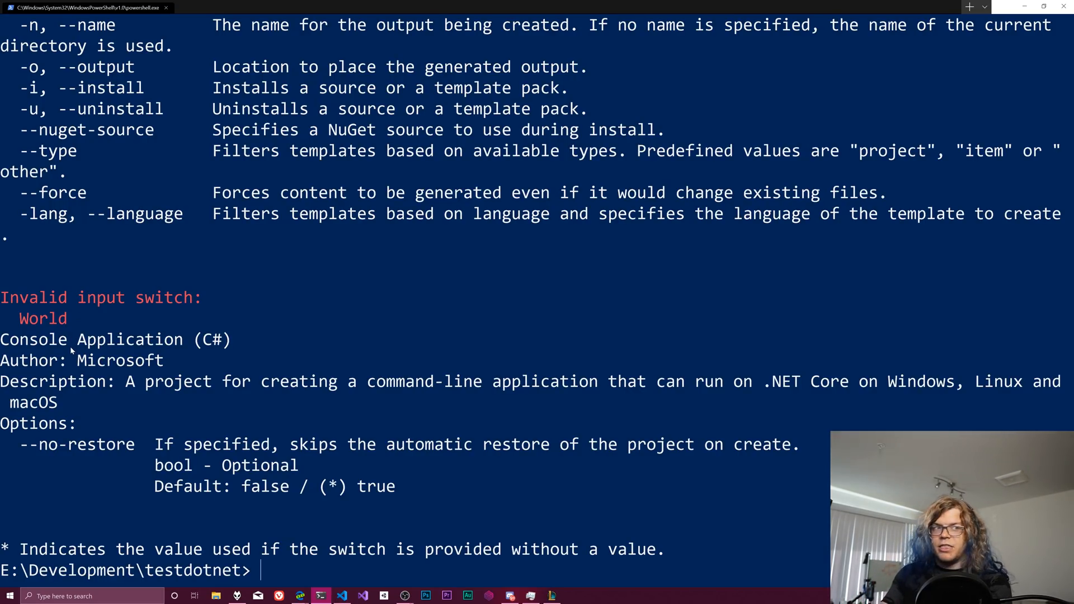
Run 'dotnet new console -n 'Hello World'' with the name quoted so the project is created.
type("dotnet new console -n Hello World")
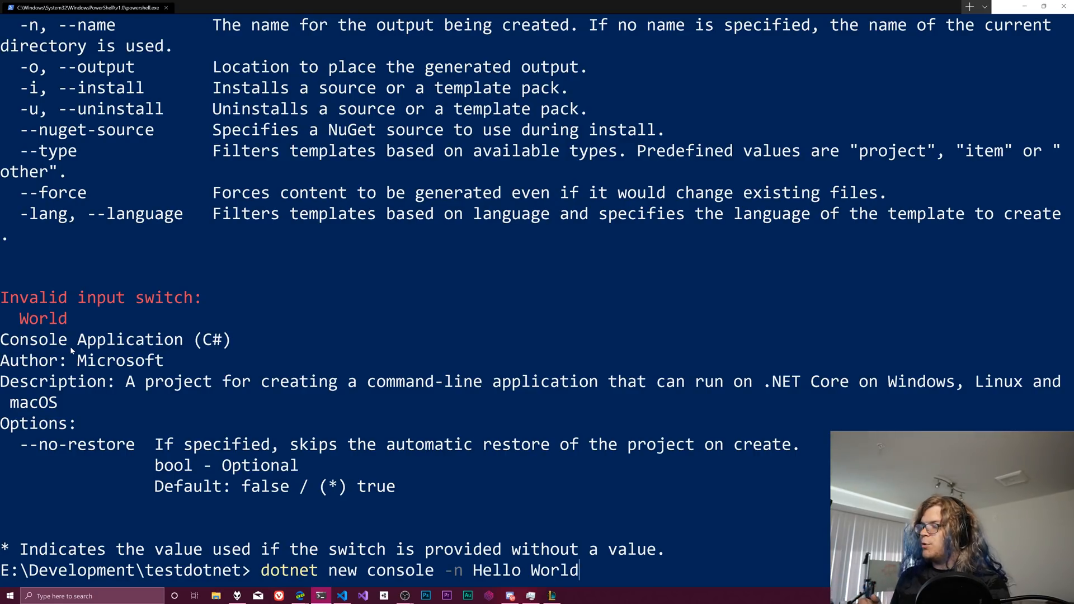
type("\"")
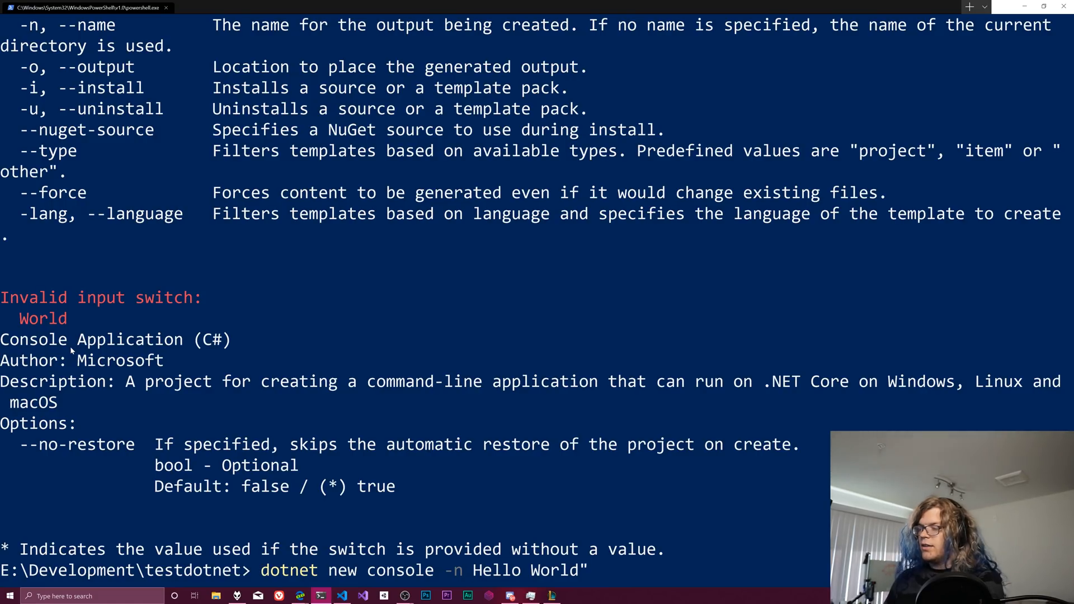
type("'")
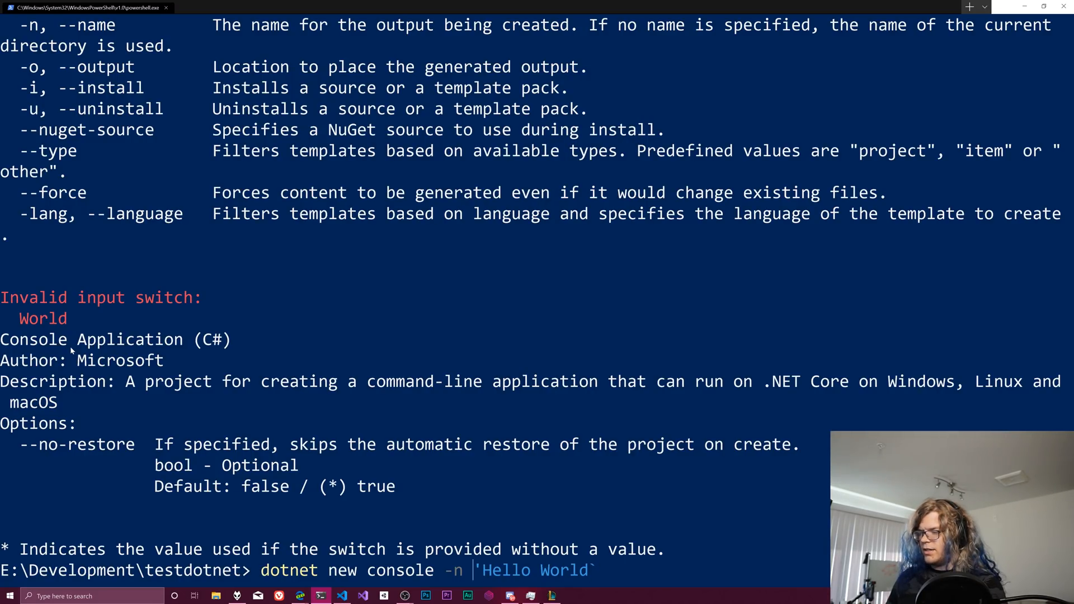
type("`")
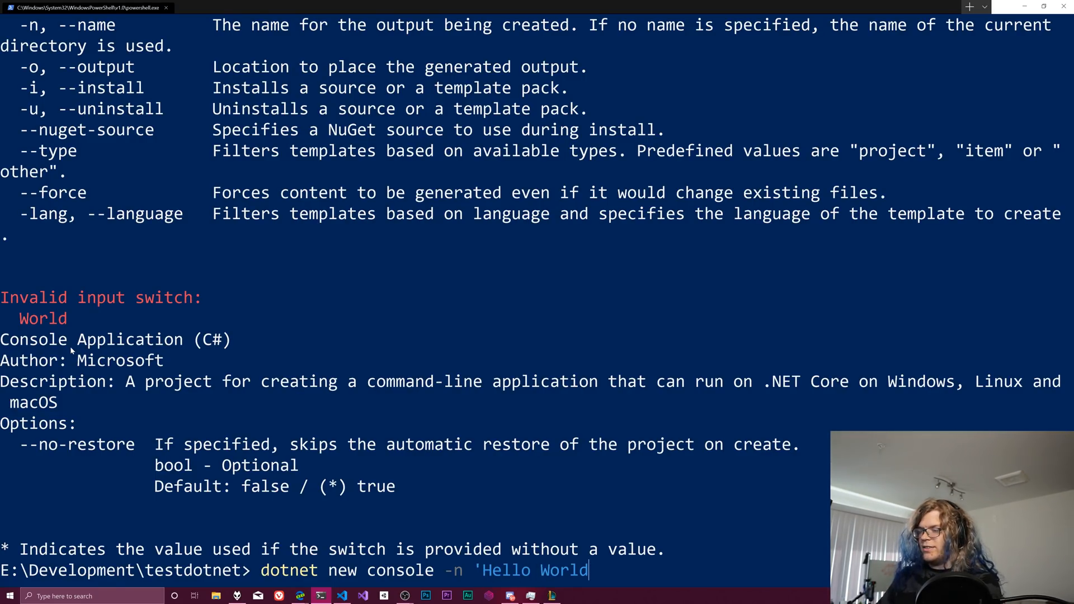
type("'")
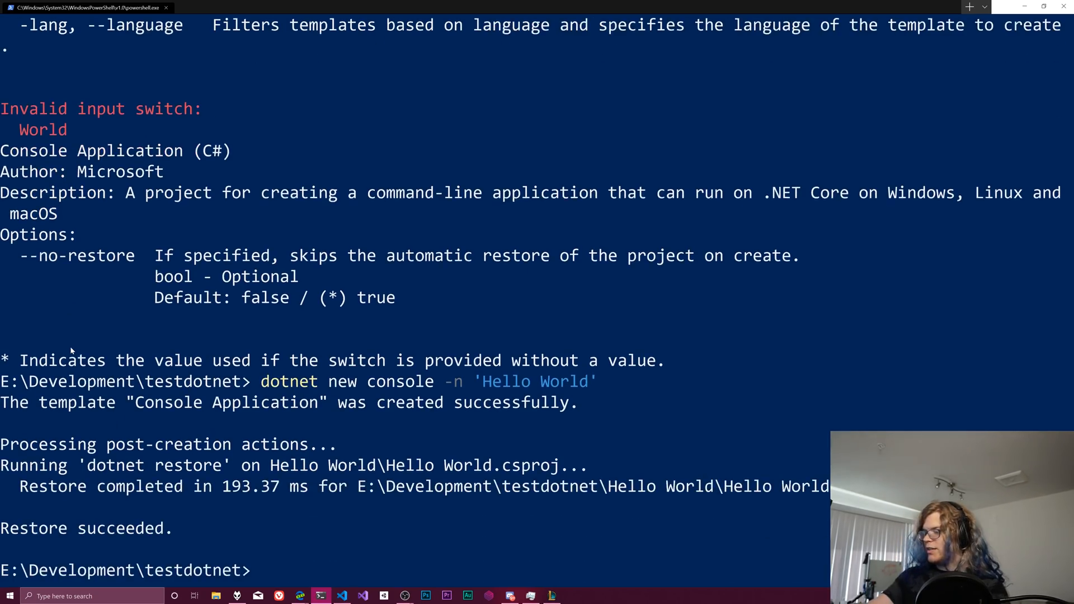
List testdotnet showing both projects, cd into 'Hello World' and enter dotnet run.
type("l")
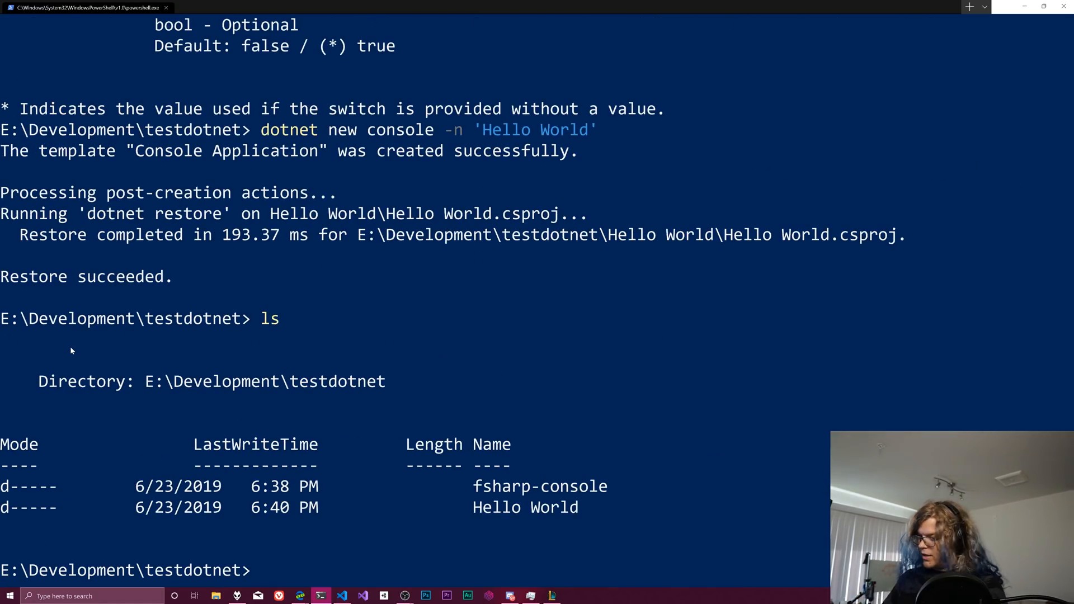
type("cd Hell")
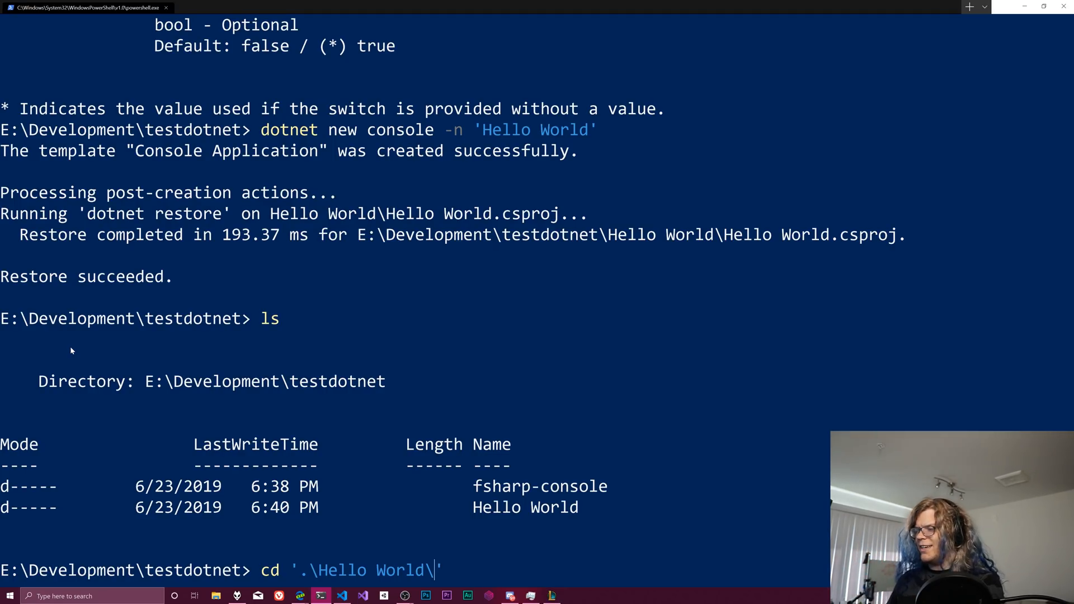
type("dotn")
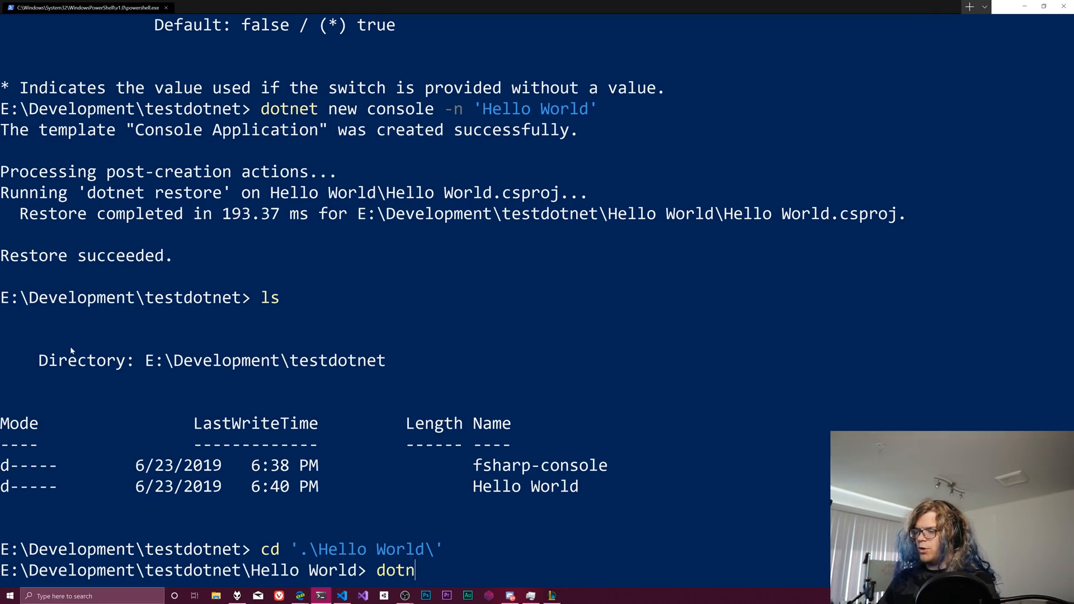
type("et run")
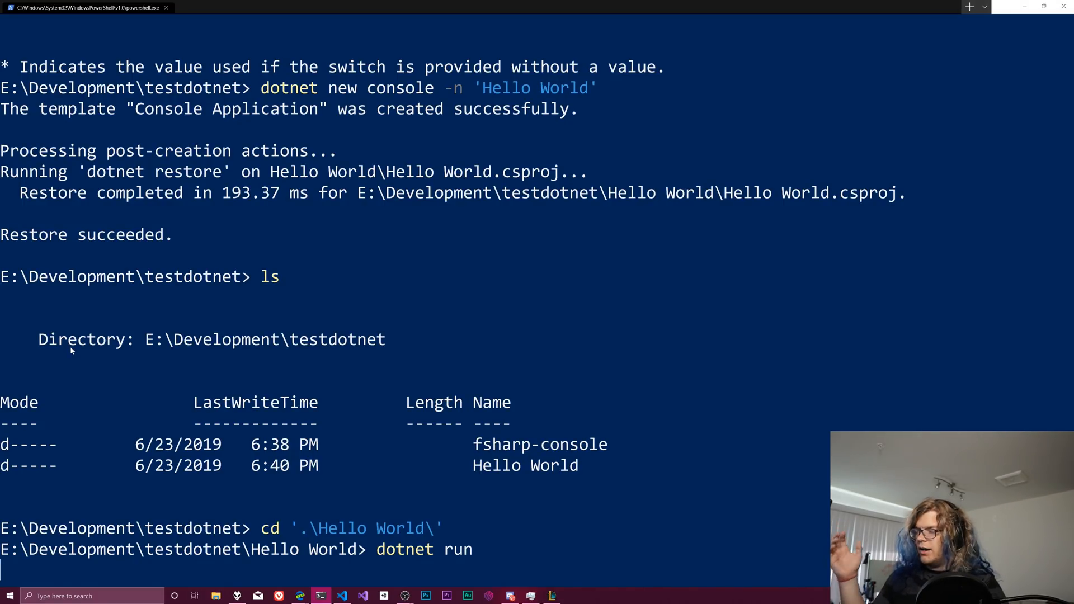